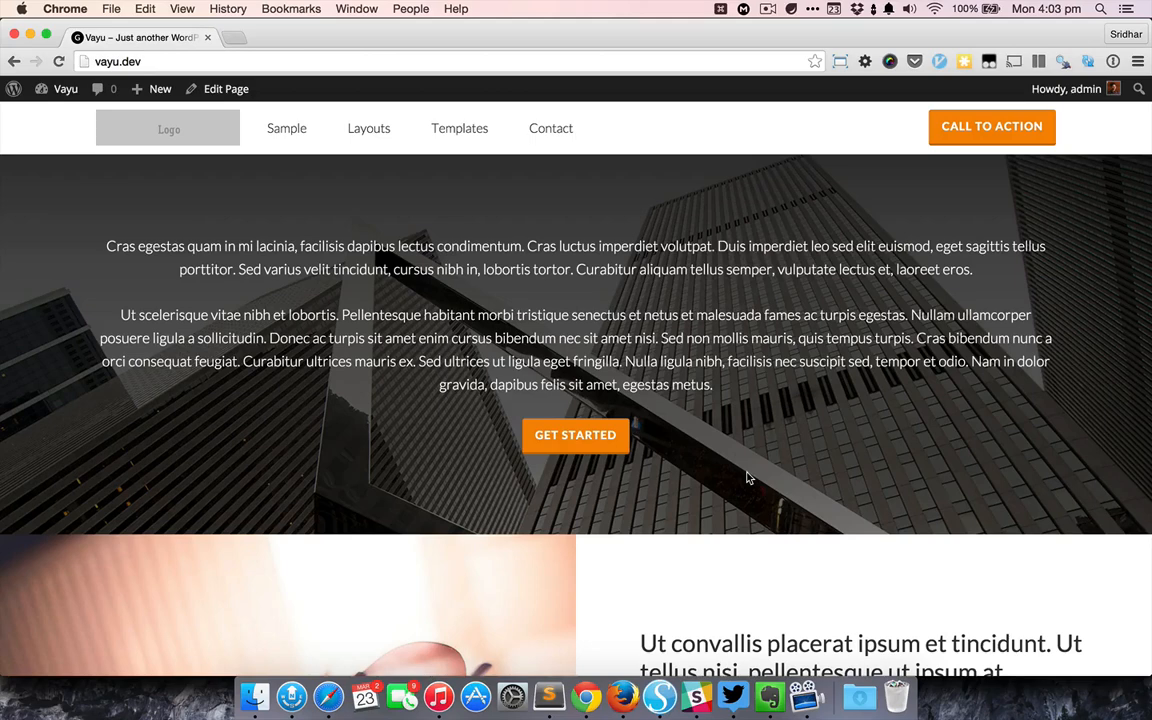
pyautogui.moveTo(718, 384)
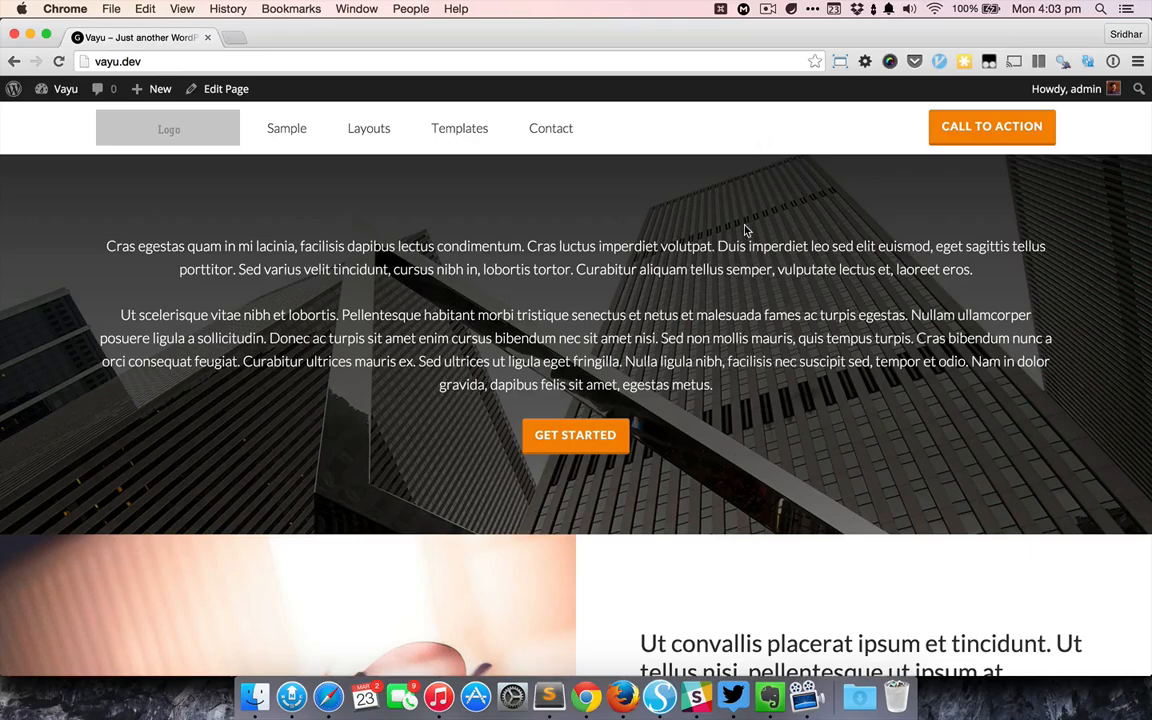
# - Scroll down through the live Home page's sections from top to bottom
pyautogui.scroll(-3)
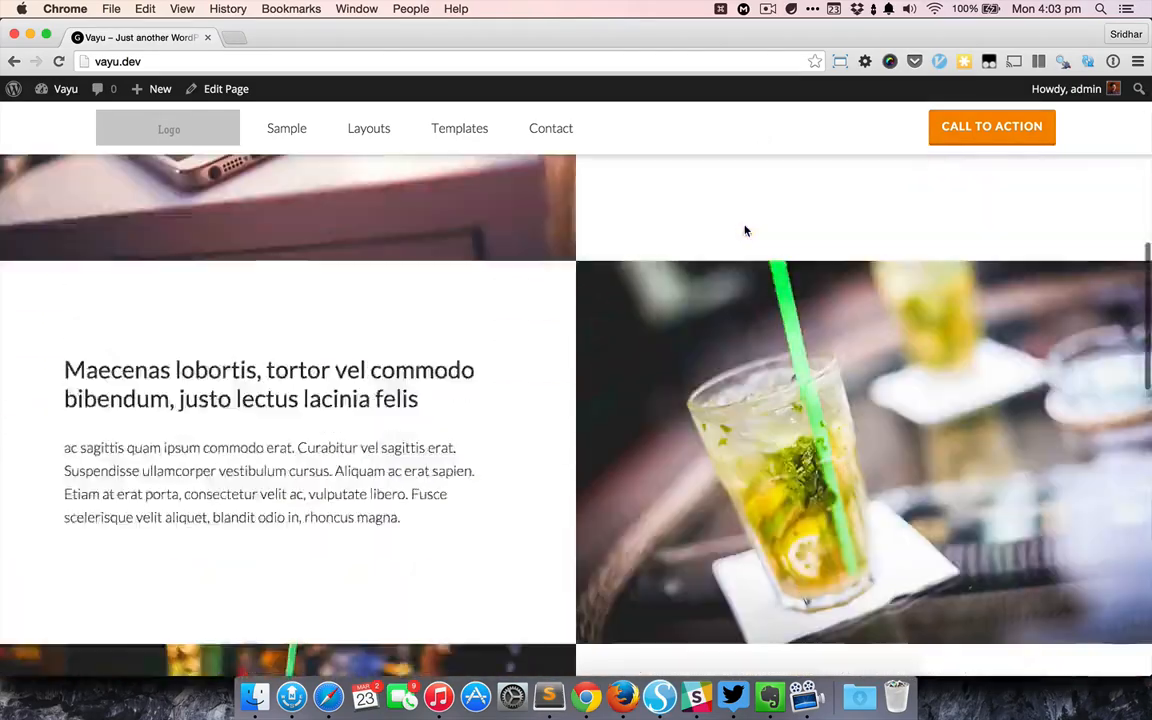
pyautogui.scroll(-3)
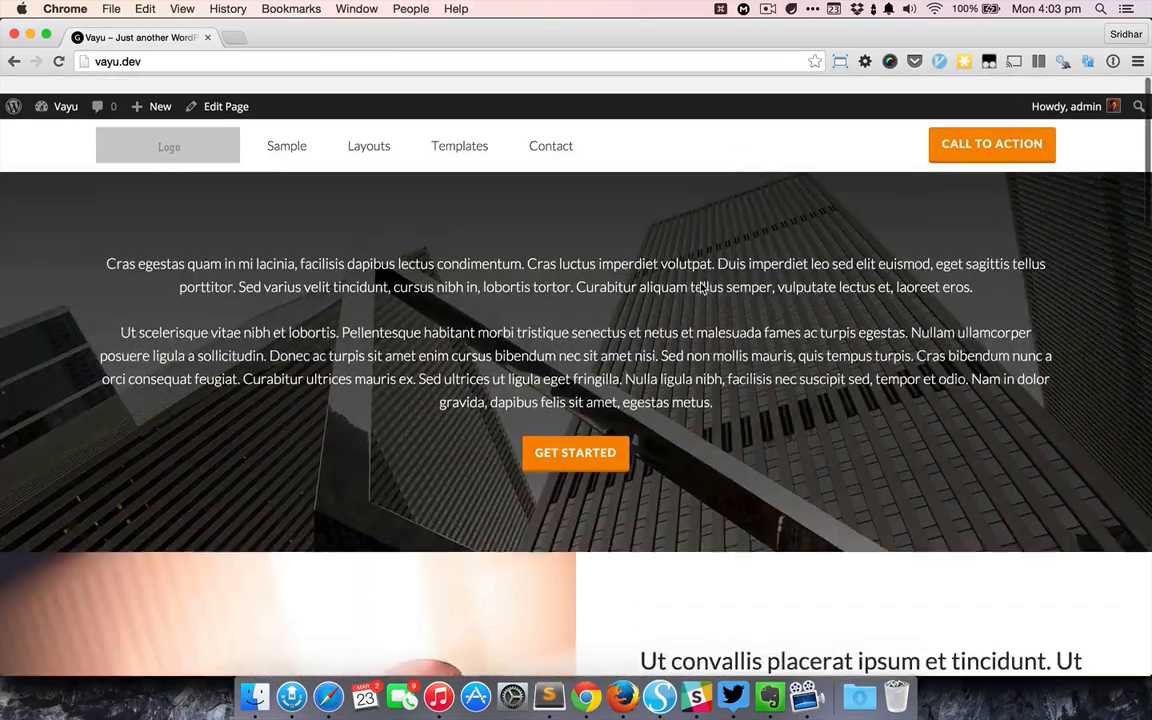
pyautogui.scroll(-3)
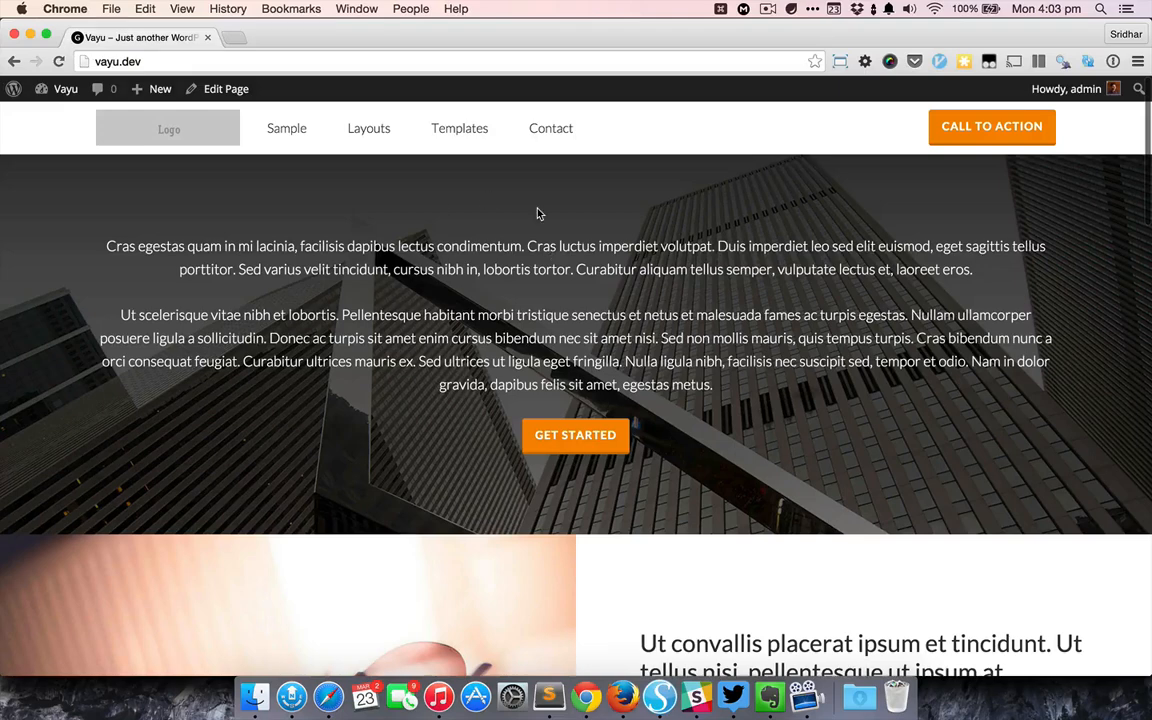
pyautogui.moveTo(770, 232)
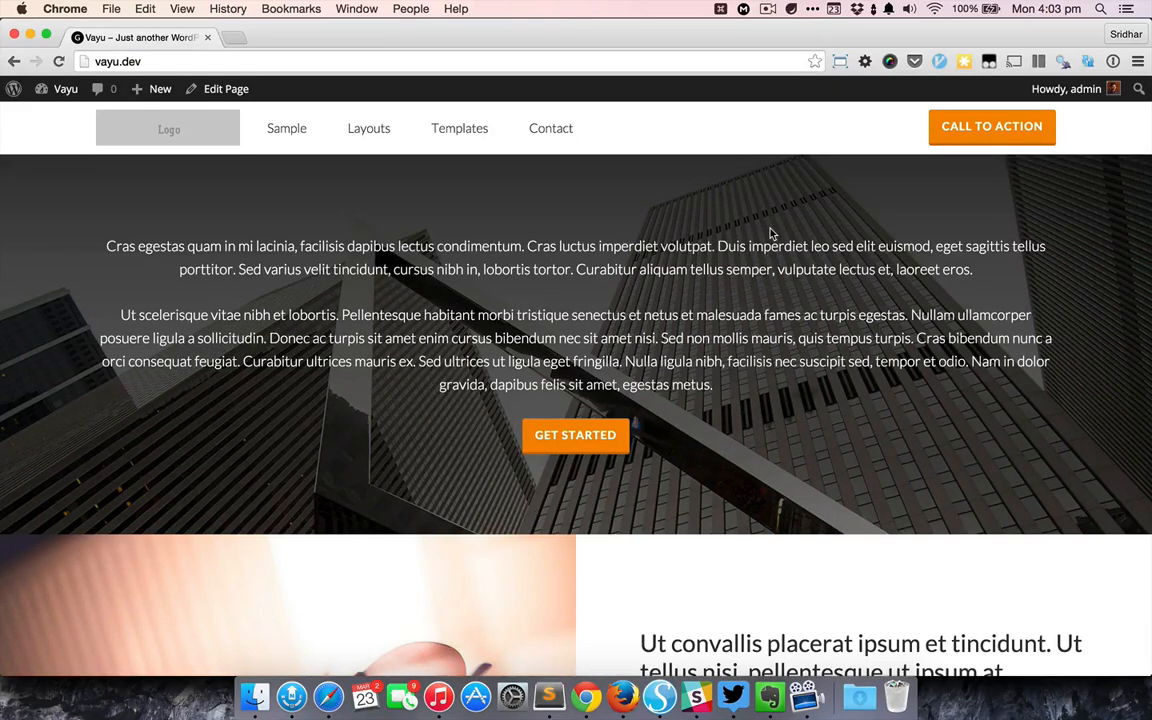
pyautogui.moveTo(836, 218)
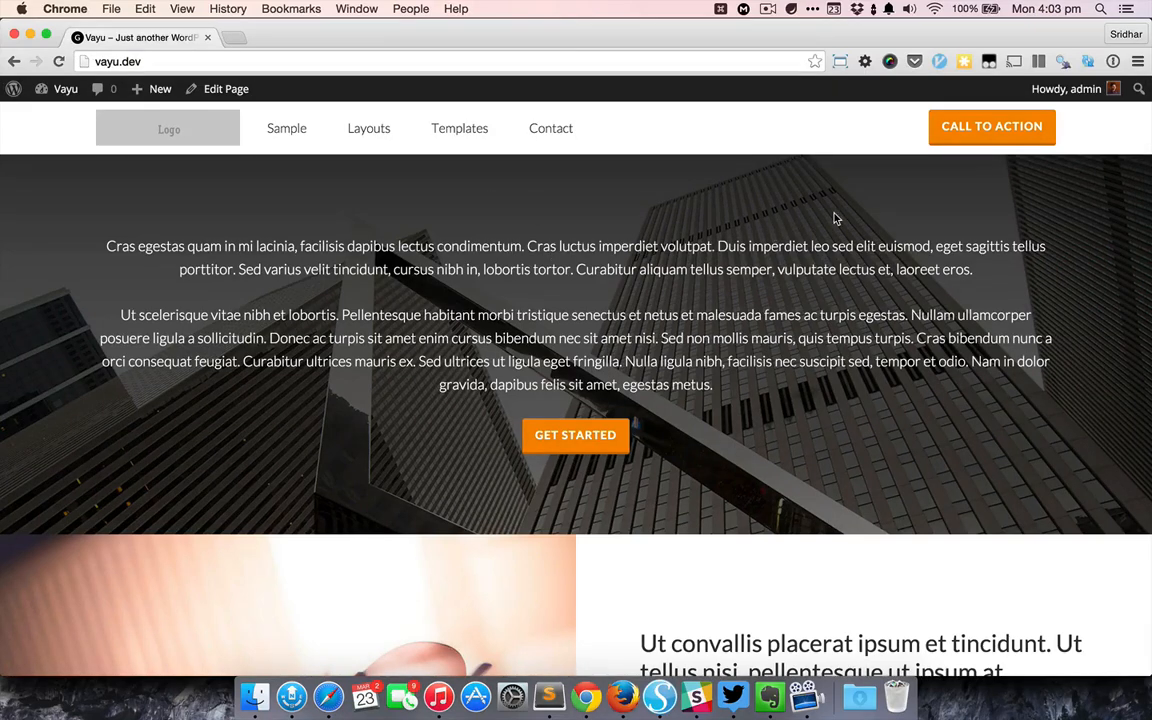
pyautogui.moveTo(900, 216)
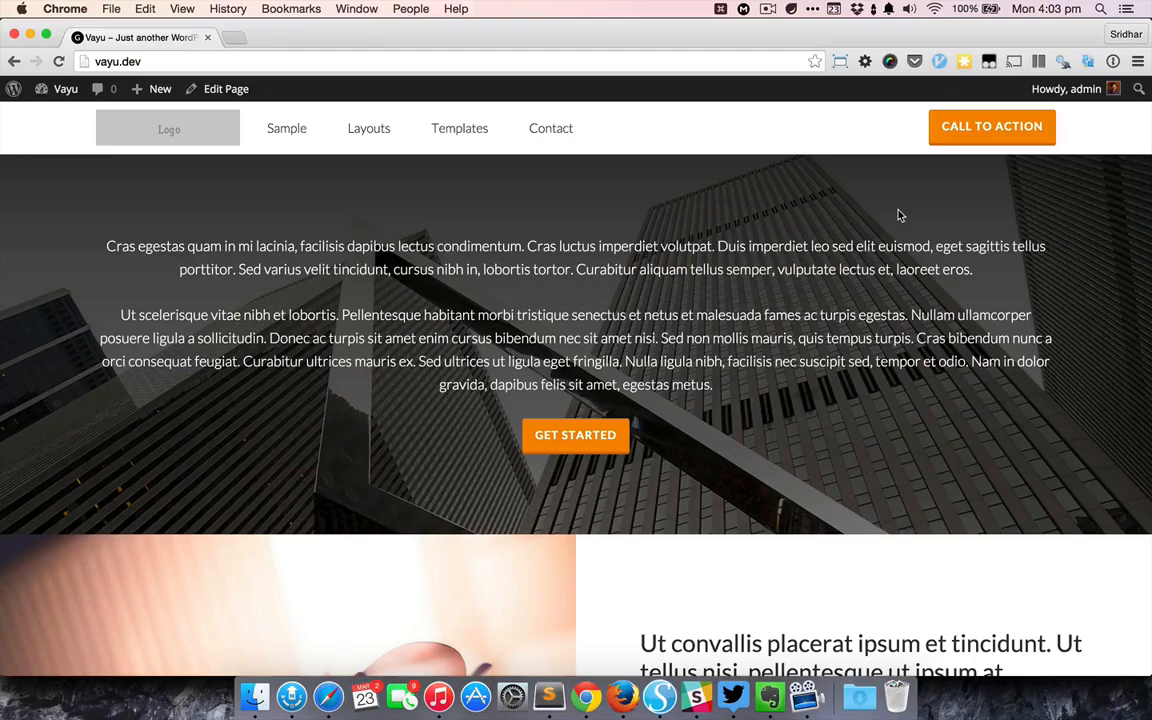
pyautogui.moveTo(598, 412)
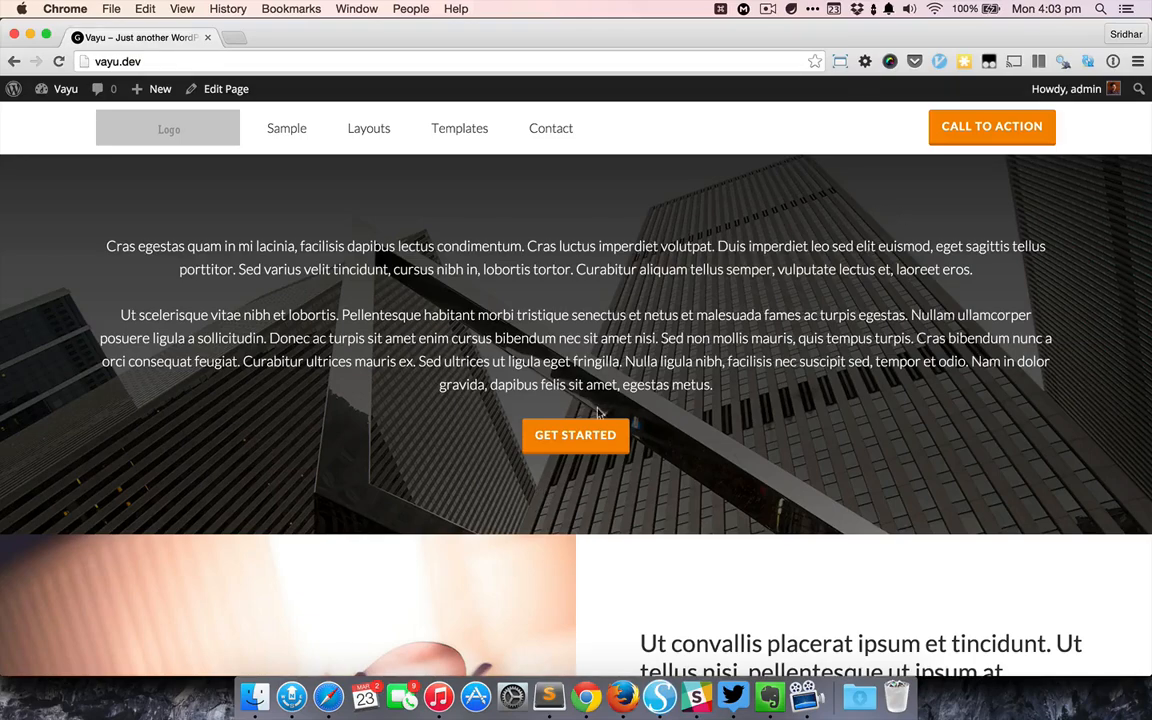
pyautogui.scroll(-3)
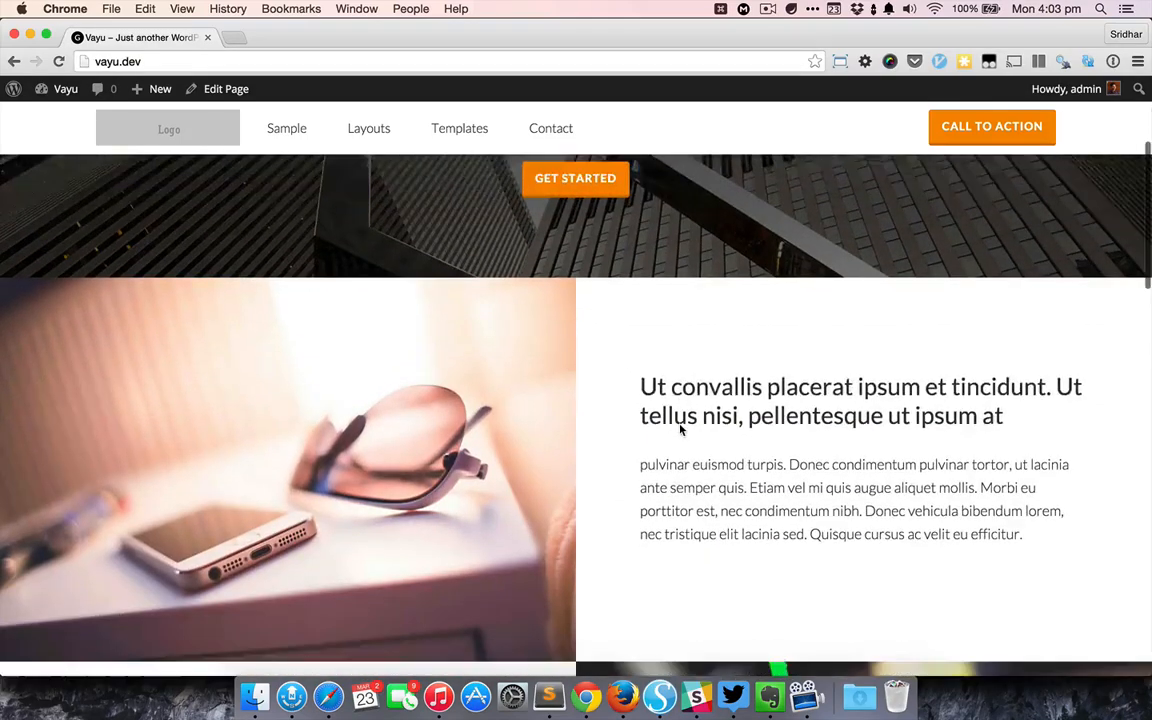
pyautogui.scroll(-3)
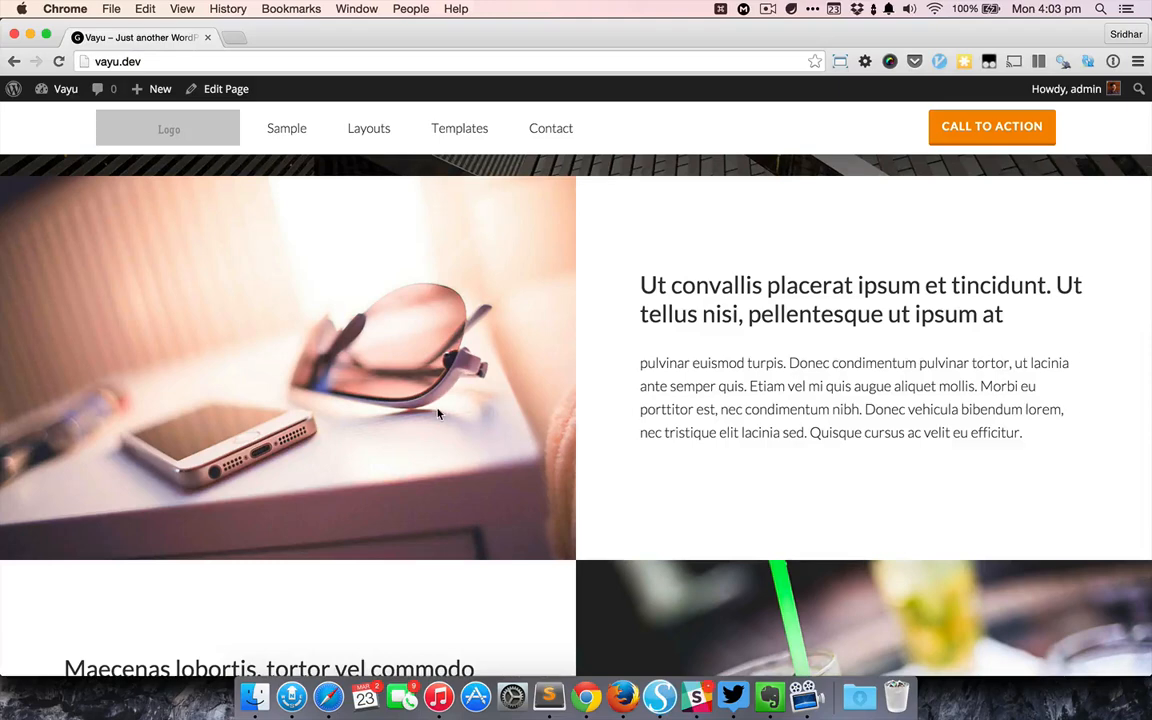
pyautogui.moveTo(504, 388)
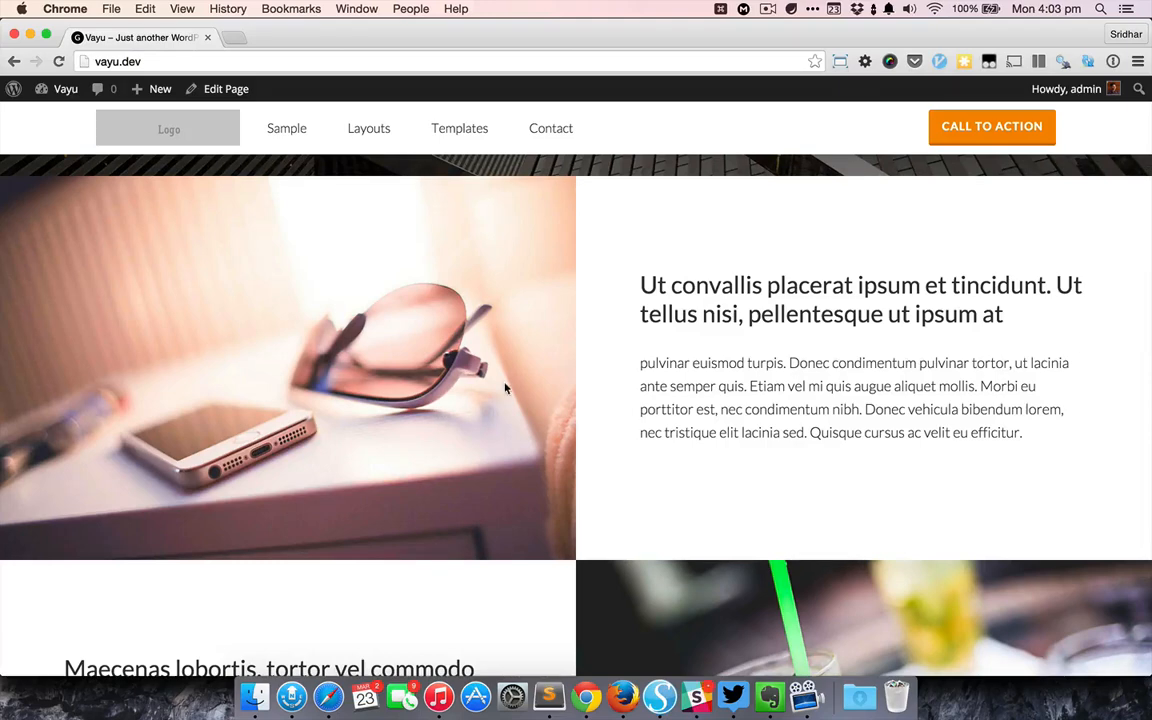
pyautogui.scroll(-3)
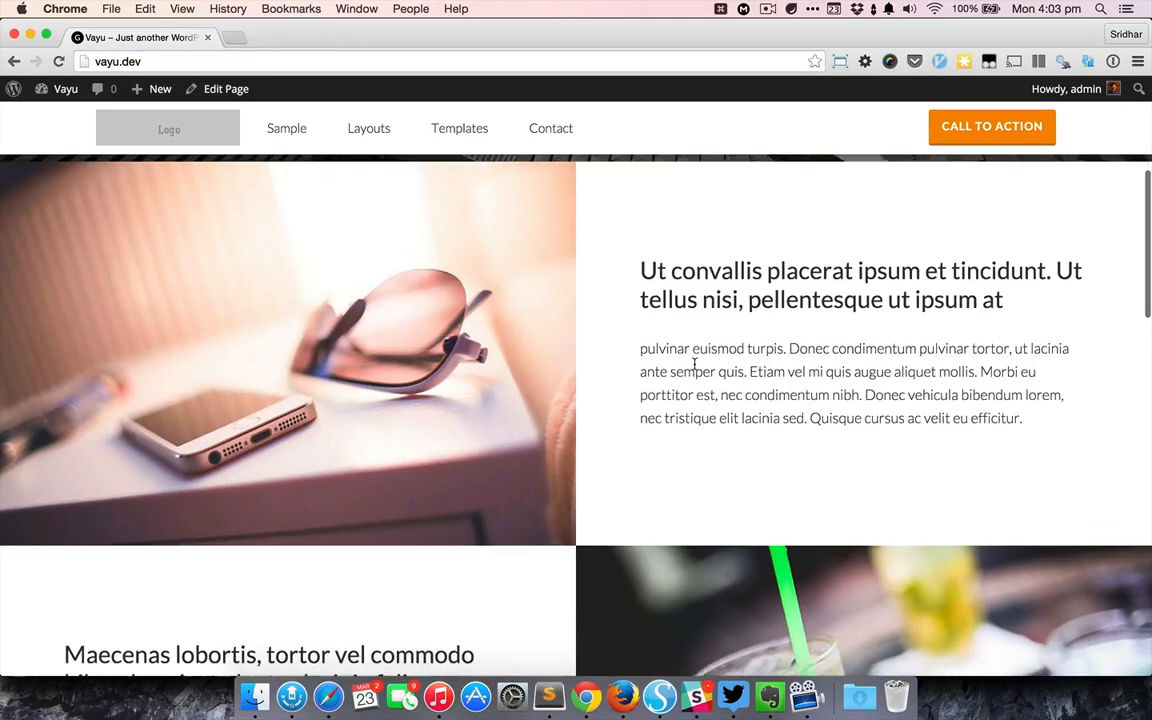
pyautogui.scroll(-3)
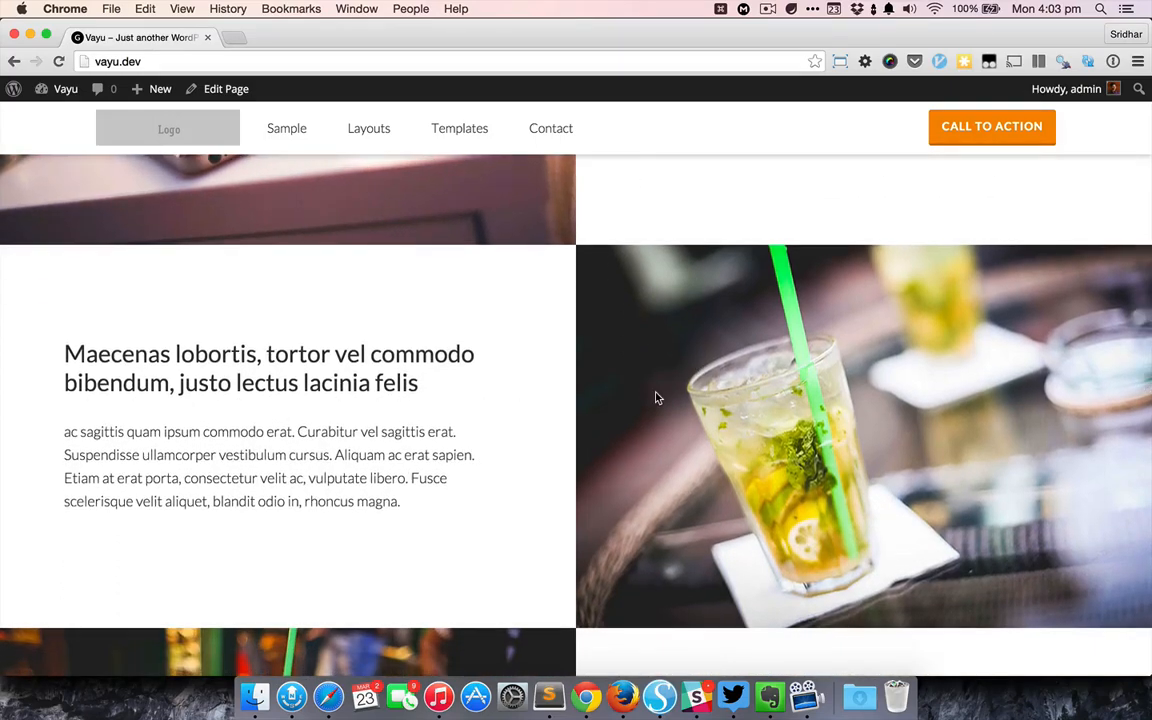
pyautogui.scroll(-3)
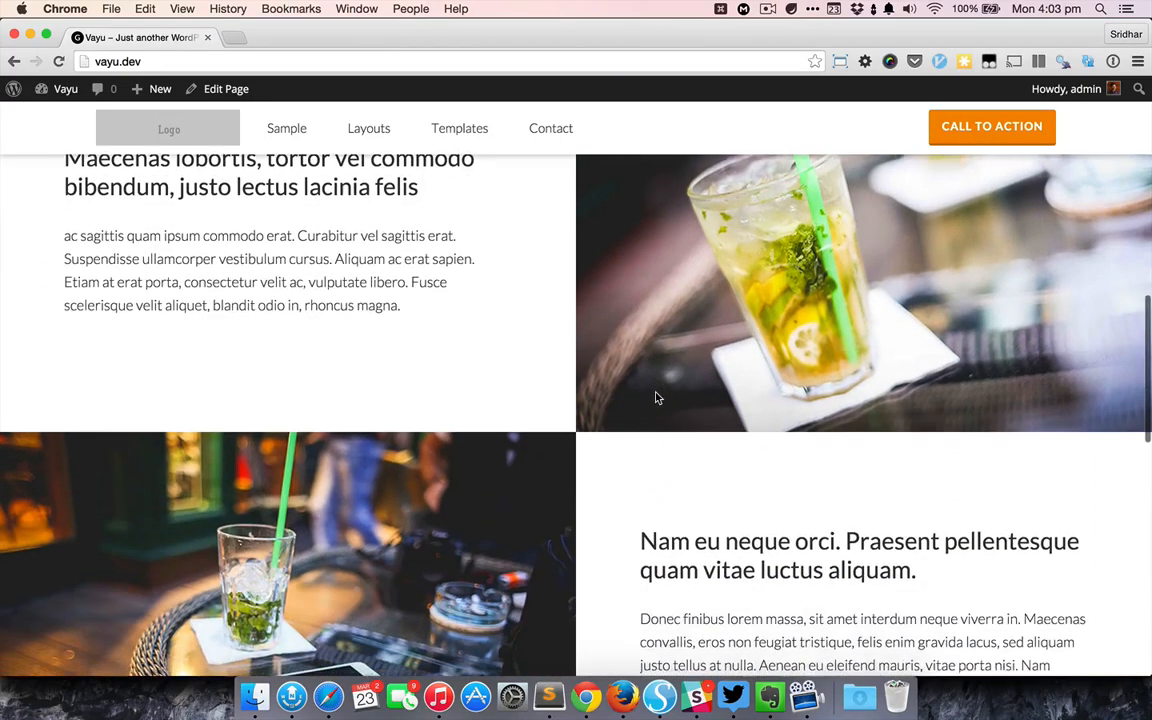
pyautogui.scroll(-3)
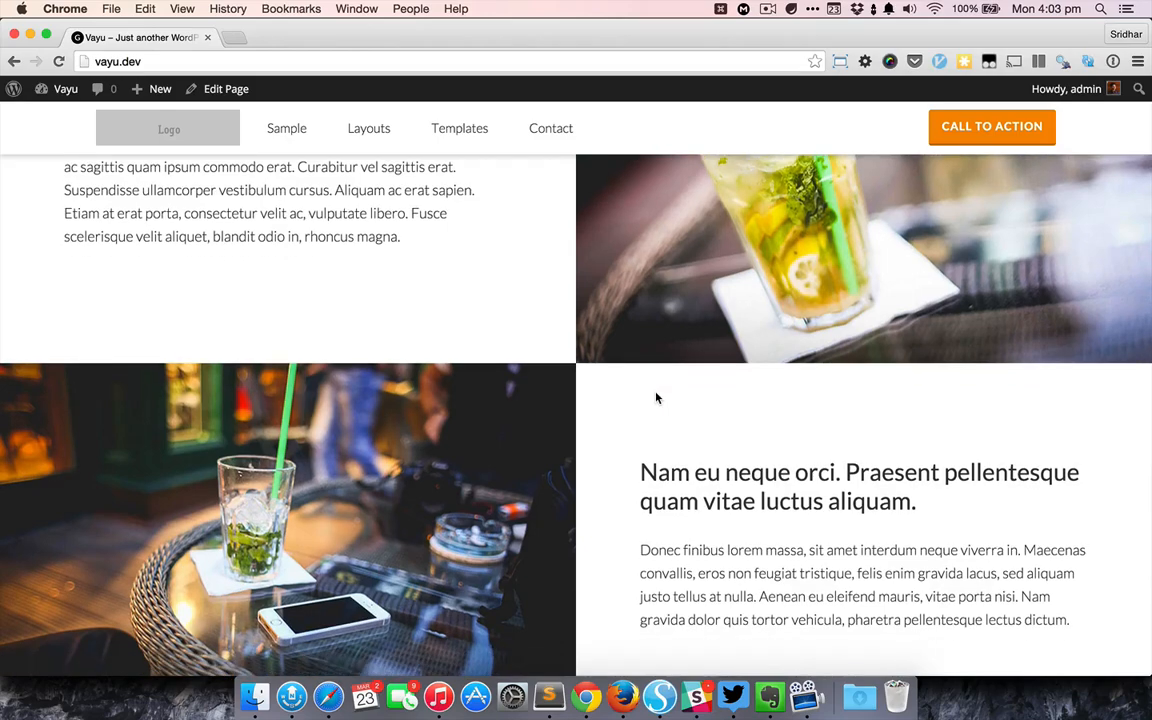
pyautogui.scroll(-3)
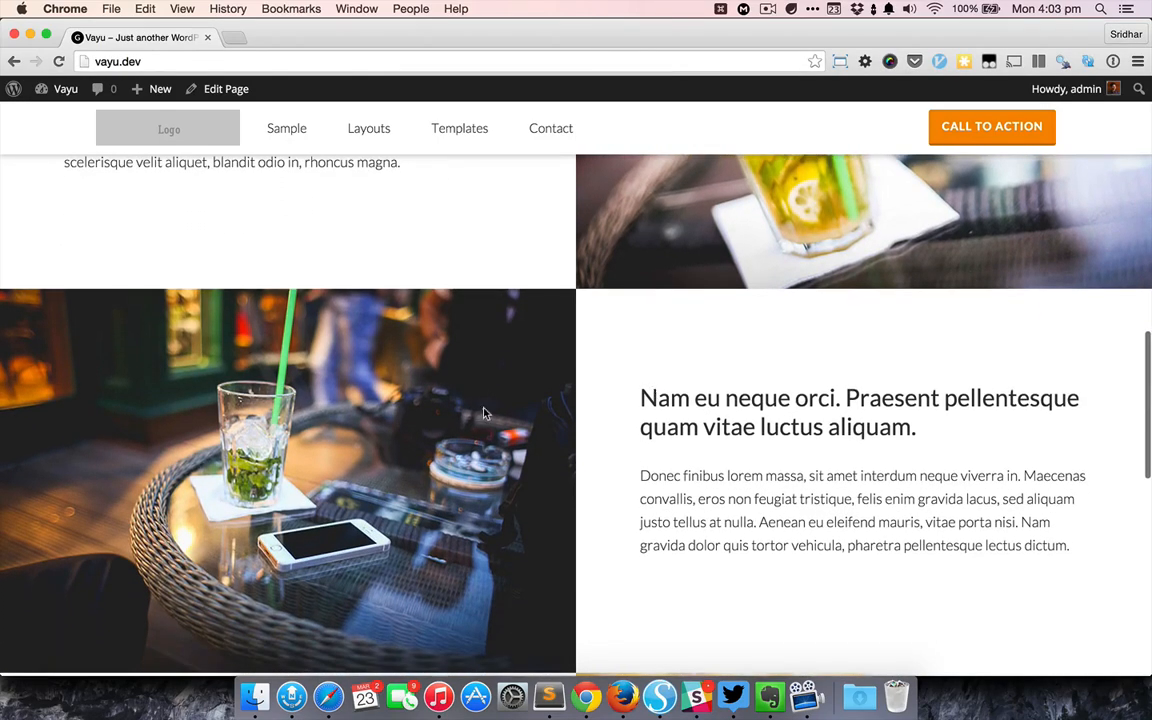
pyautogui.scroll(-3)
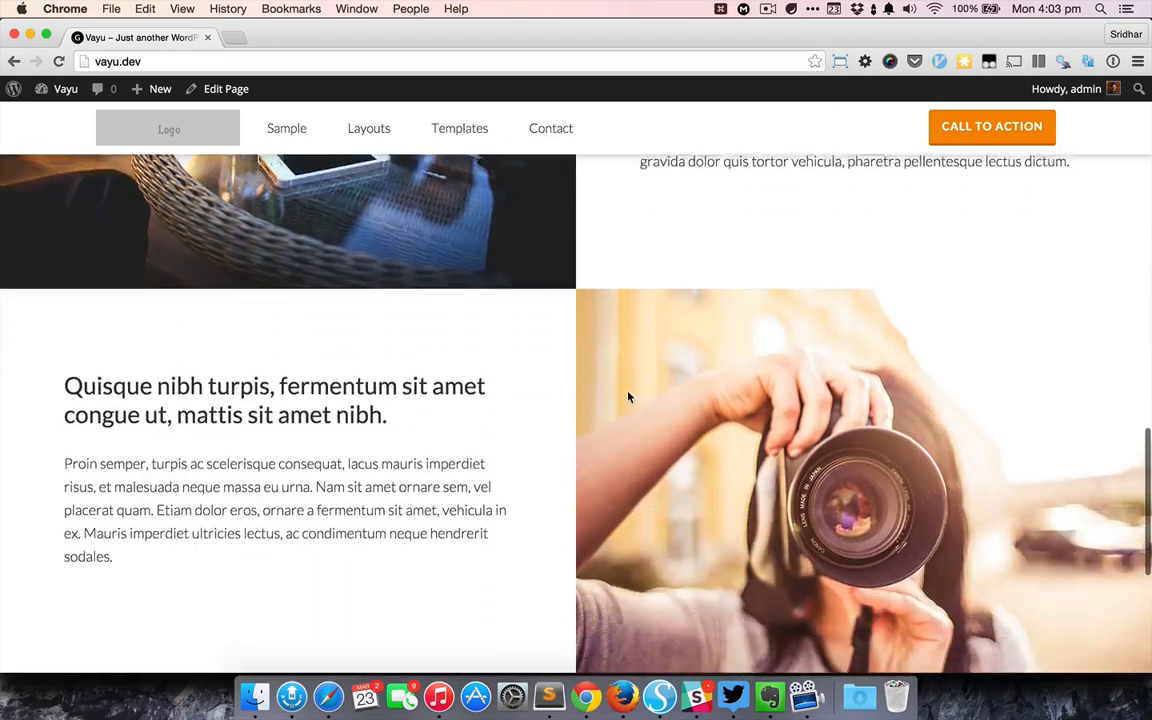
pyautogui.scroll(-3)
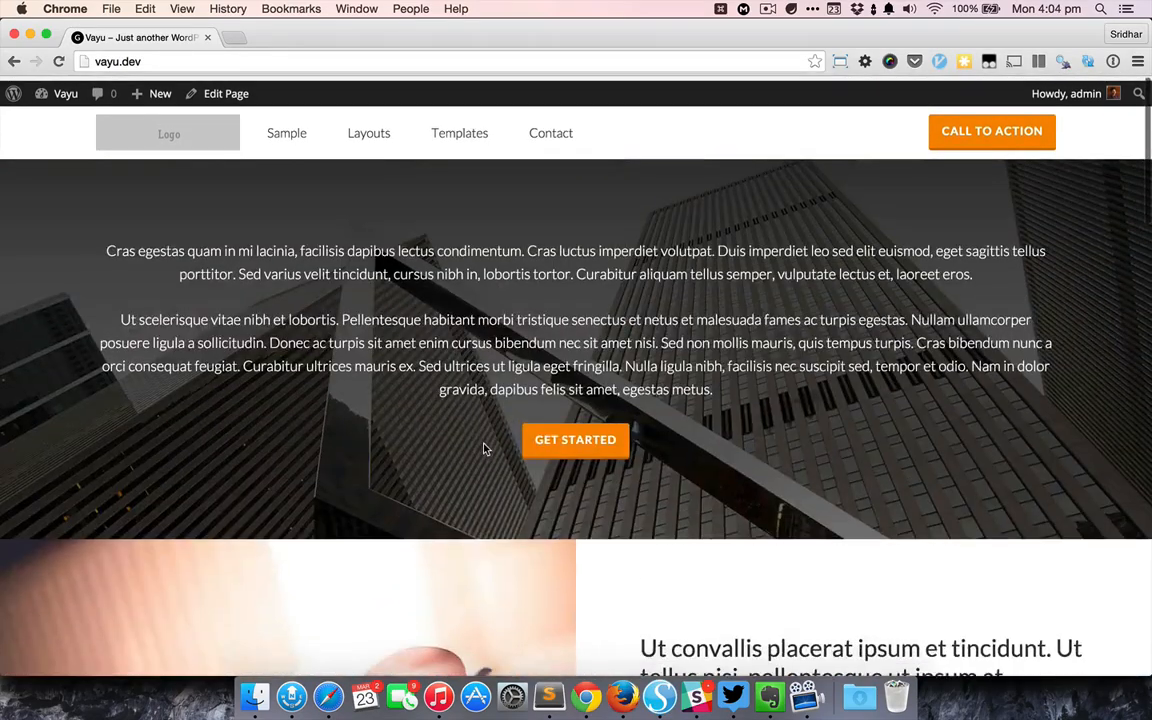
pyautogui.scroll(-3)
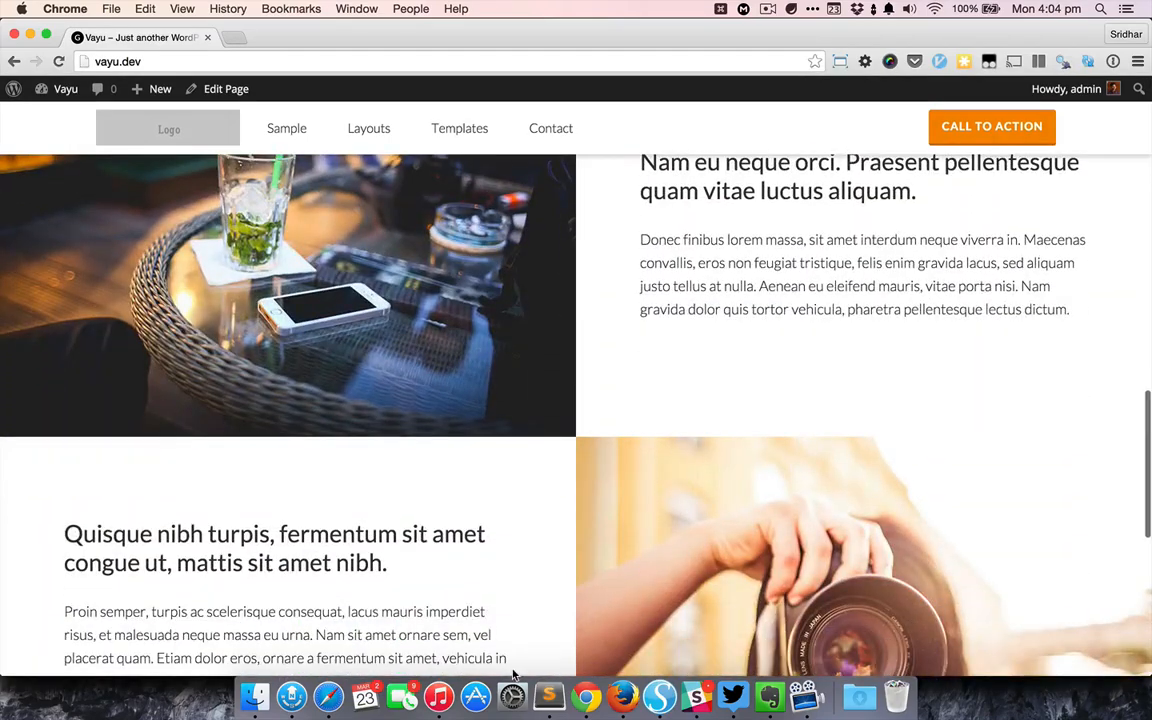
pyautogui.scroll(-3)
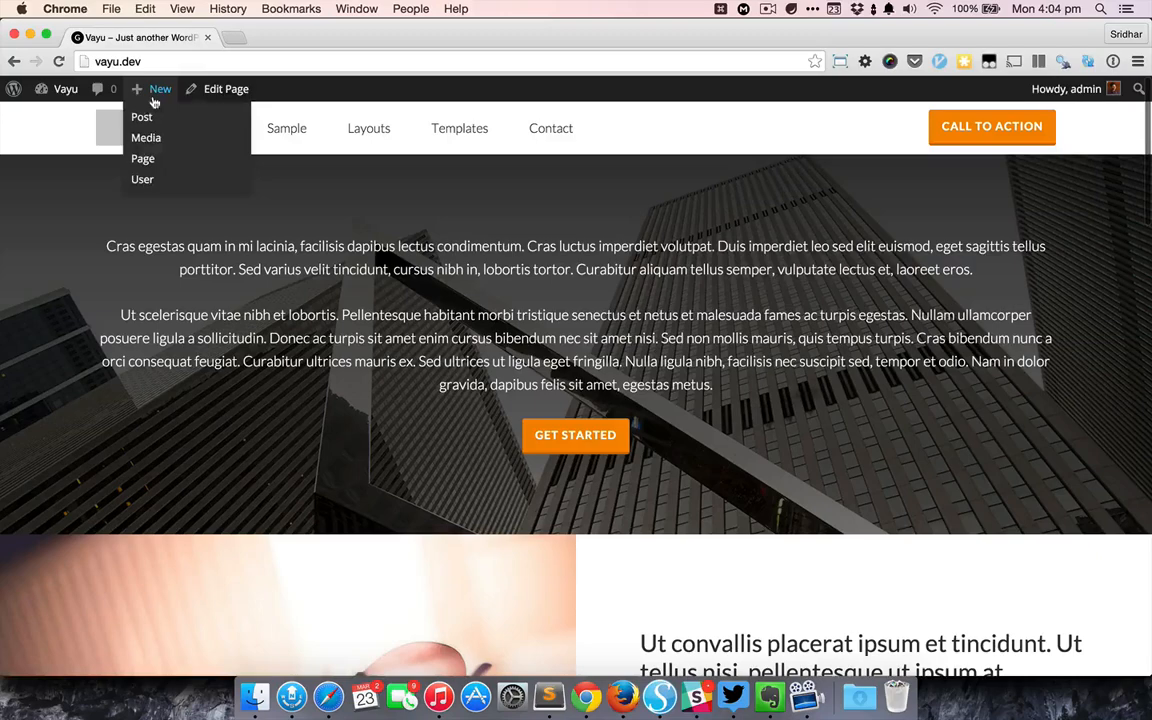
# - Open the Home page in the editor and scroll to its Flexible Content field with six rows
pyautogui.click(142, 158)
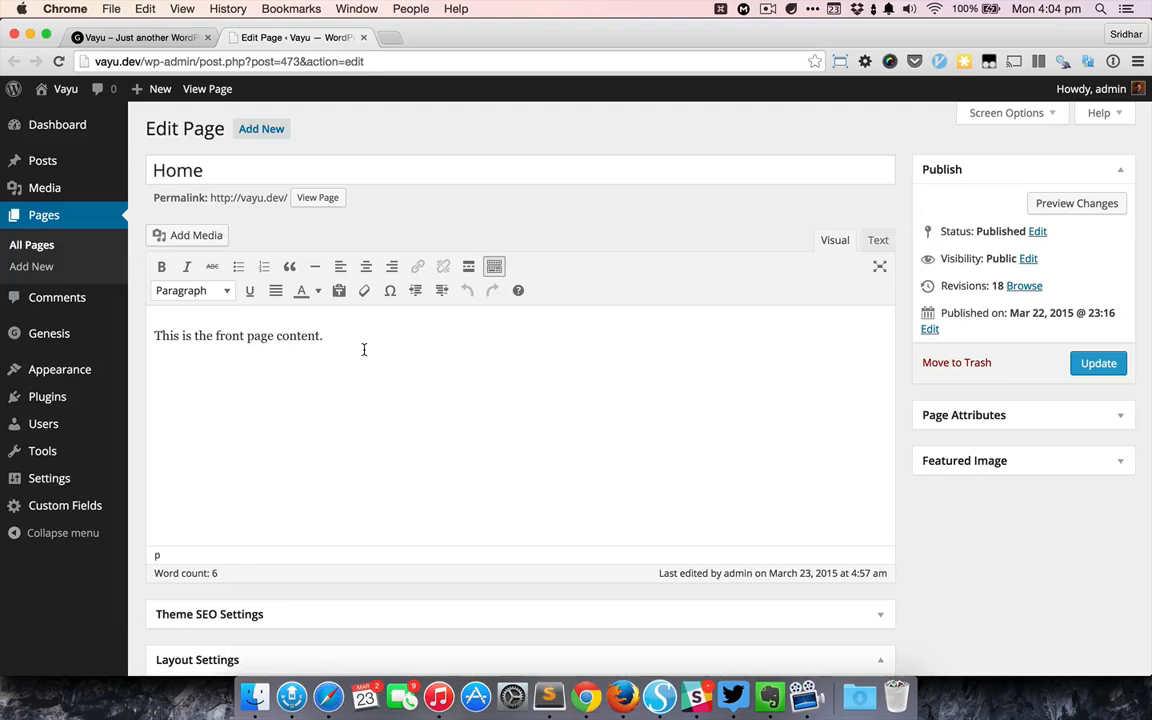
pyautogui.scroll(-3)
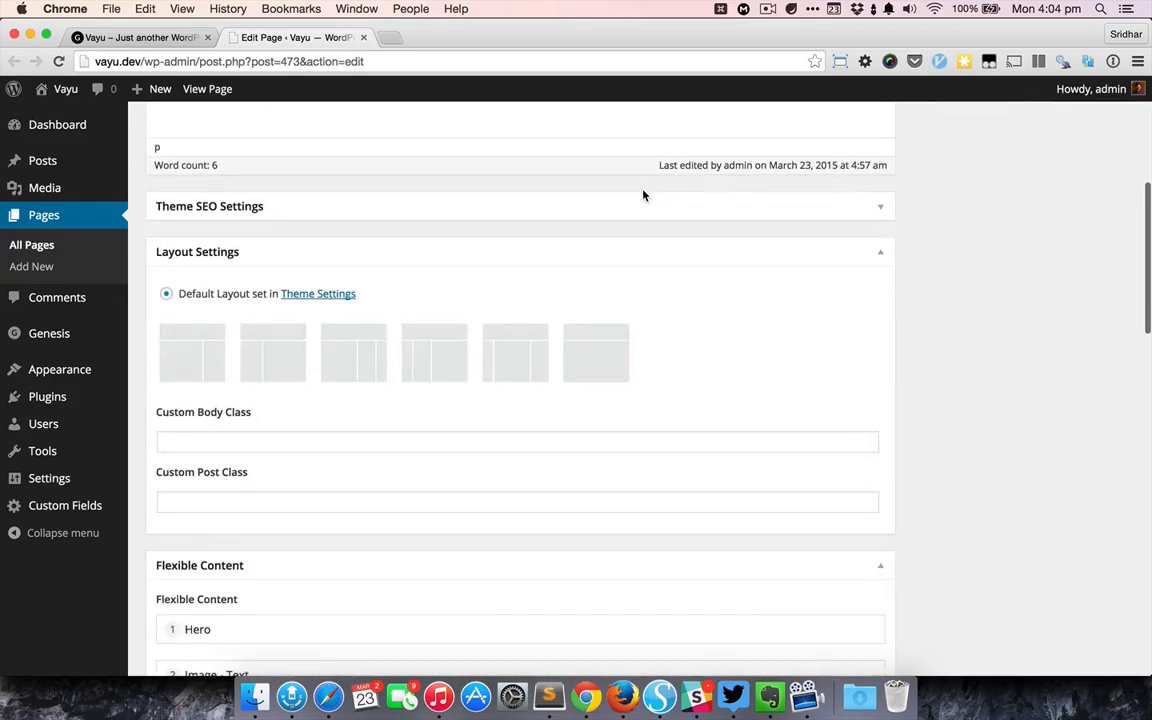
pyautogui.scroll(-3)
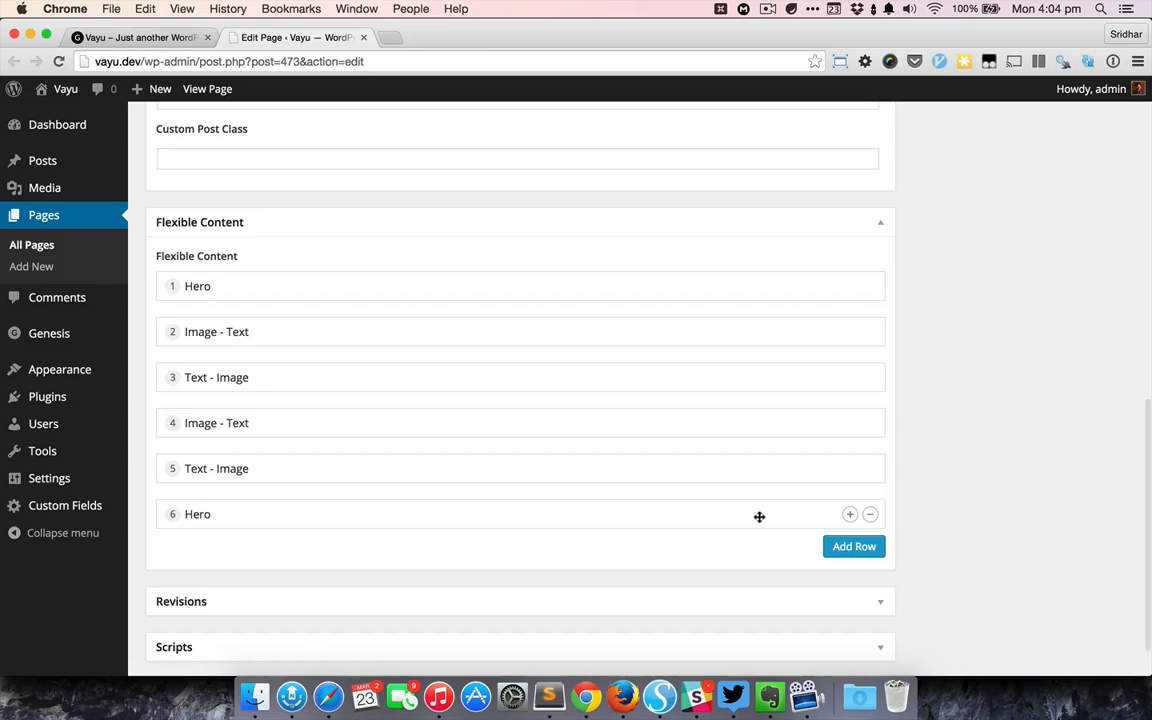
pyautogui.moveTo(308, 286)
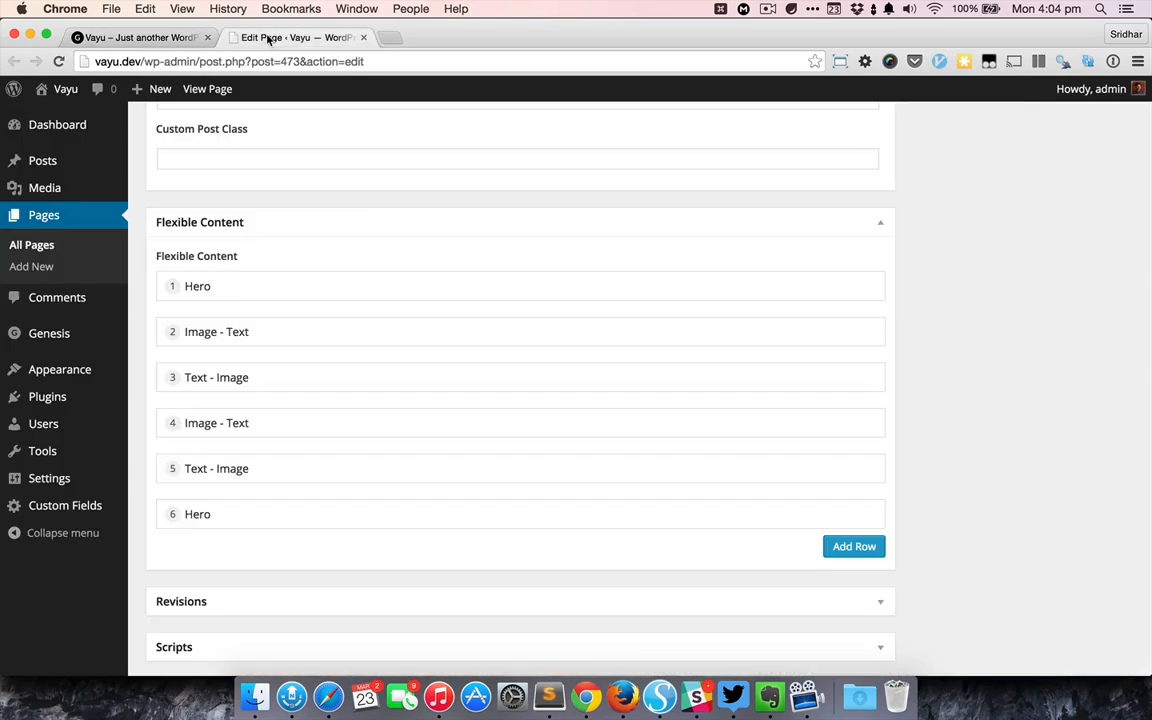
# - Expand the first Hero row and review its image, body text and 'Get Started' call-to-action
pyautogui.click(196, 286)
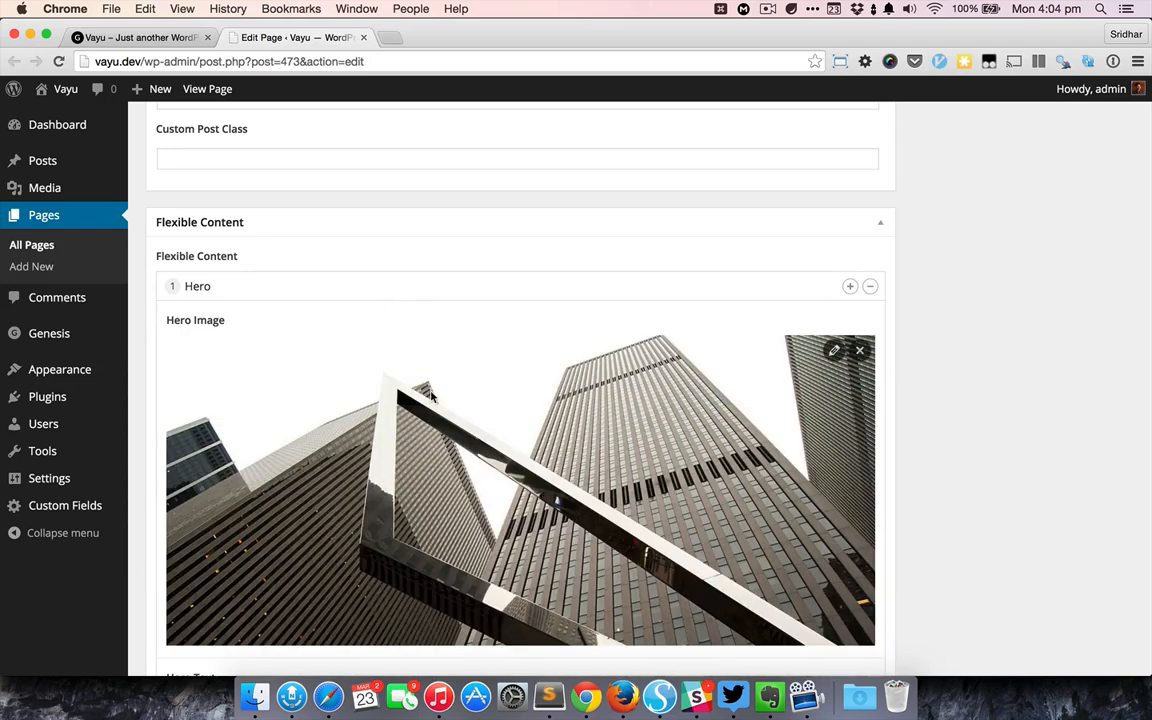
pyautogui.scroll(-3)
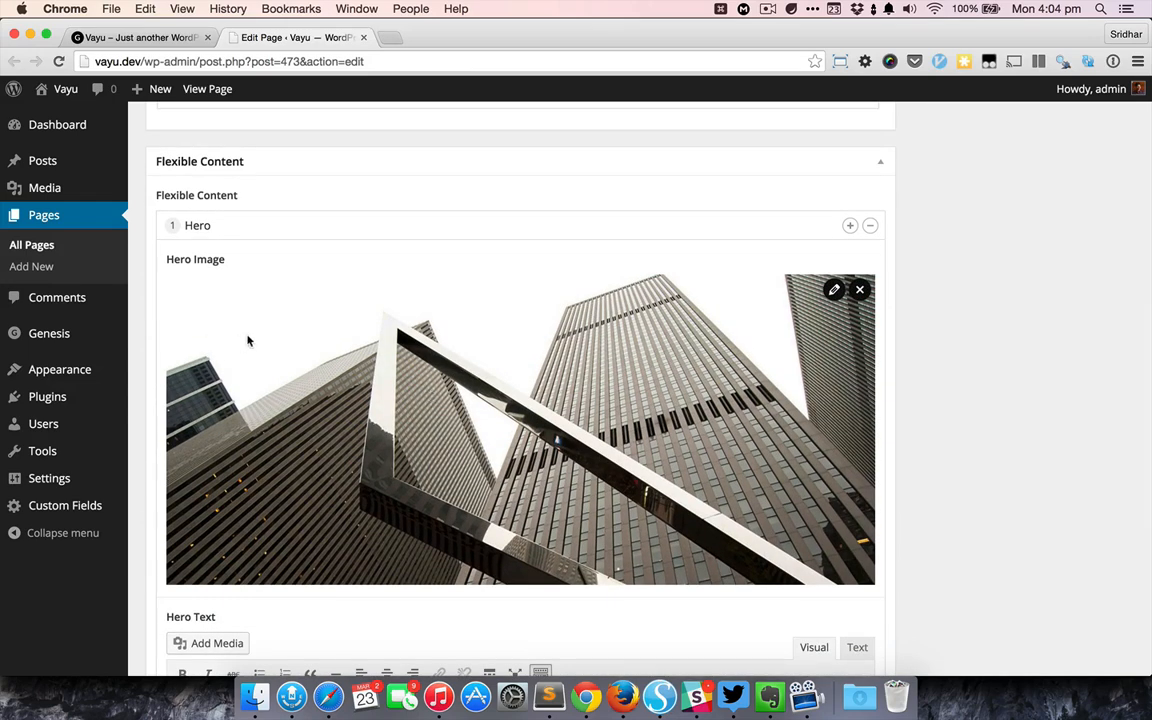
pyautogui.moveTo(604, 328)
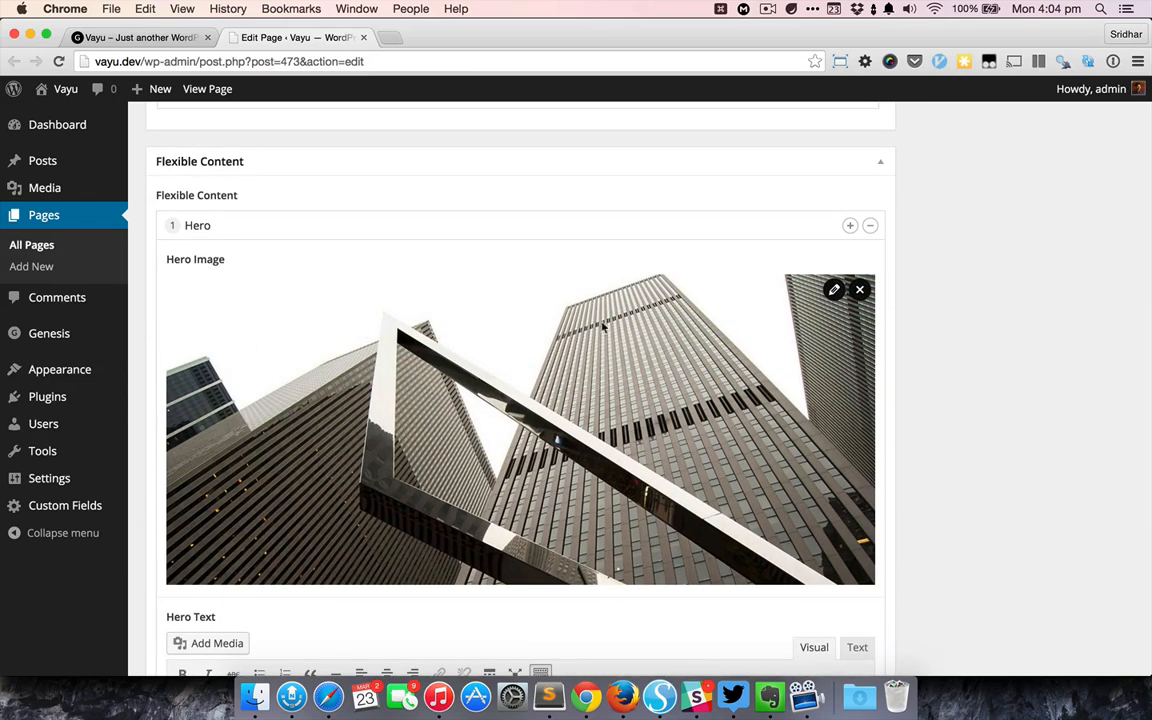
pyautogui.scroll(-3)
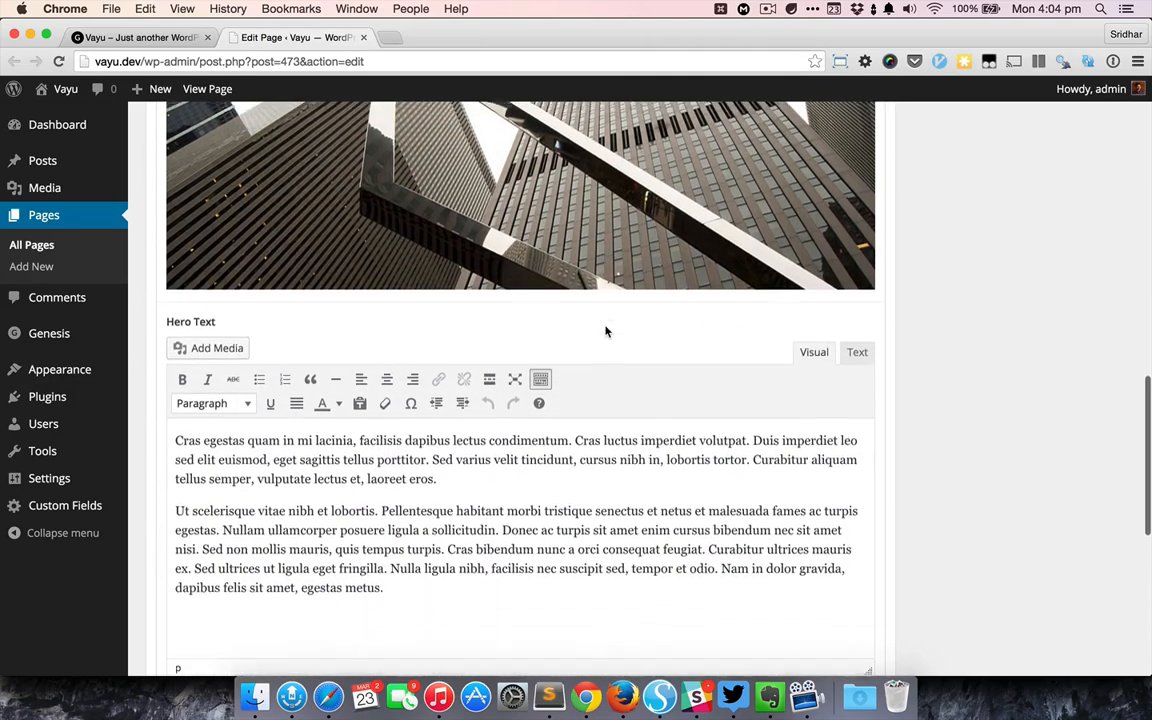
pyautogui.scroll(-3)
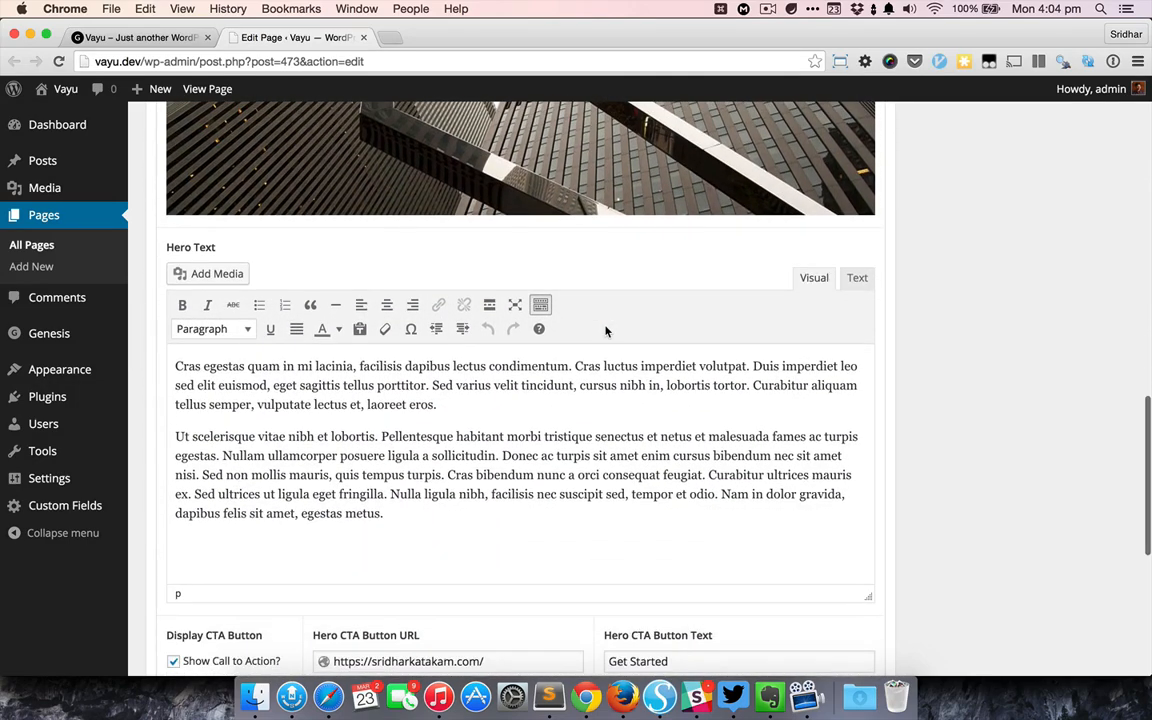
pyautogui.moveTo(360, 416)
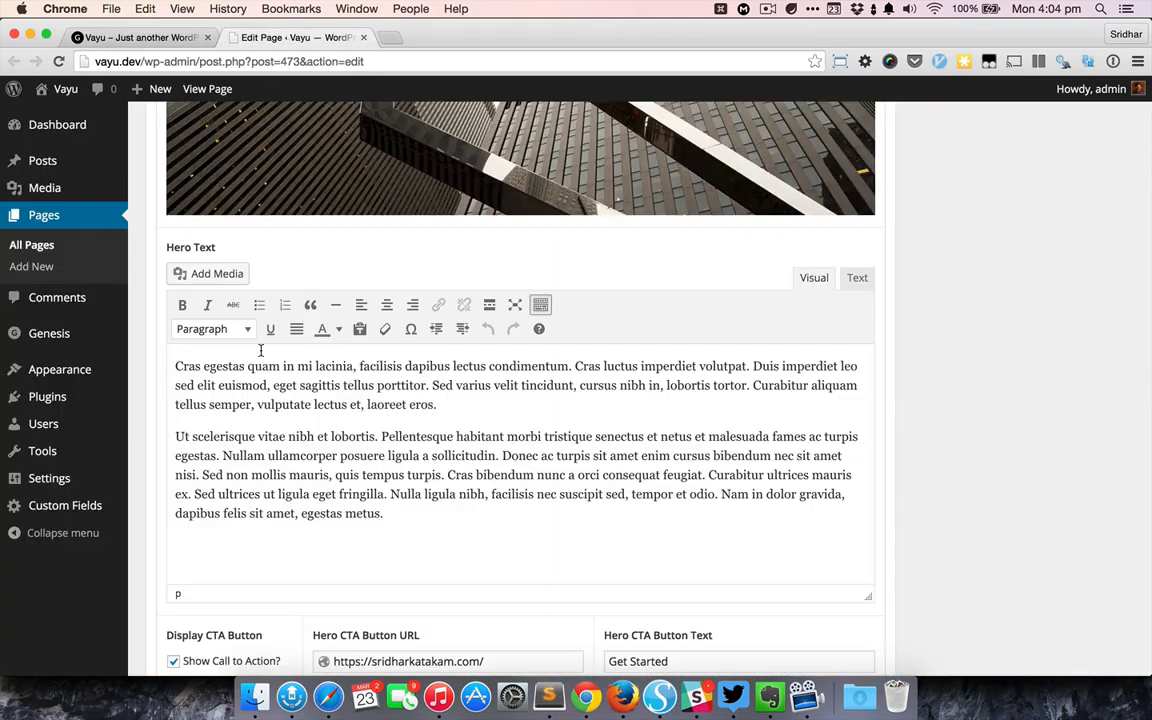
pyautogui.scroll(-3)
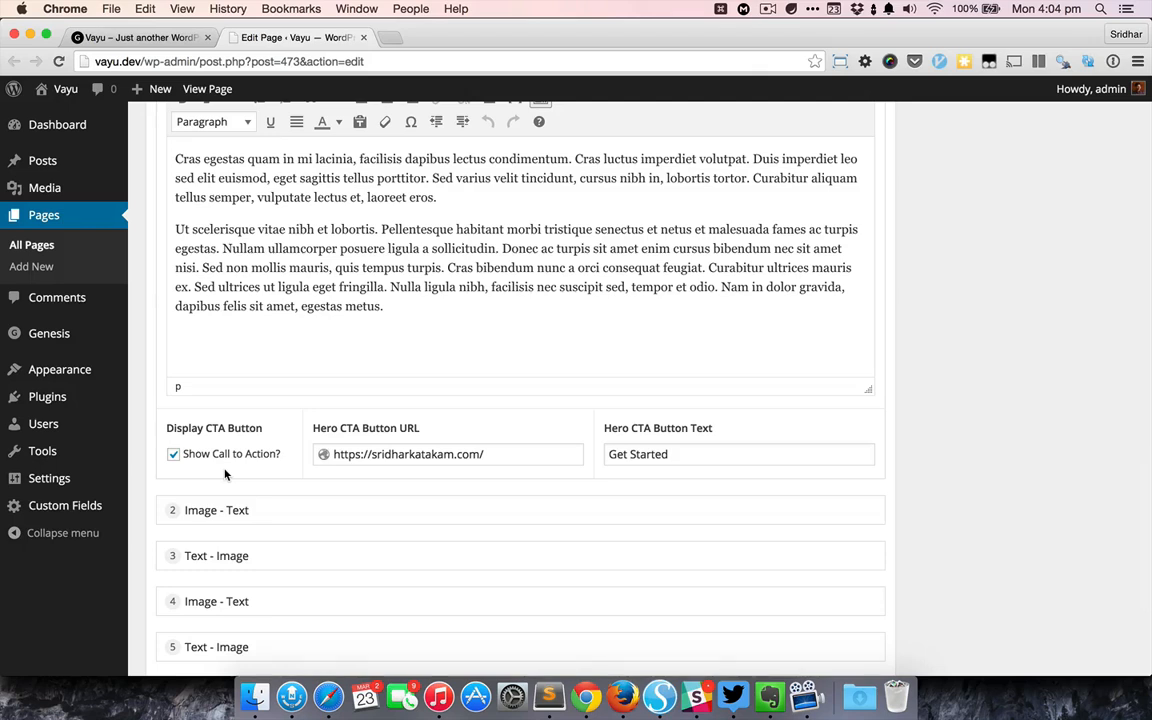
pyautogui.moveTo(256, 468)
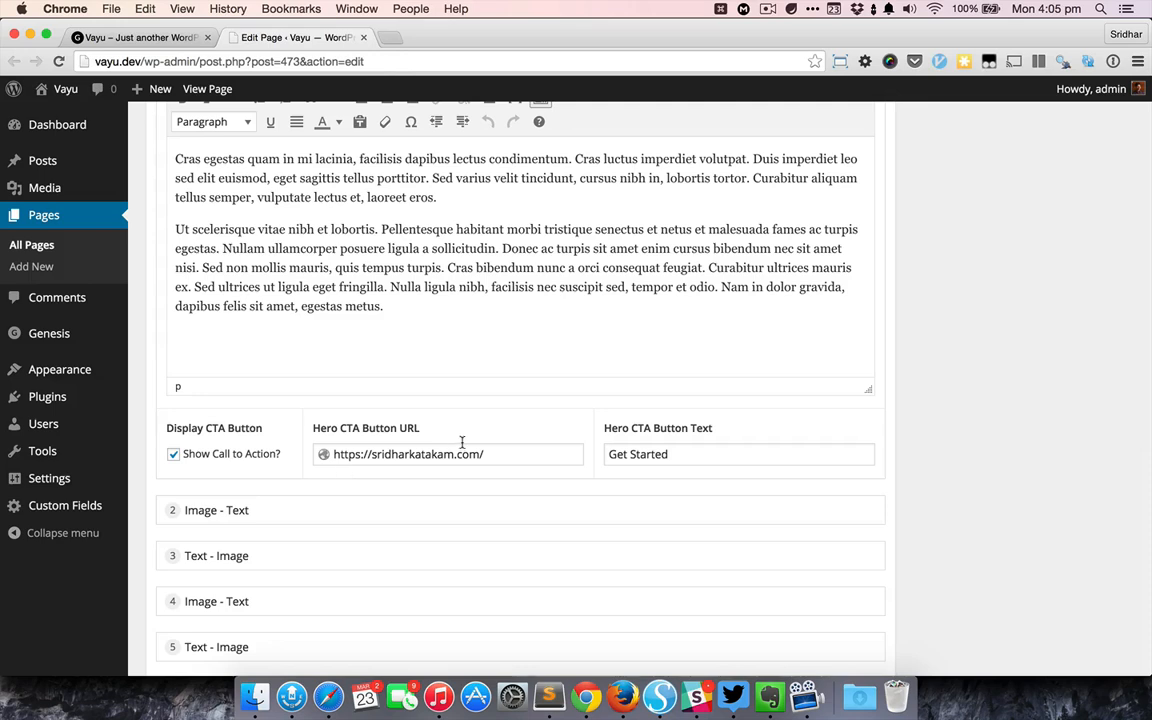
pyautogui.moveTo(696, 410)
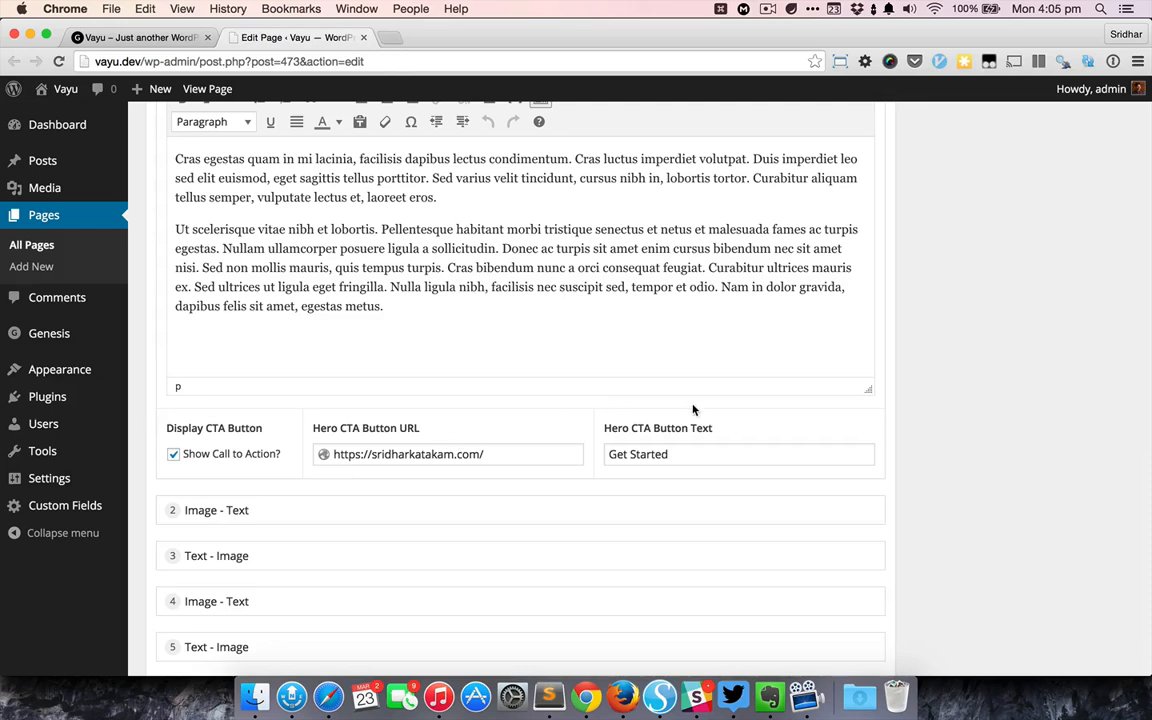
pyautogui.moveTo(736, 430)
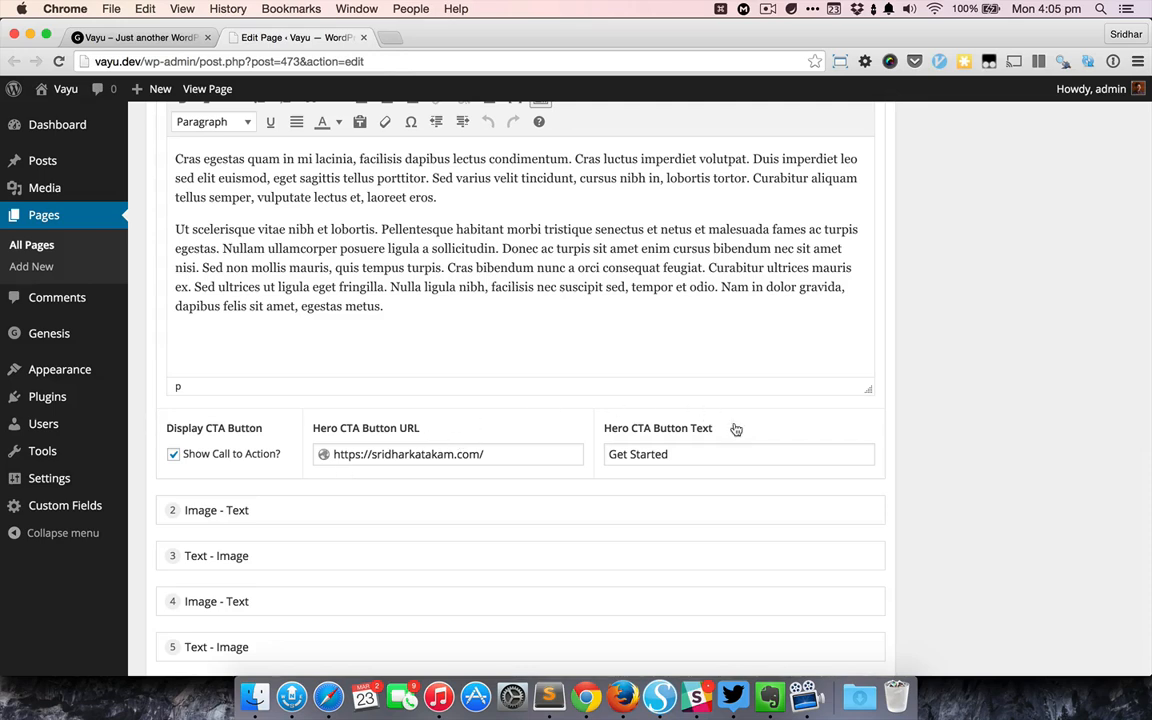
pyautogui.moveTo(550, 452)
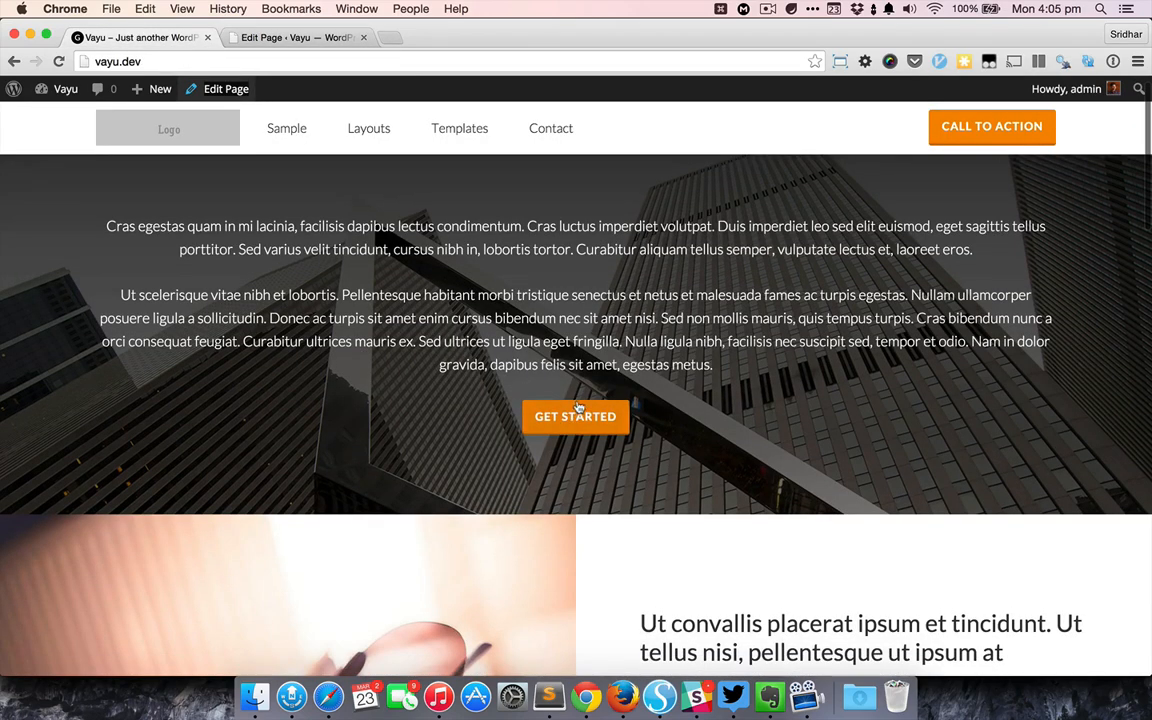
# - Return to the page editor and expand the second row, Image - Text, for editing
pyautogui.scroll(-3)
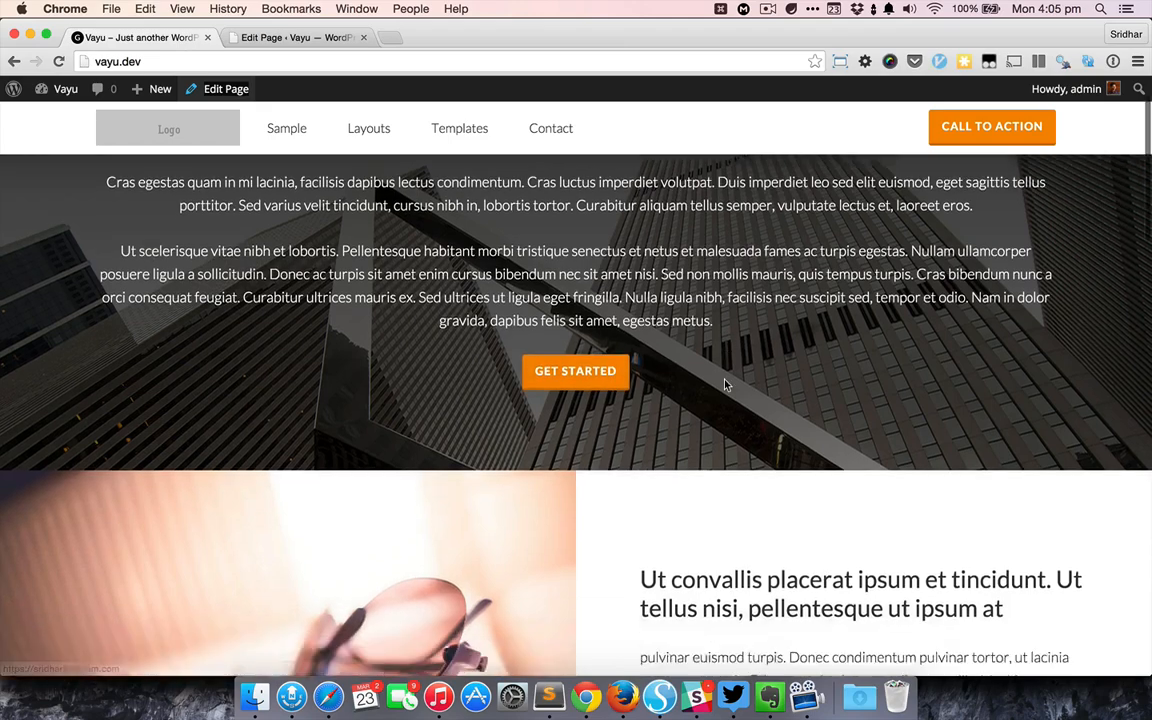
pyautogui.click(296, 36)
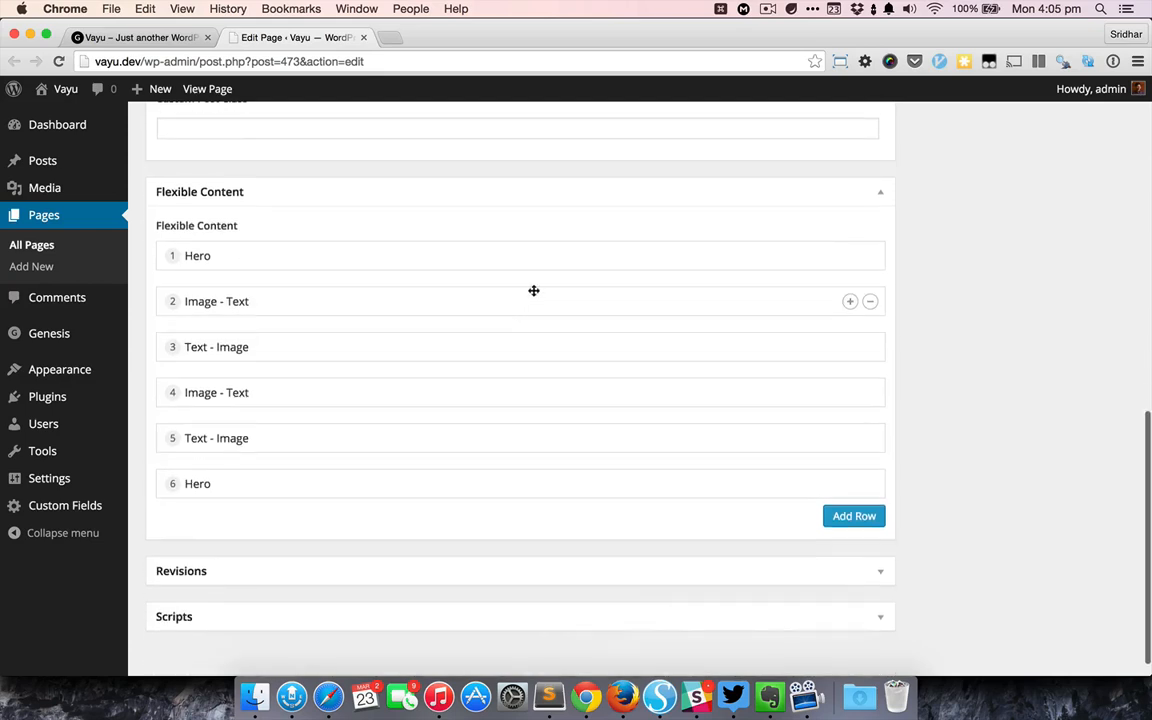
pyautogui.click(216, 300)
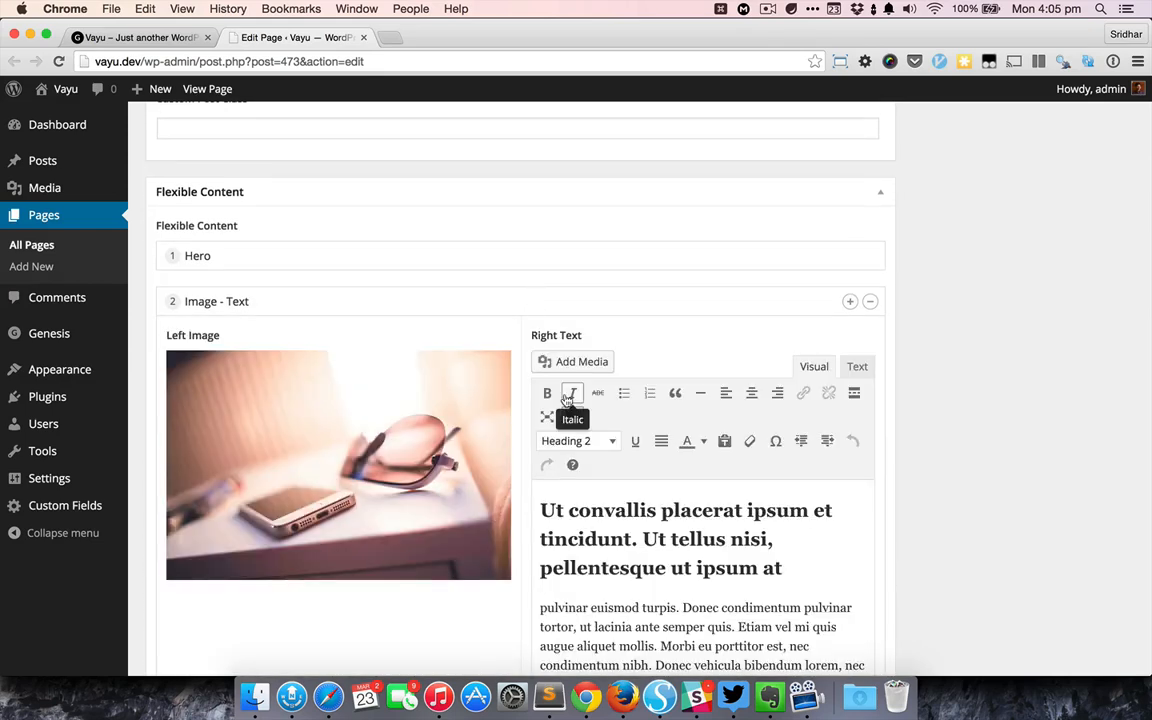
pyautogui.moveTo(590, 316)
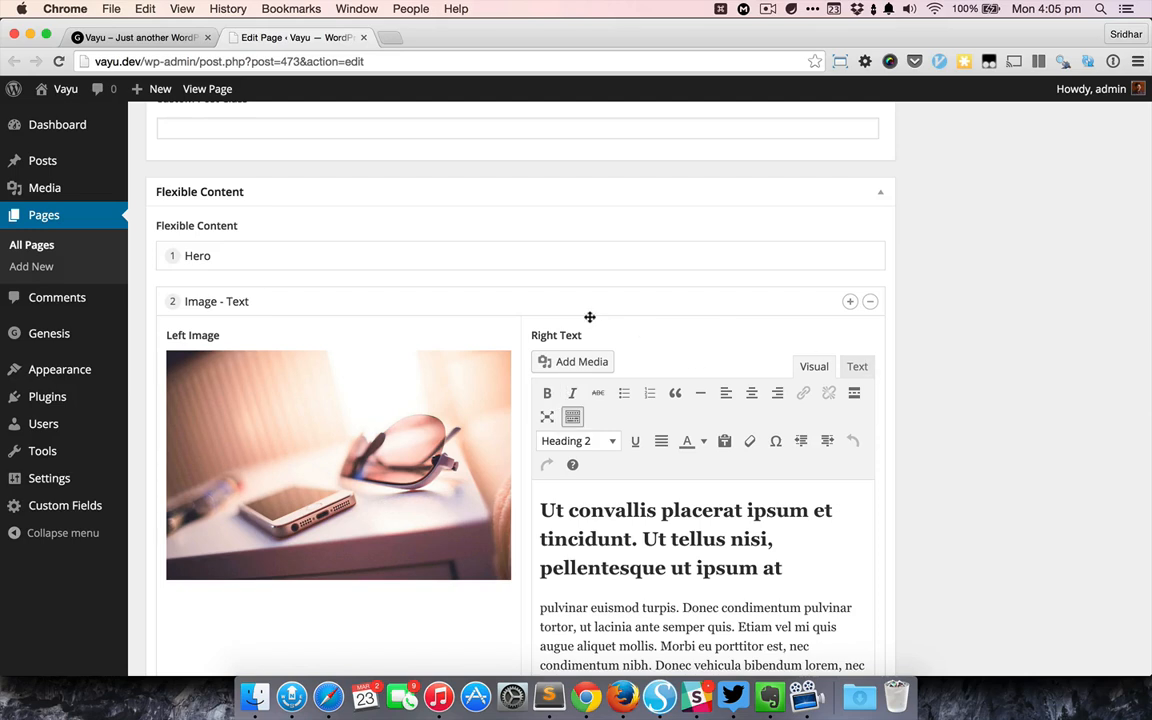
pyautogui.moveTo(604, 312)
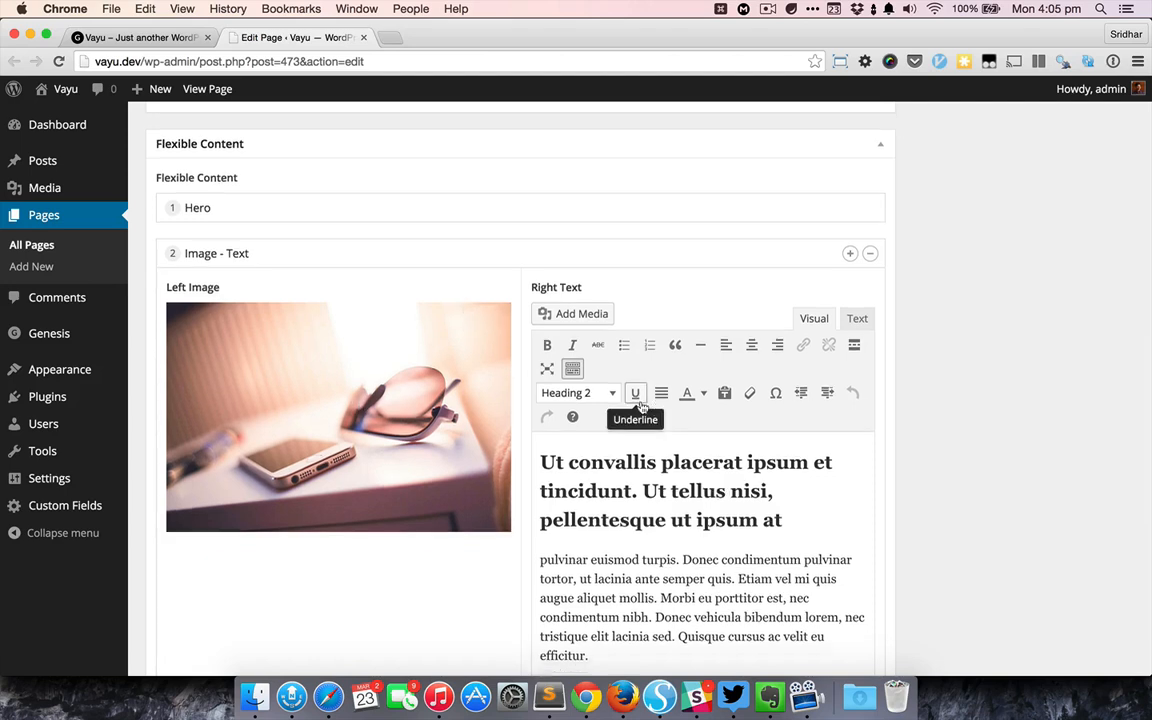
pyautogui.scroll(-3)
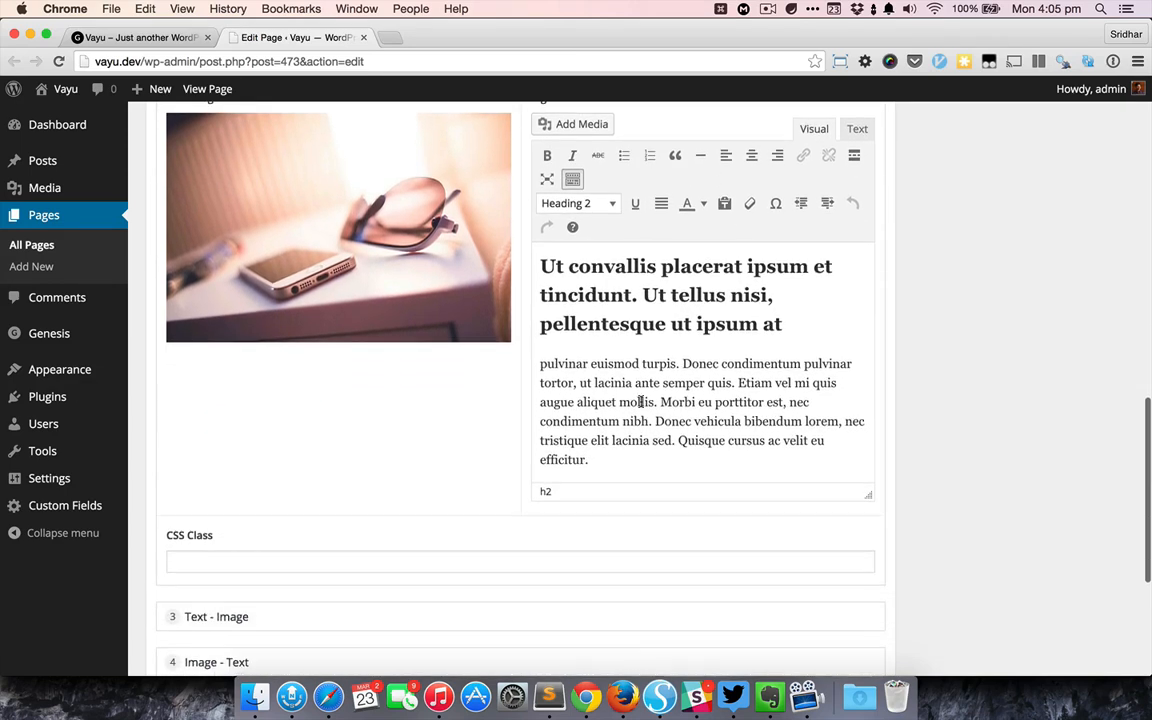
pyautogui.scroll(-3)
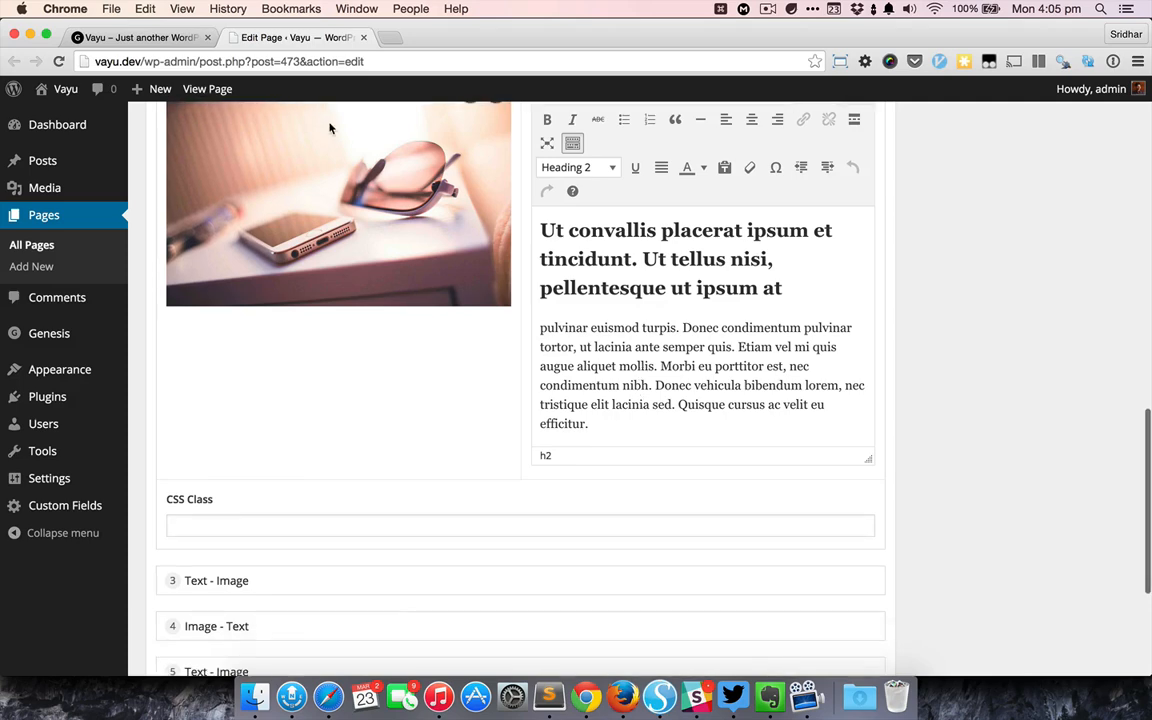
pyautogui.moveTo(292, 396)
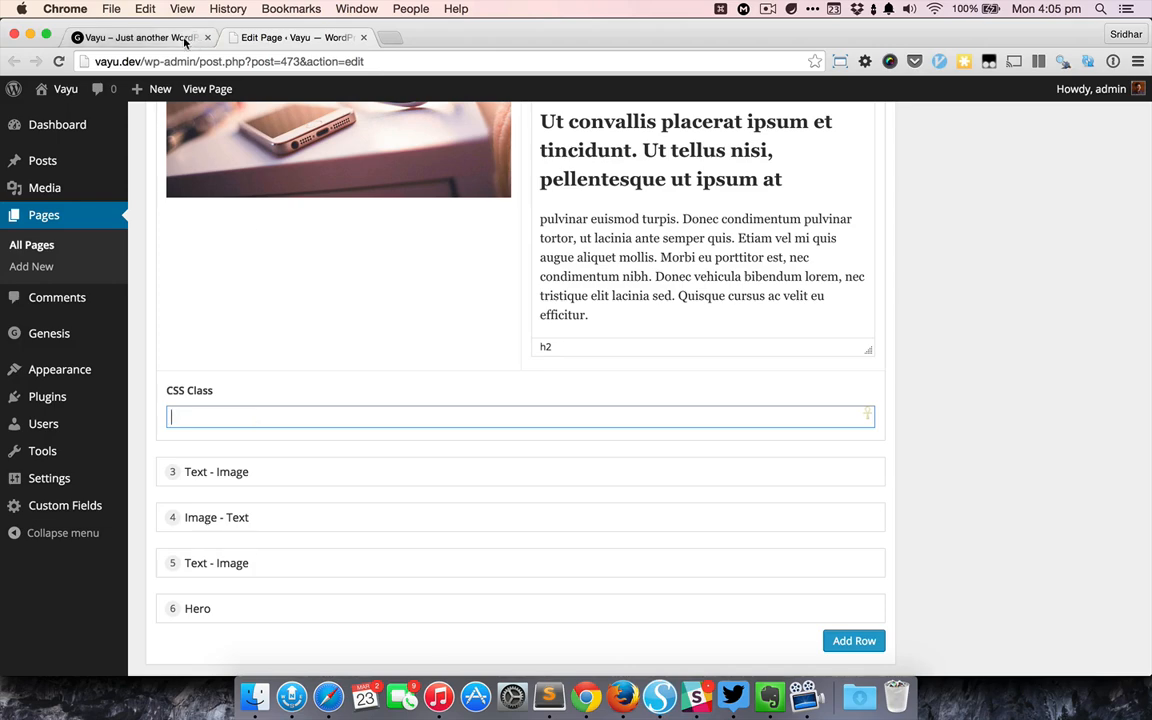
# - Enter 'dark' as the Image - Text row's CSS Class and update the page
pyautogui.click(140, 36)
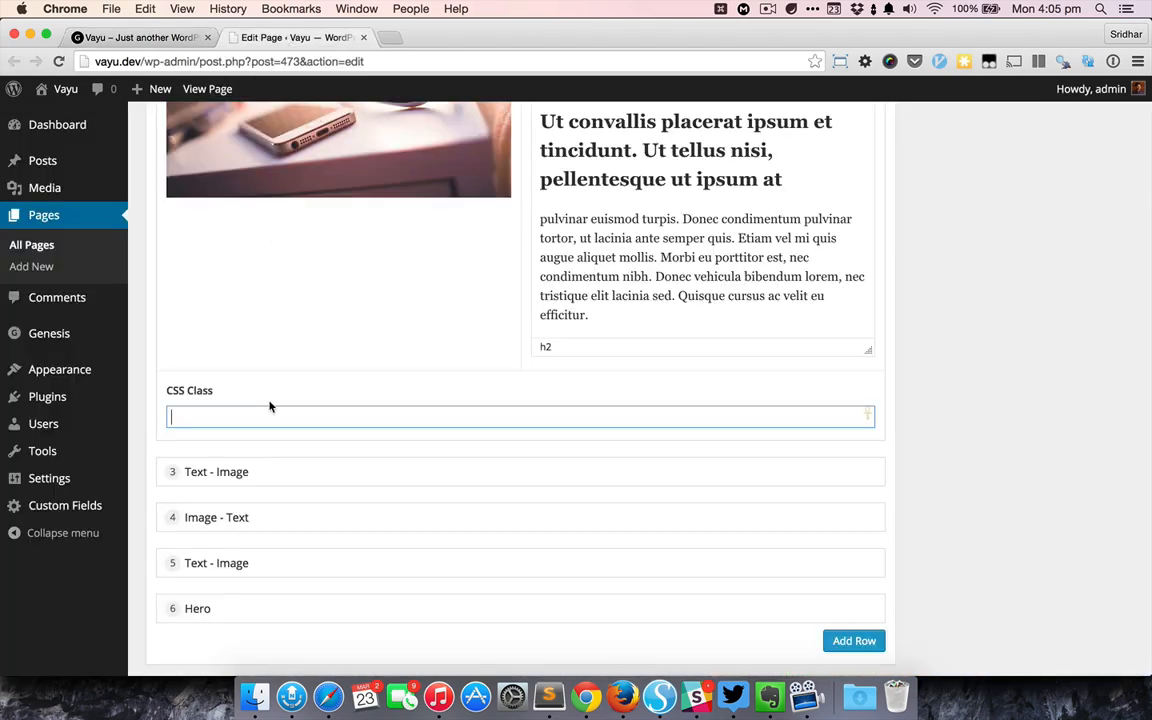
pyautogui.write('dark')
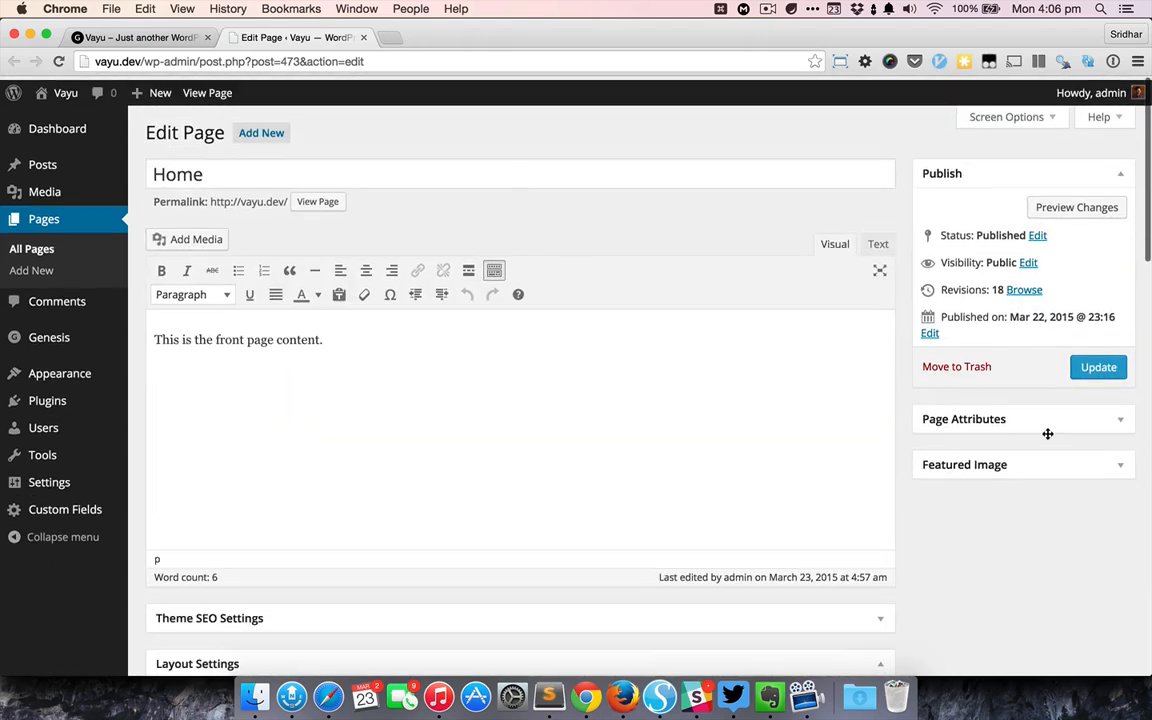
pyautogui.click(1096, 368)
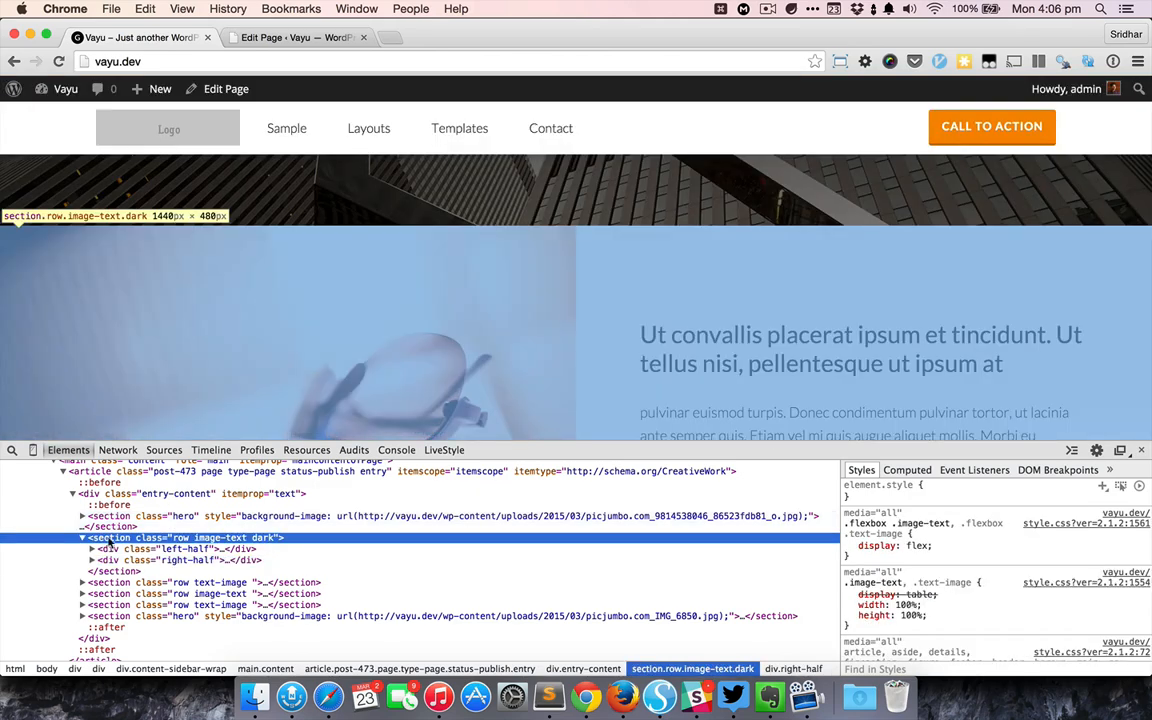
# - Inspect the section element carrying 'row image-text dark', then view the row's dark background
pyautogui.click(82, 536)
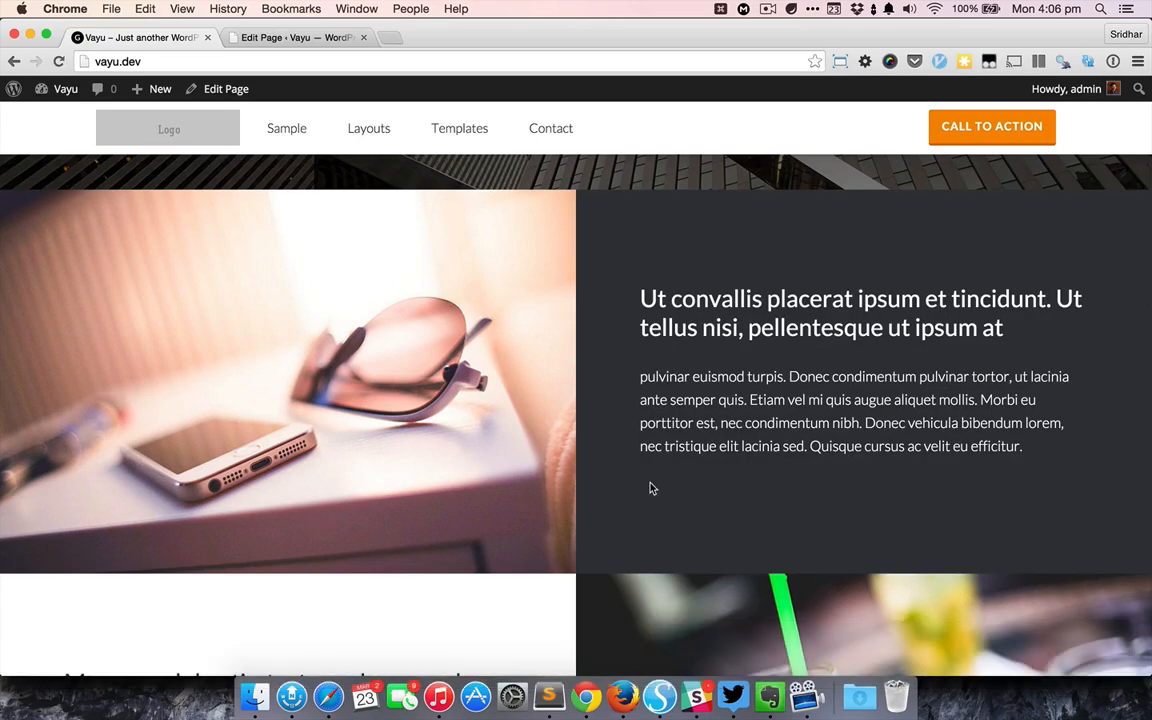
pyautogui.moveTo(468, 308)
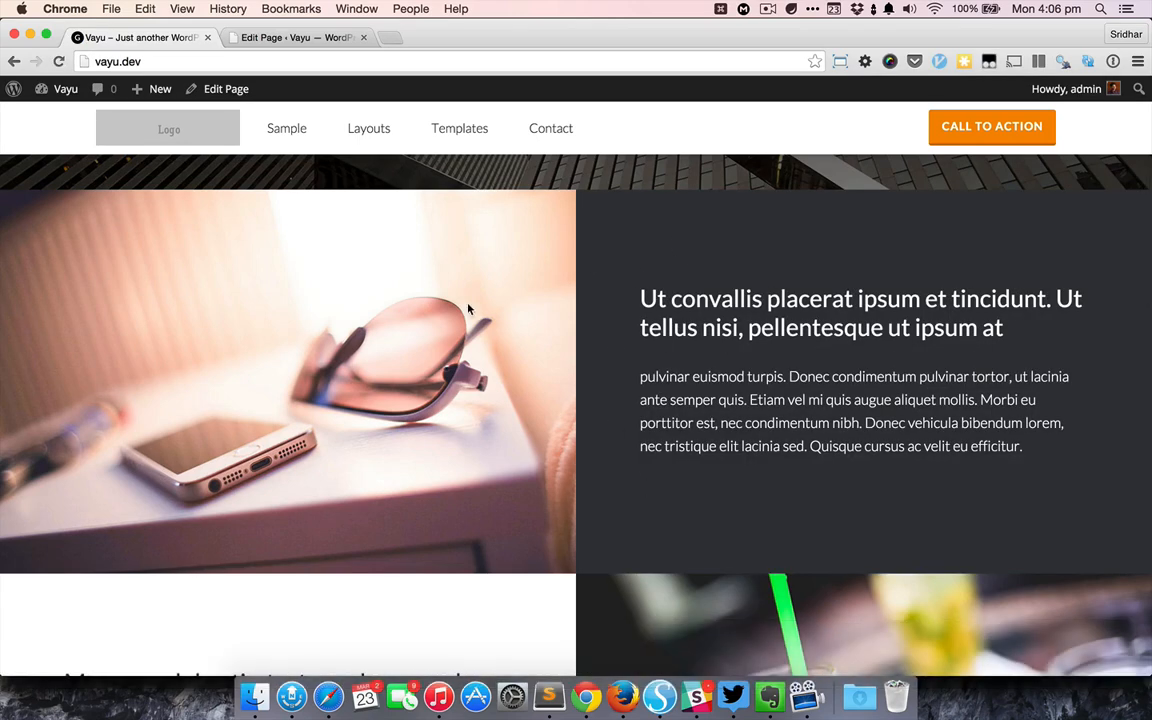
pyautogui.moveTo(708, 276)
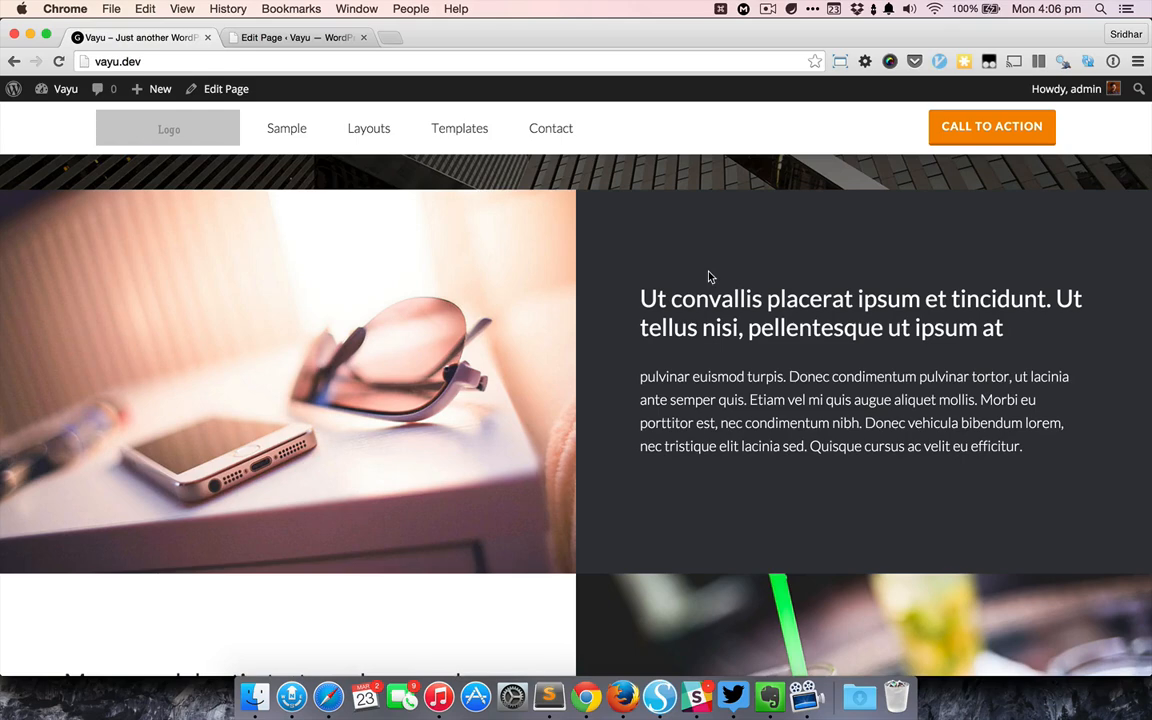
pyautogui.moveTo(678, 276)
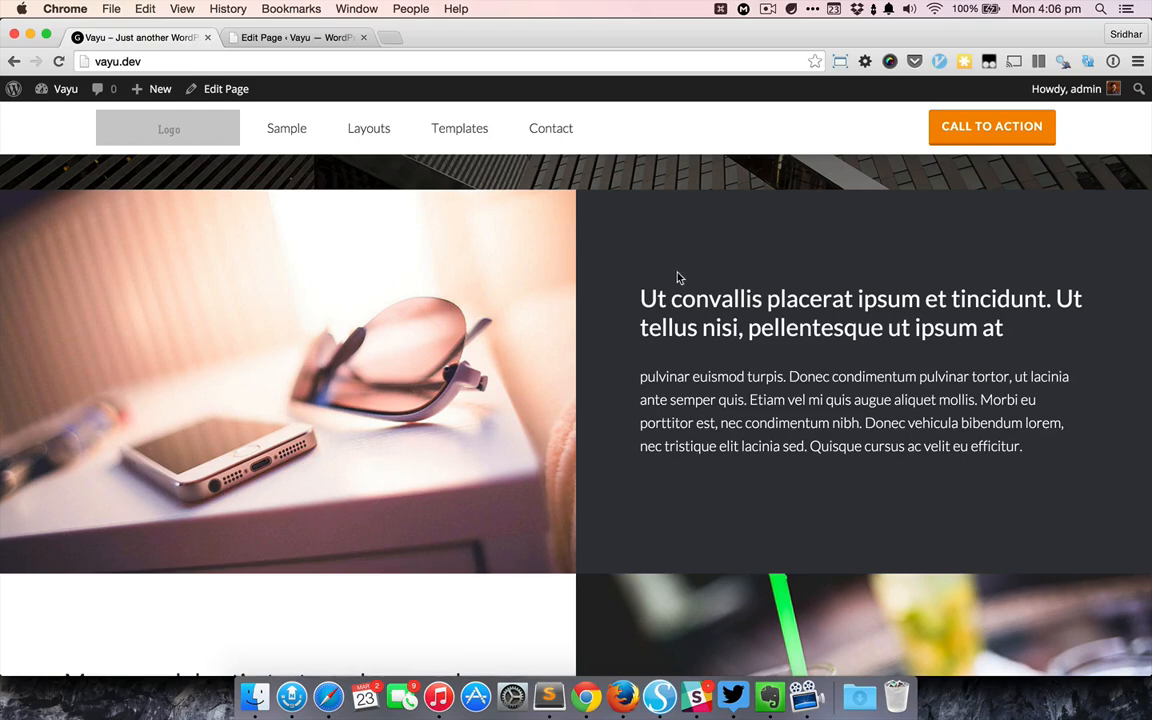
pyautogui.moveTo(672, 356)
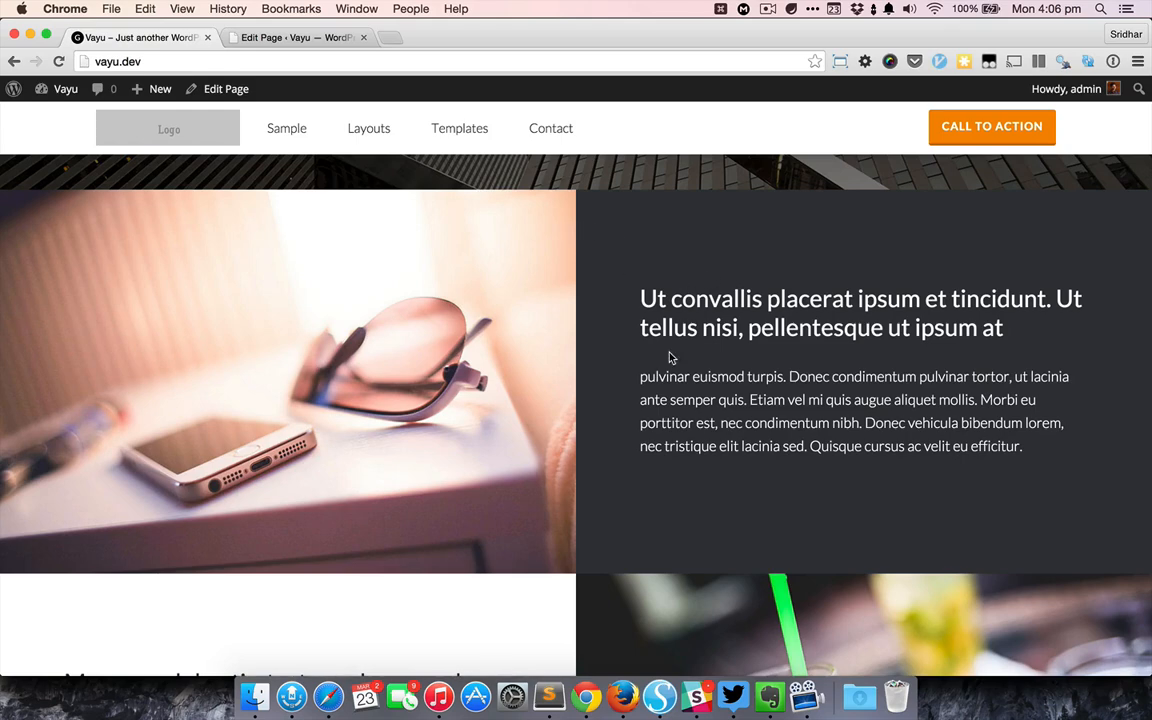
pyautogui.scroll(-3)
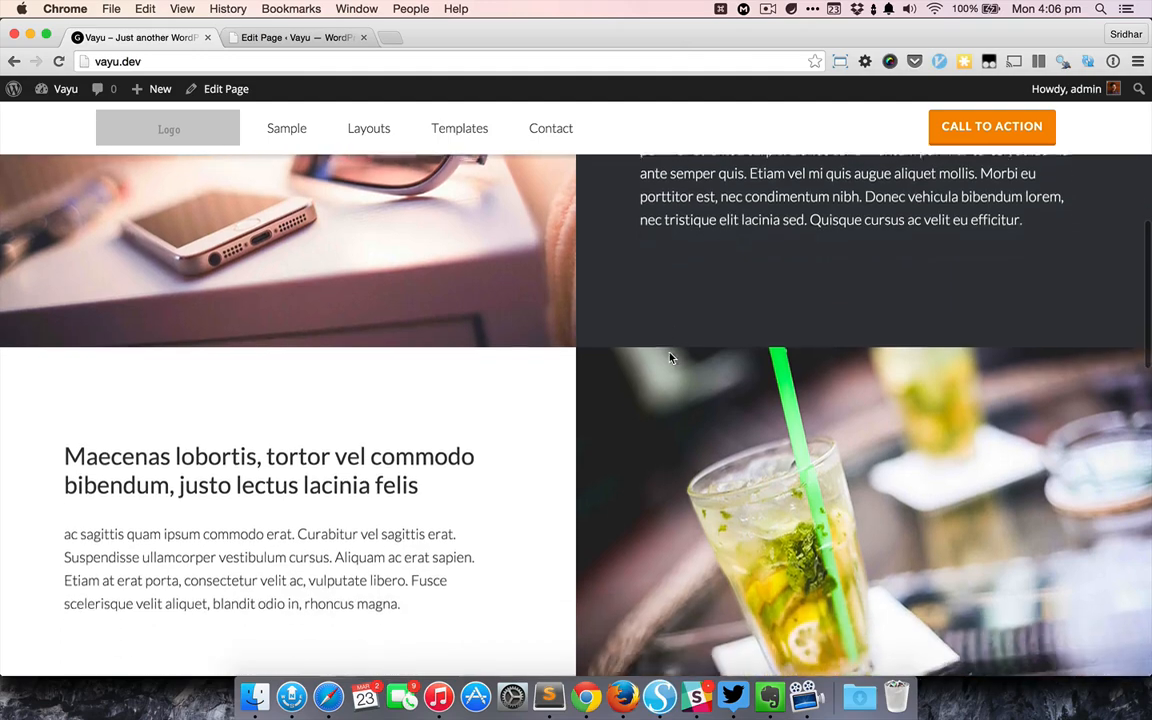
# - Switch back to the editor and scroll through the six flexible content rows
pyautogui.click(296, 36)
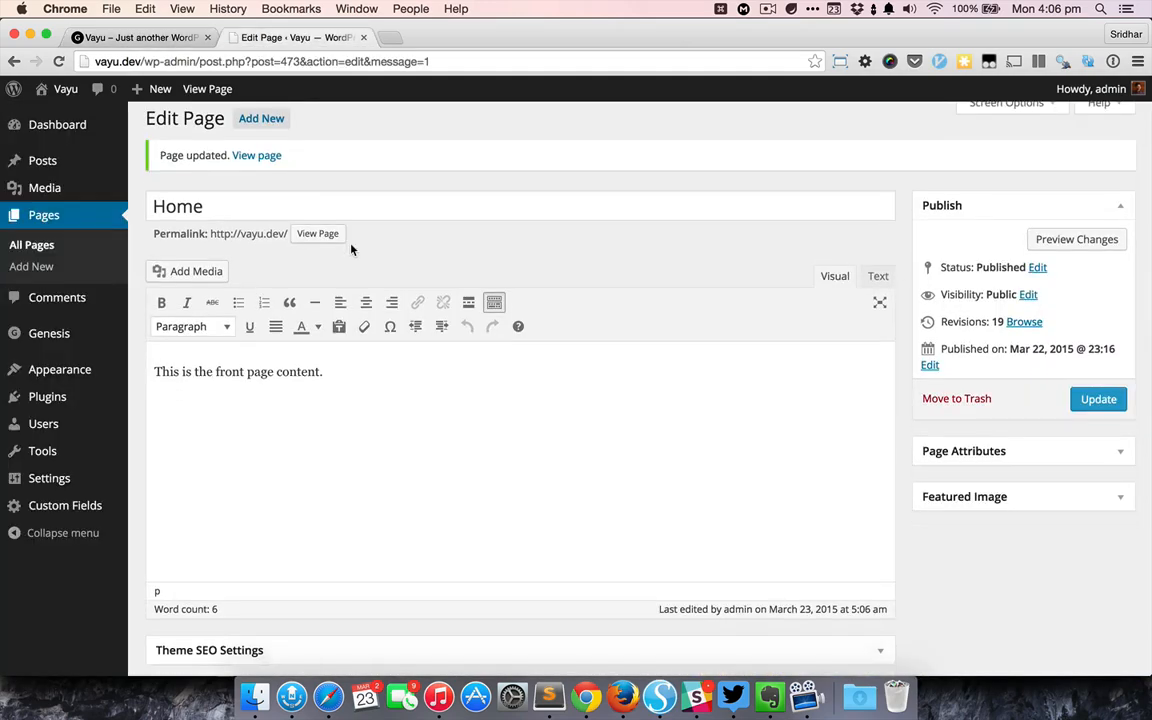
pyautogui.scroll(-3)
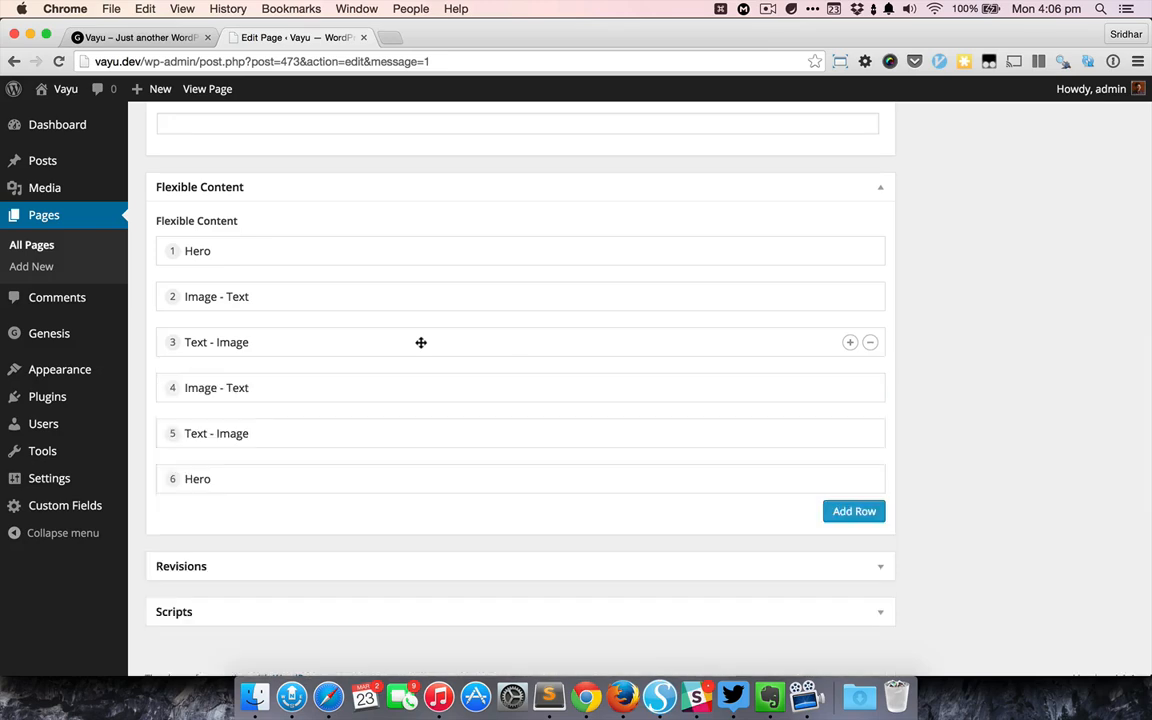
pyautogui.moveTo(424, 480)
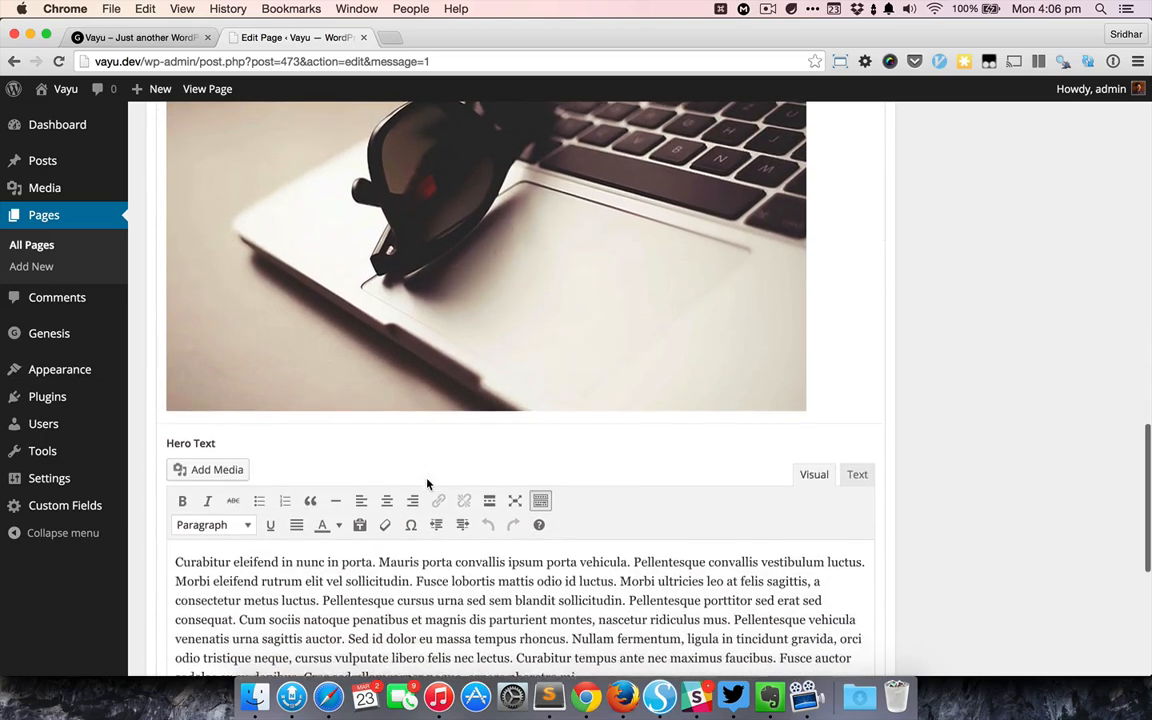
pyautogui.scroll(-3)
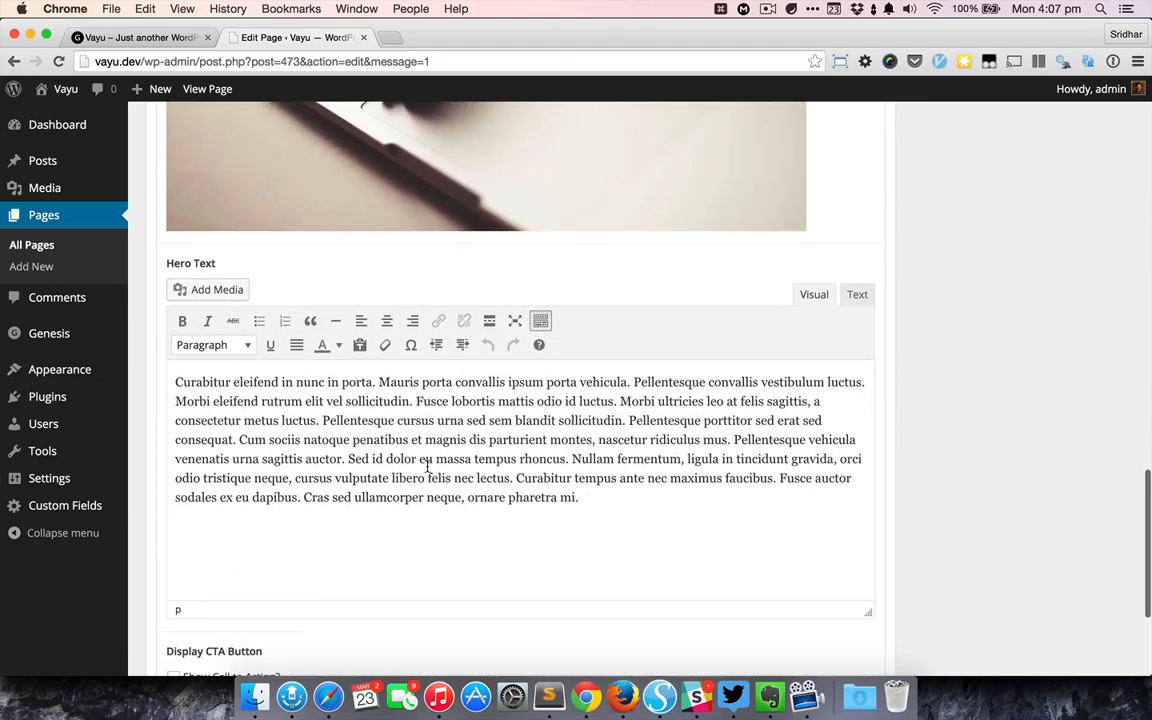
pyautogui.scroll(-3)
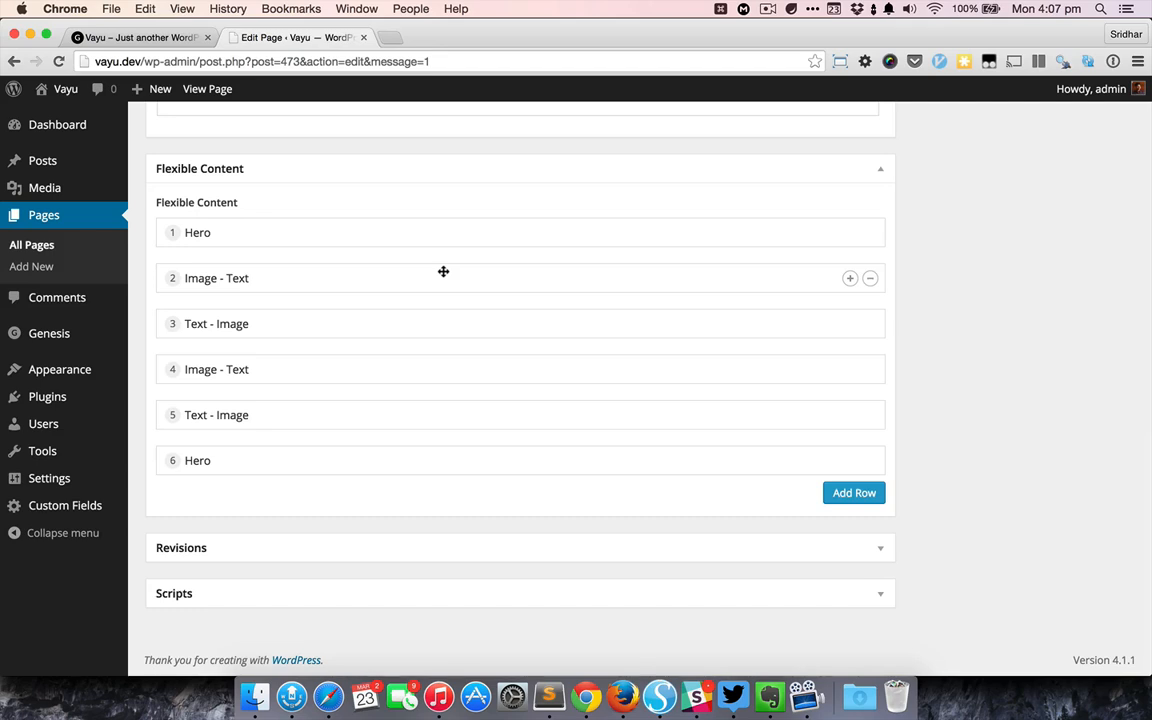
pyautogui.moveTo(298, 324)
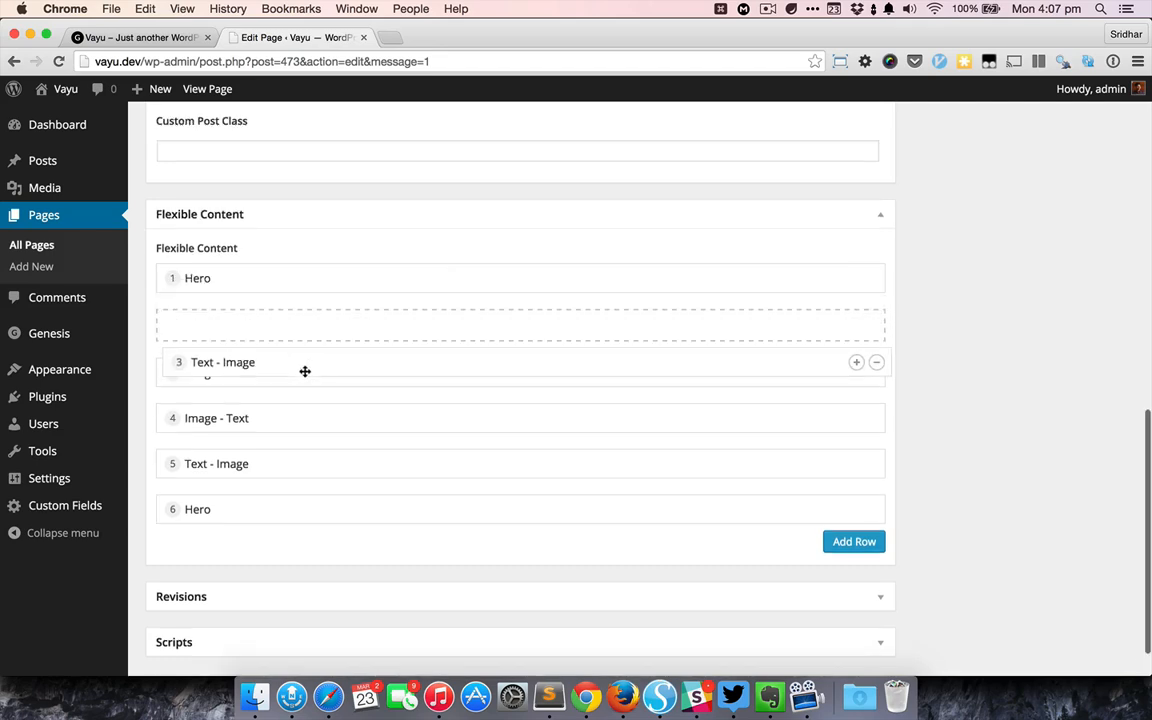
# - Drag the Text - Image row into first place above the Hero row
pyautogui.moveTo(302, 362); pyautogui.dragTo(302, 278)
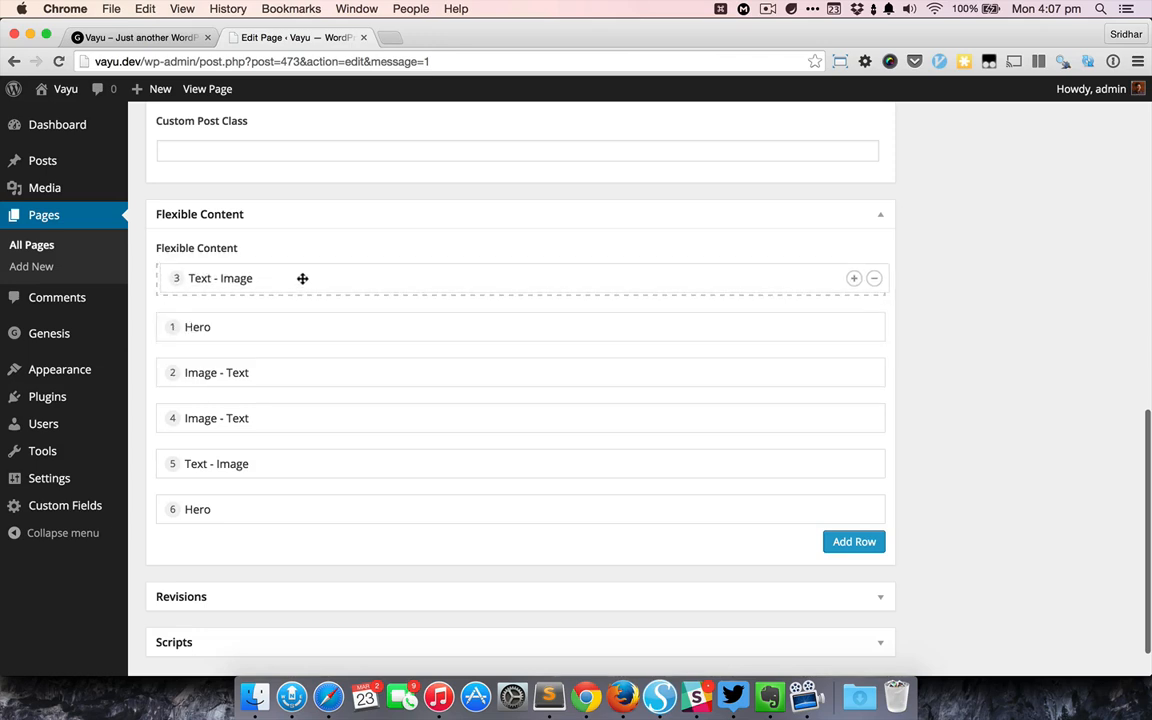
pyautogui.moveTo(302, 278); pyautogui.dragTo(302, 278)
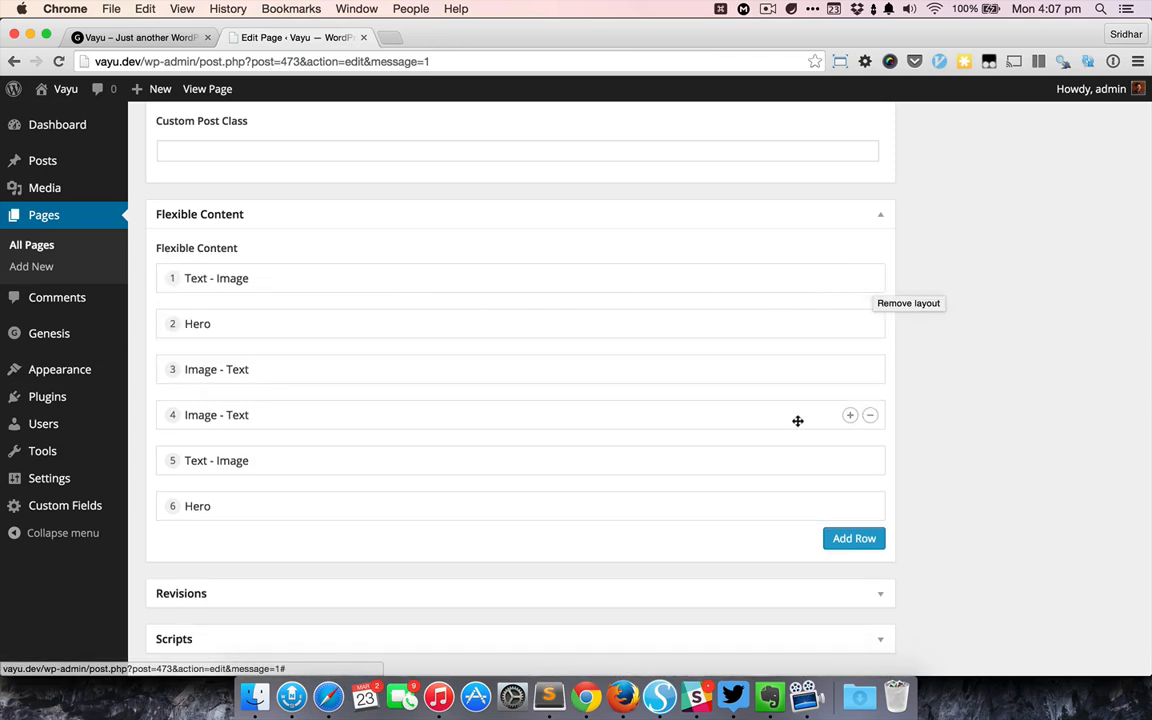
pyautogui.click(852, 538)
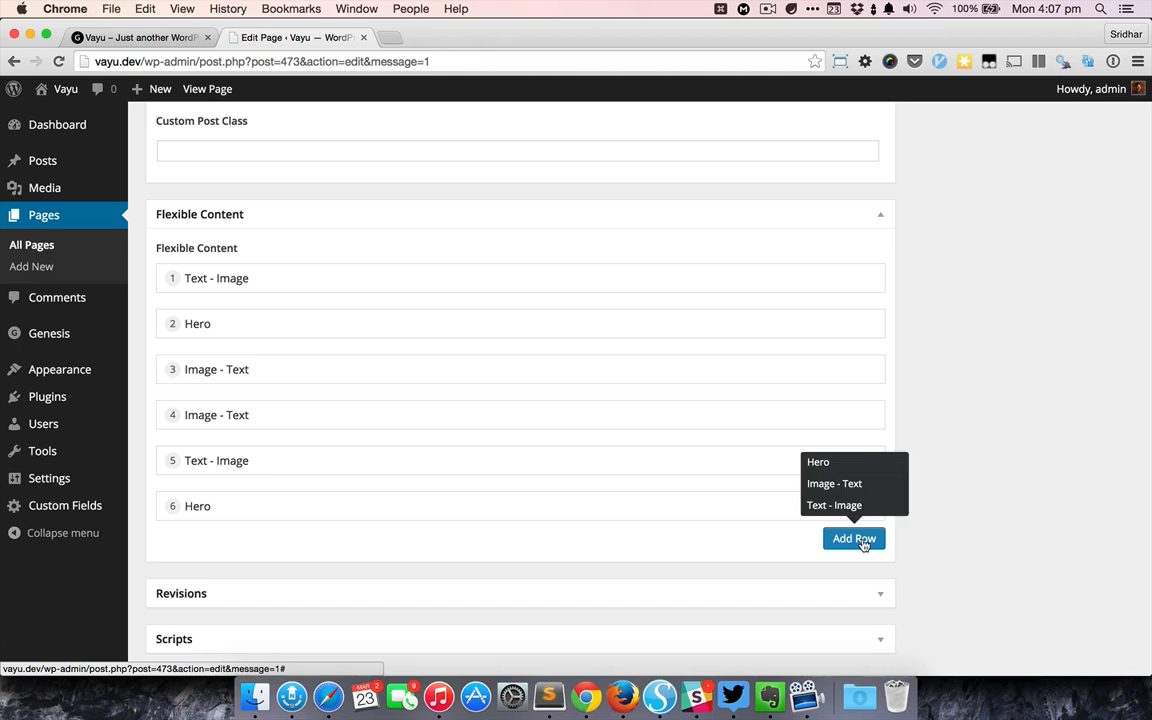
pyautogui.moveTo(834, 482)
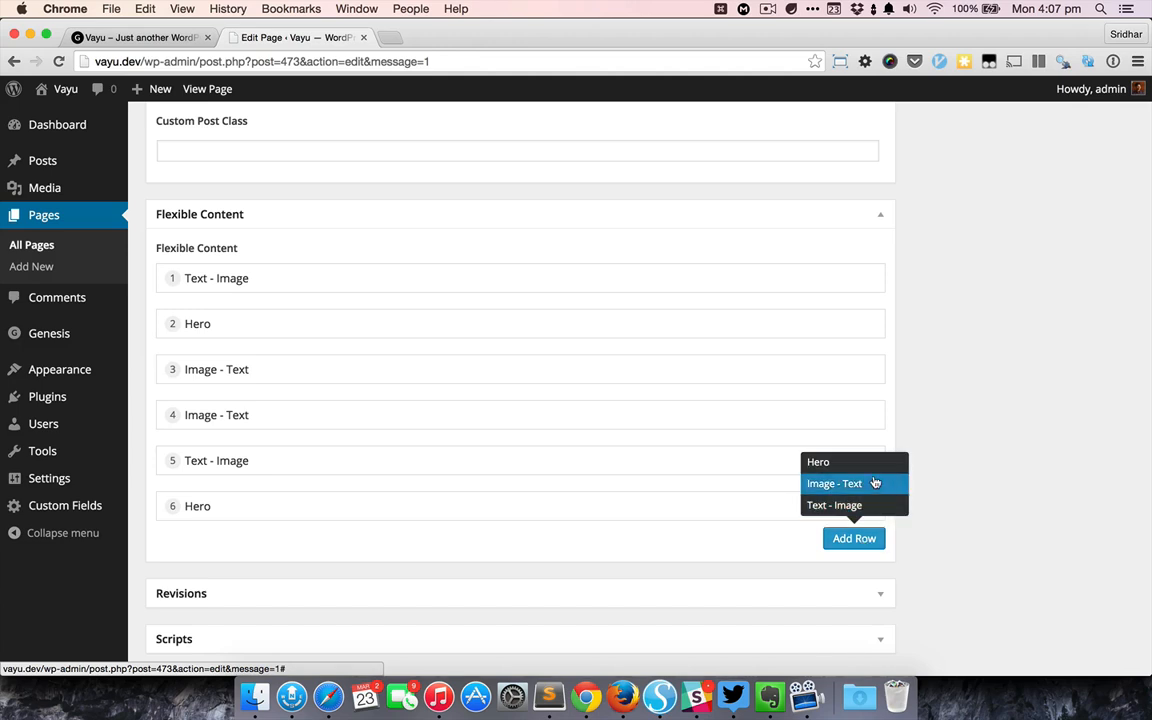
pyautogui.moveTo(876, 486)
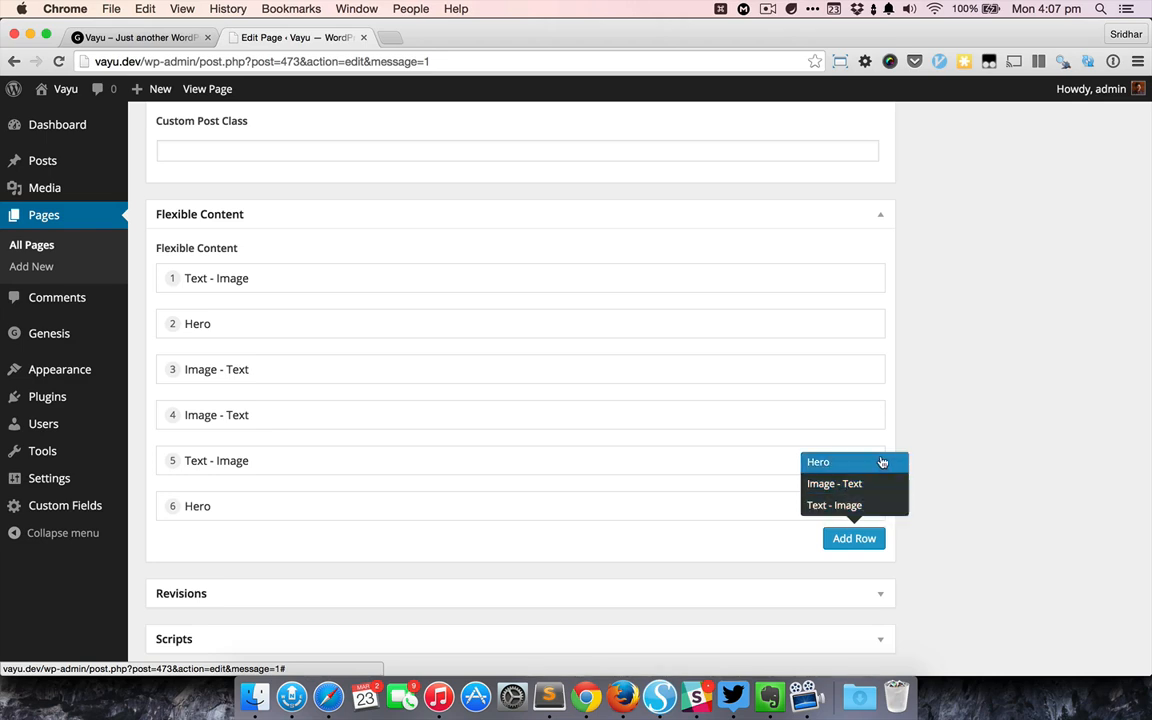
pyautogui.moveTo(852, 482)
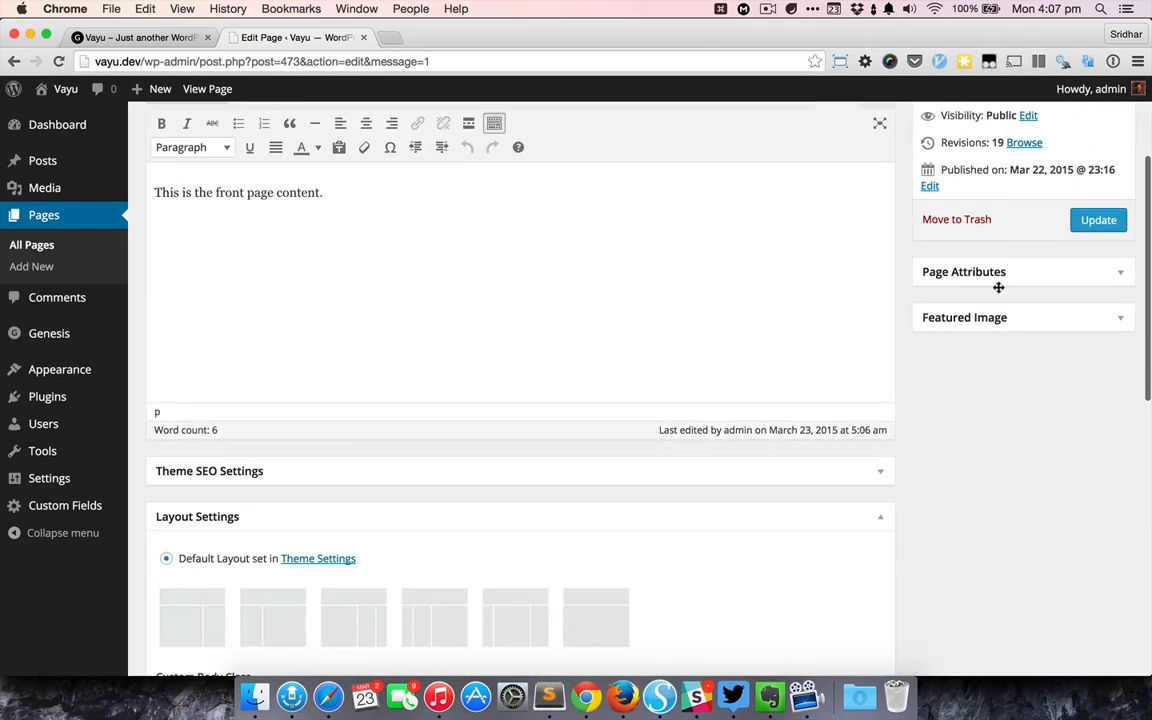
# - Update the page and view the live Home page now opening with the Text - Image section
pyautogui.click(1098, 218)
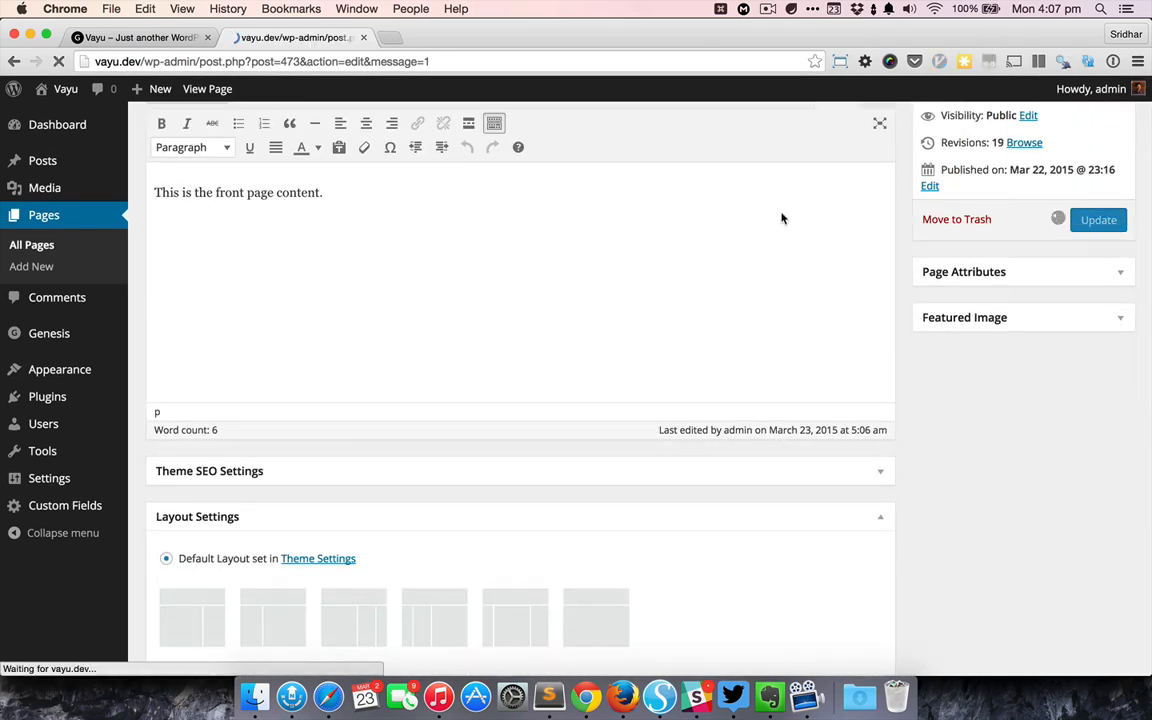
pyautogui.click(140, 36)
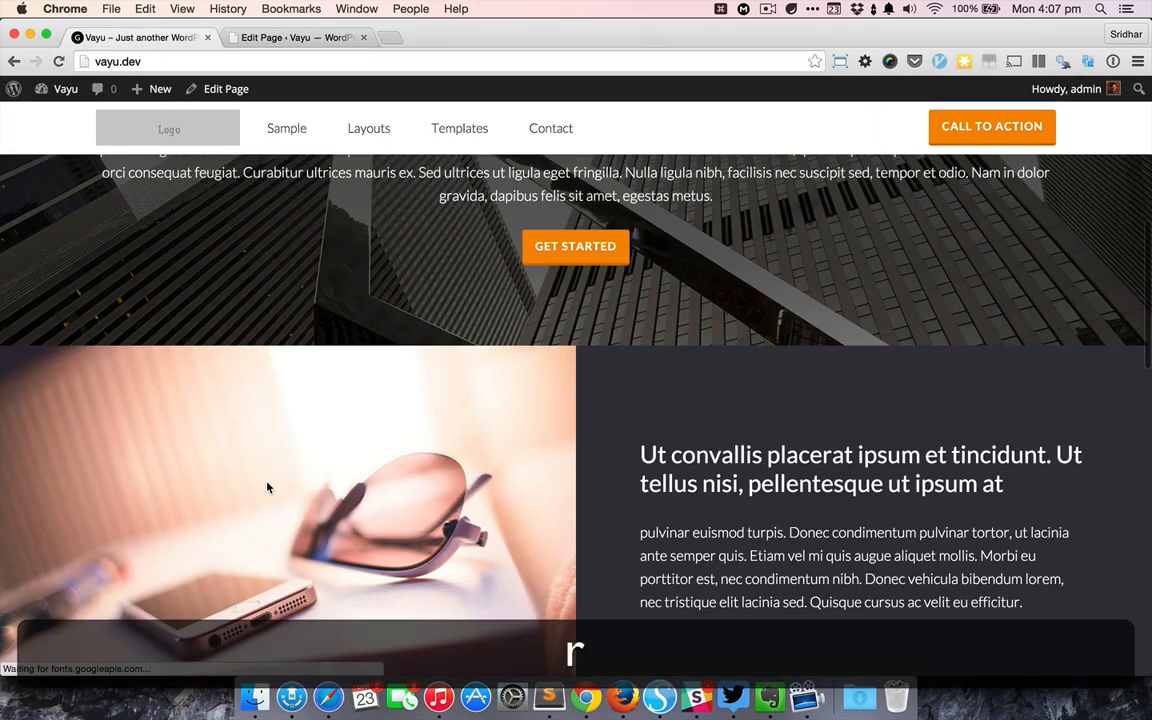
pyautogui.scroll(-3)
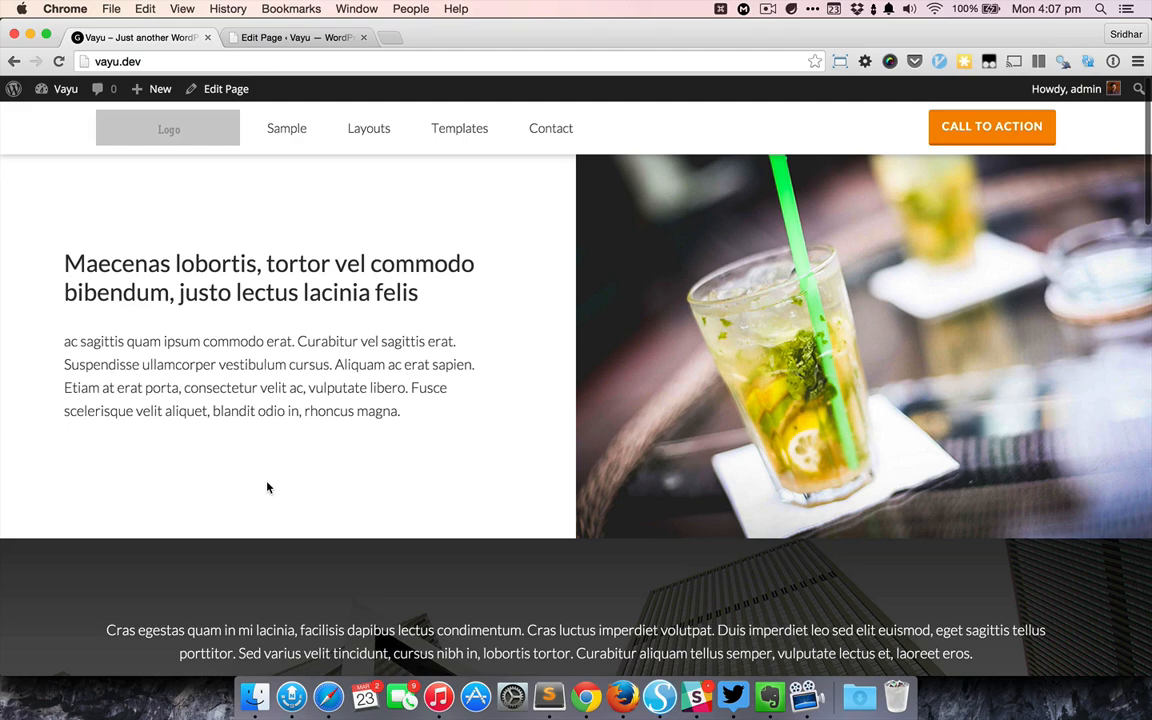
pyautogui.moveTo(748, 304)
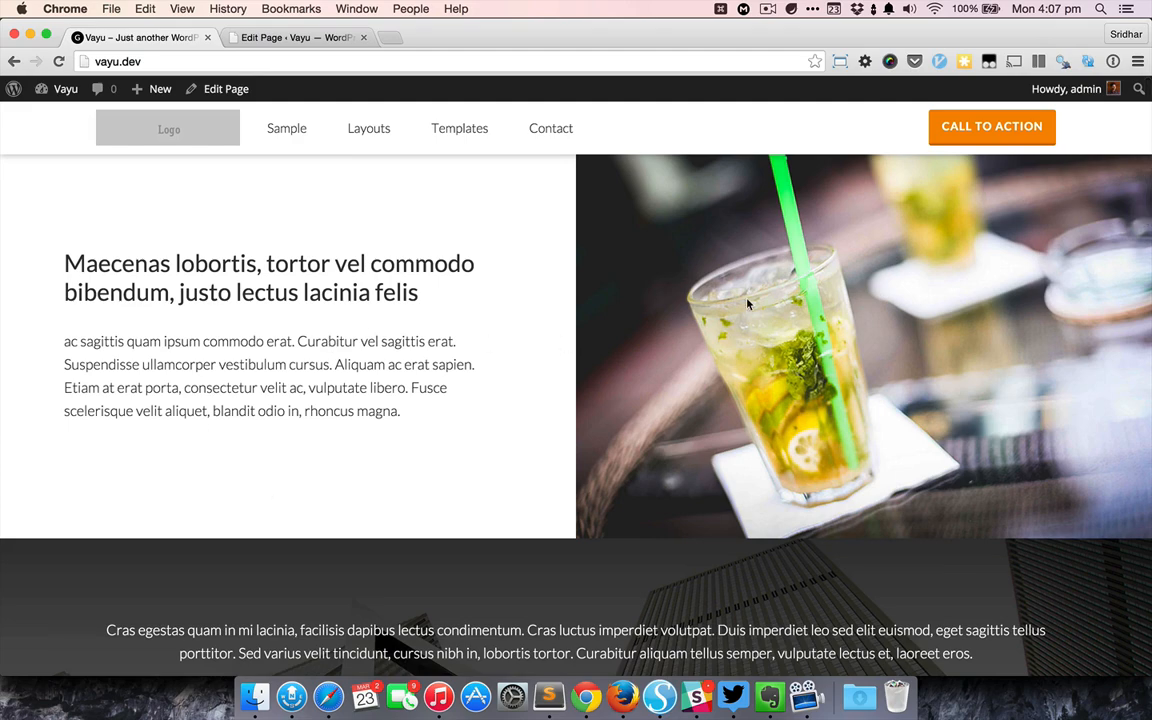
pyautogui.scroll(-3)
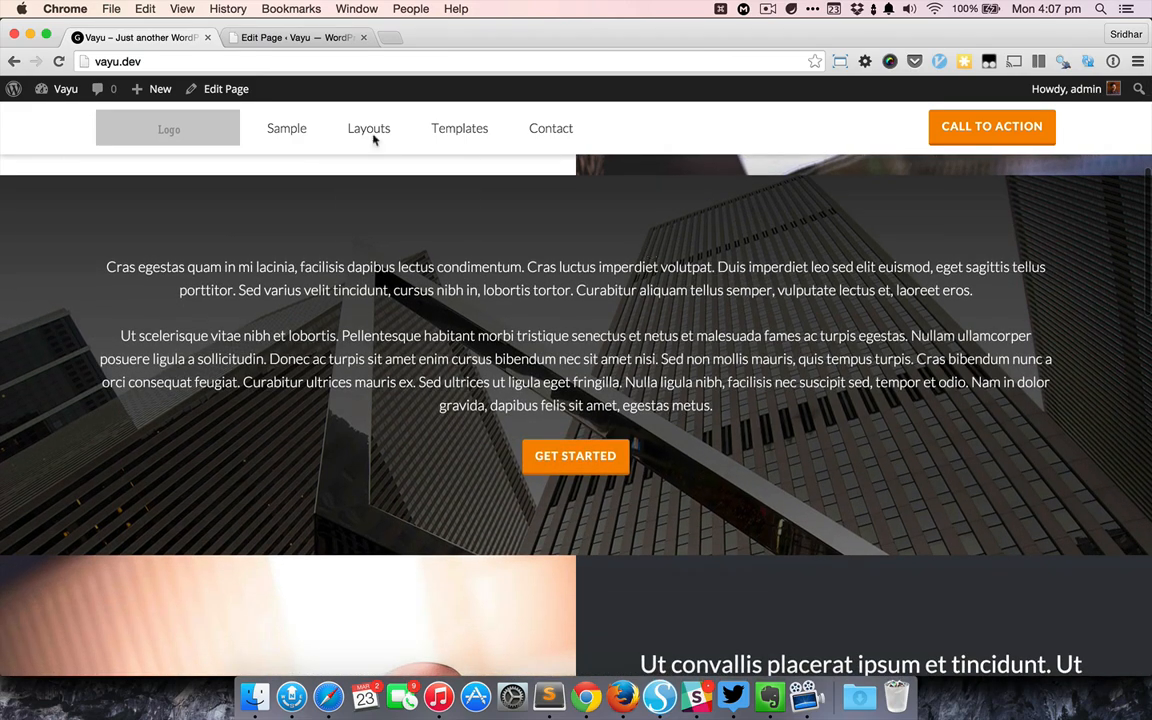
# - Open the Sample Page on the live site
pyautogui.click(290, 36)
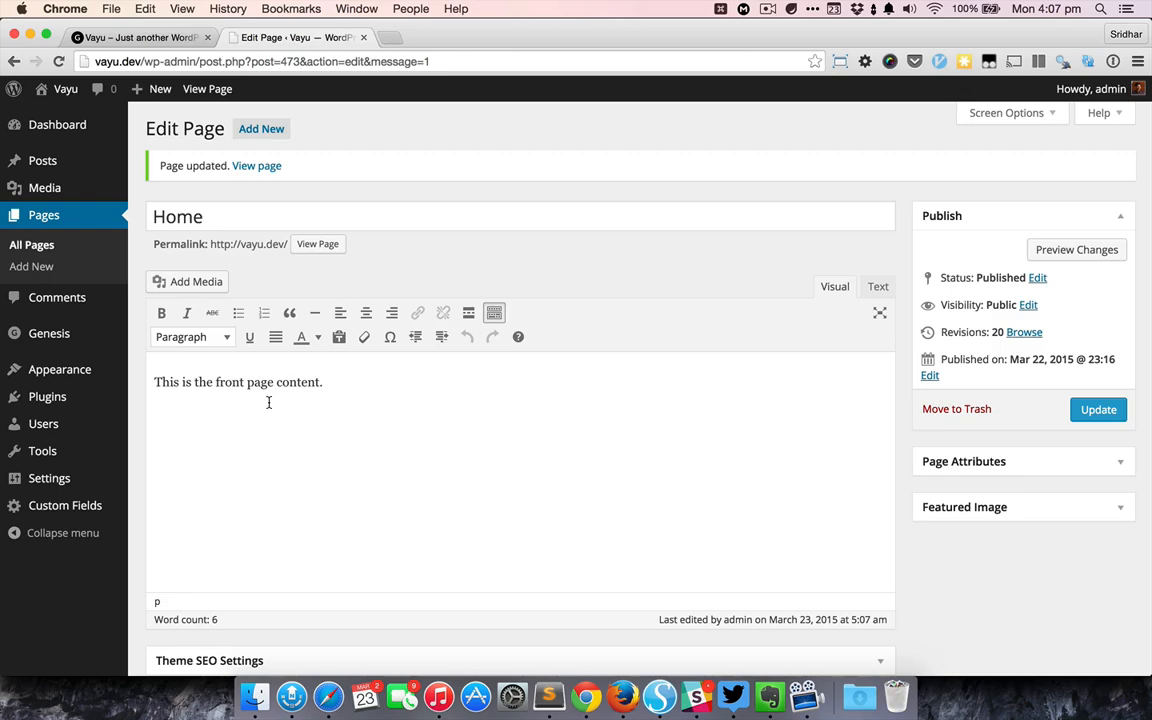
pyautogui.click(140, 36)
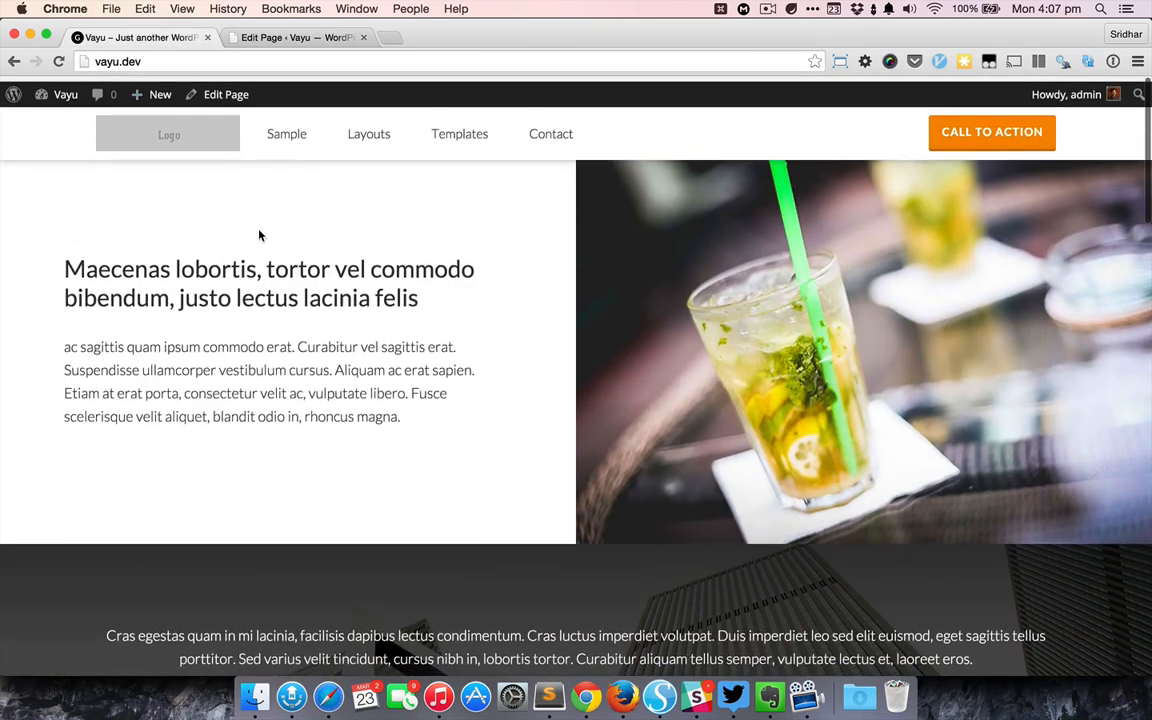
pyautogui.click(286, 132)
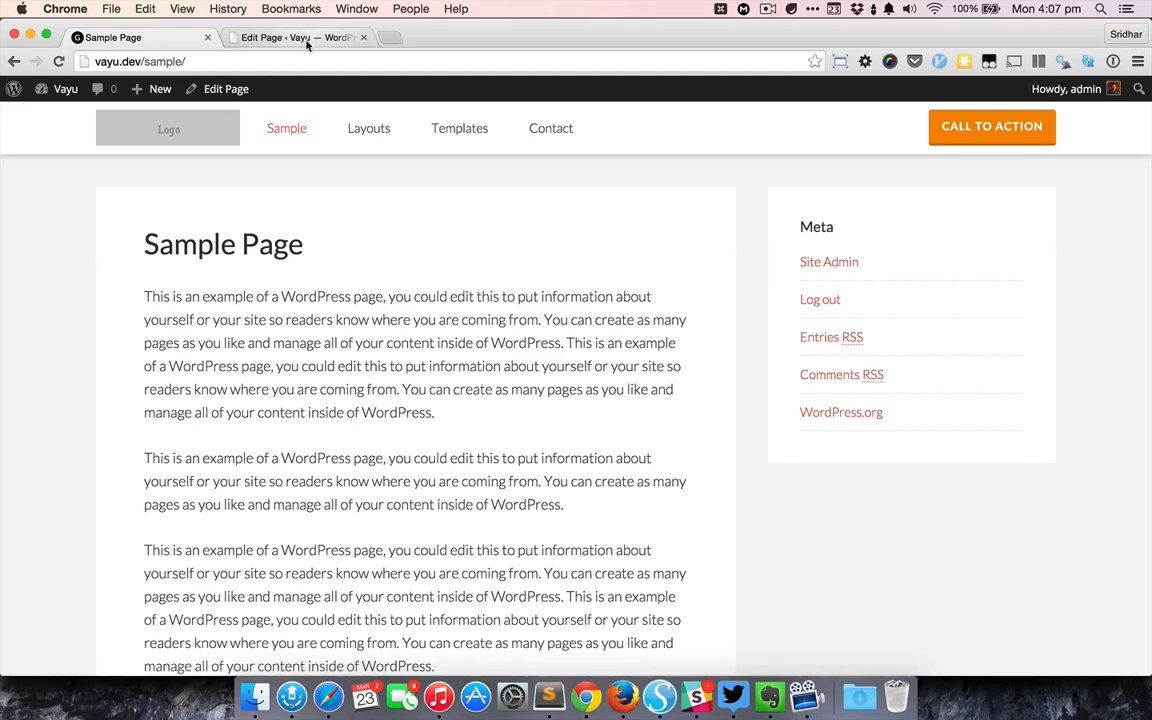
# - Open the Sample Page for editing and add a Hero row to its Flexible Content
pyautogui.click(290, 36)
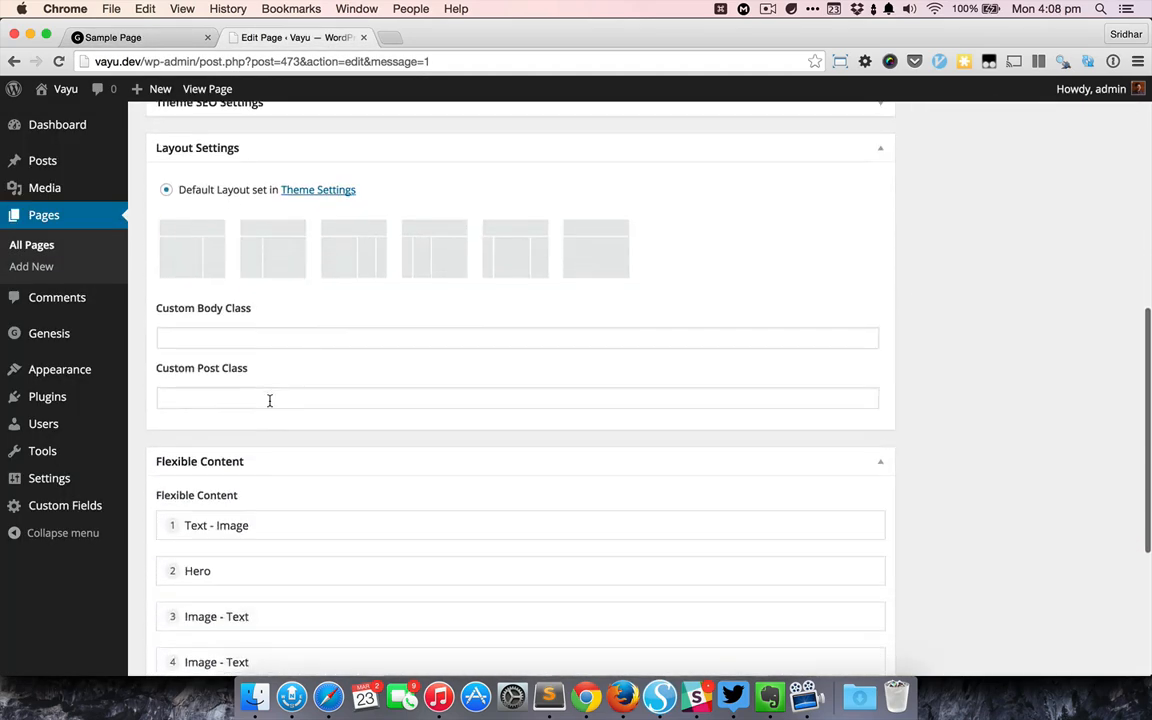
pyautogui.scroll(-3)
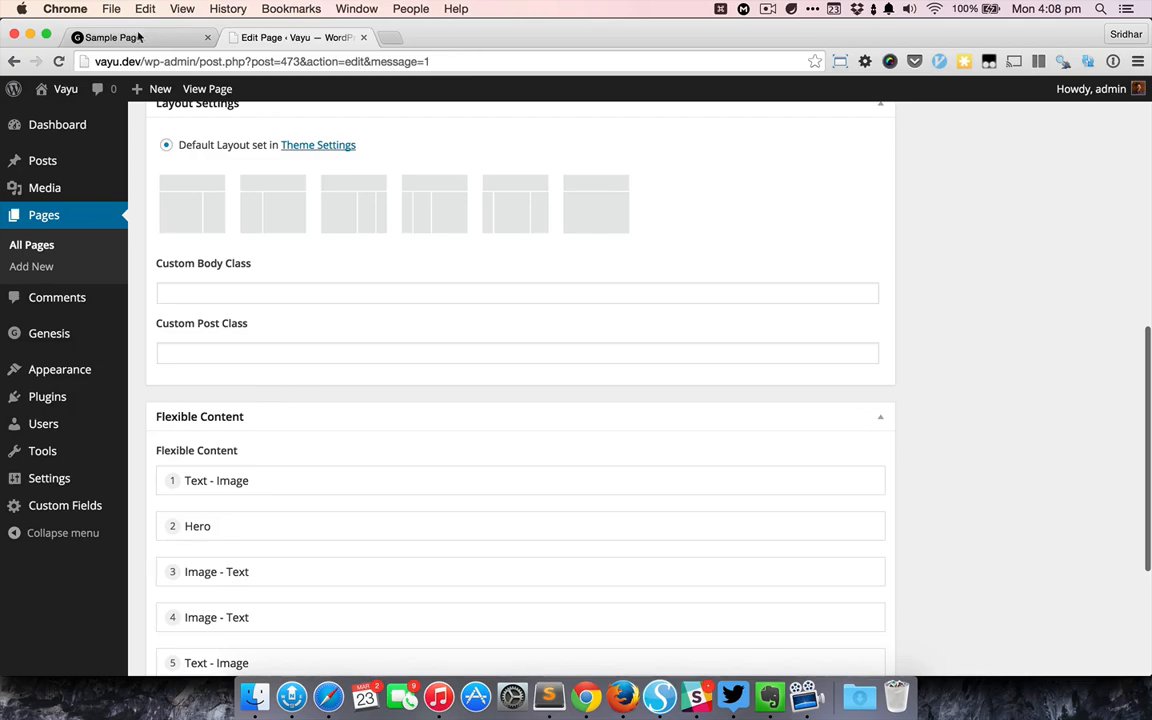
pyautogui.click(136, 36)
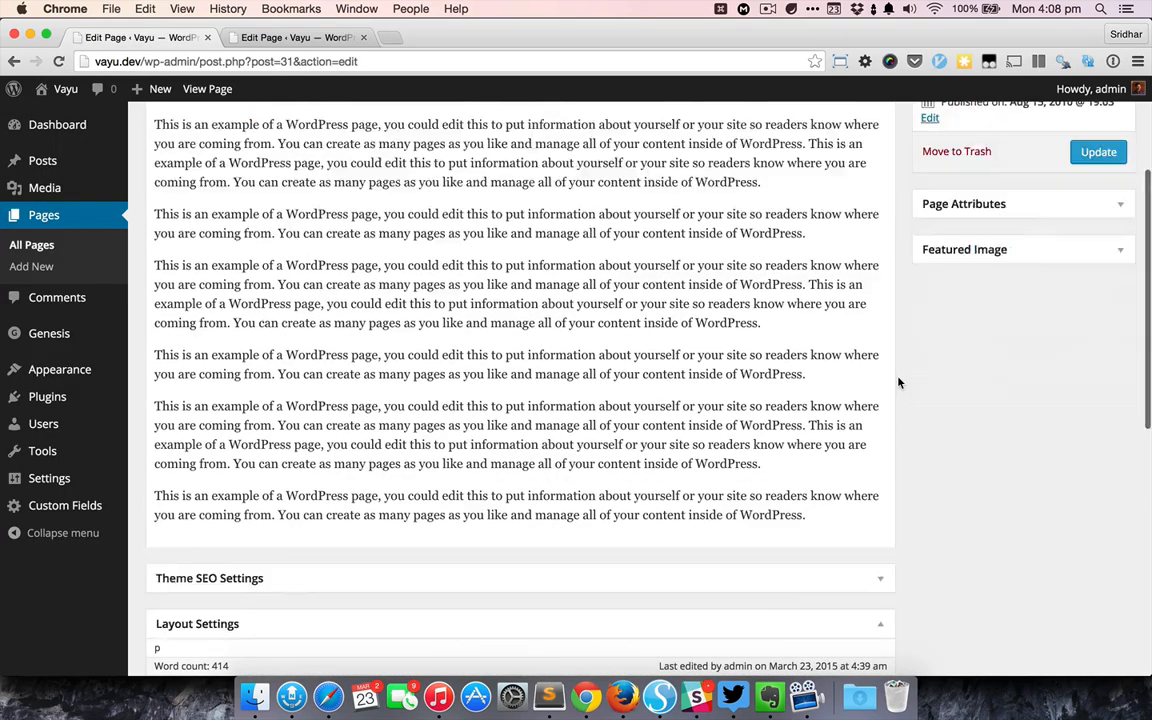
pyautogui.scroll(-3)
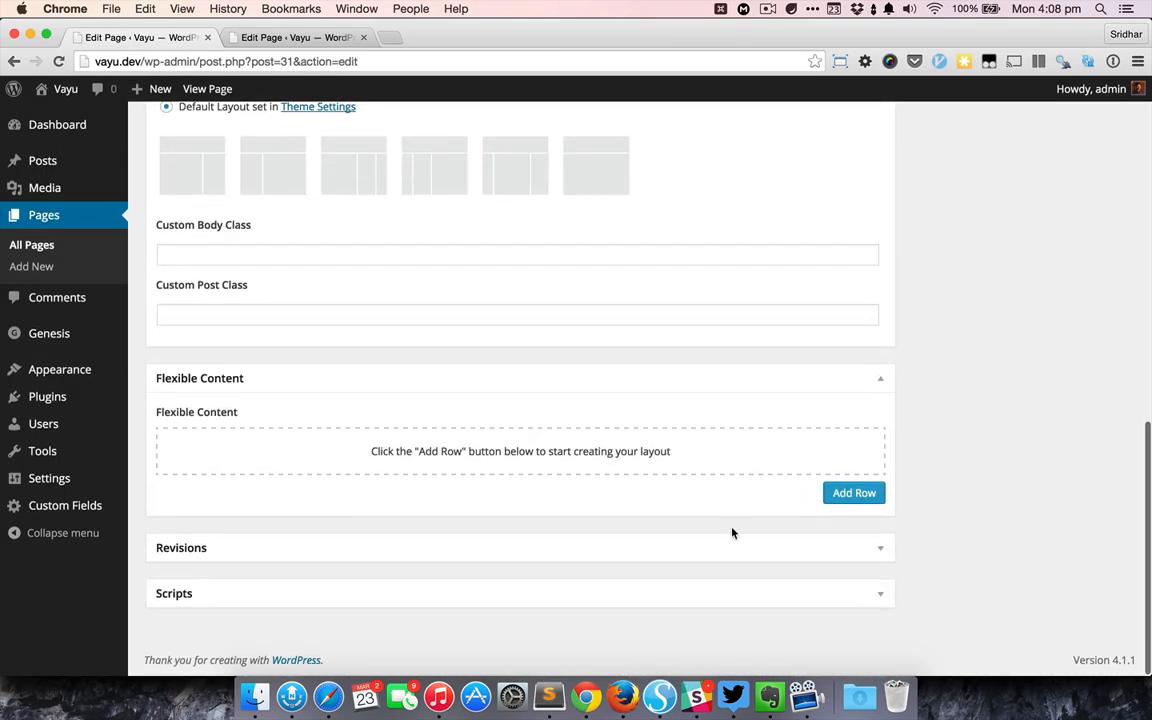
pyautogui.moveTo(782, 502)
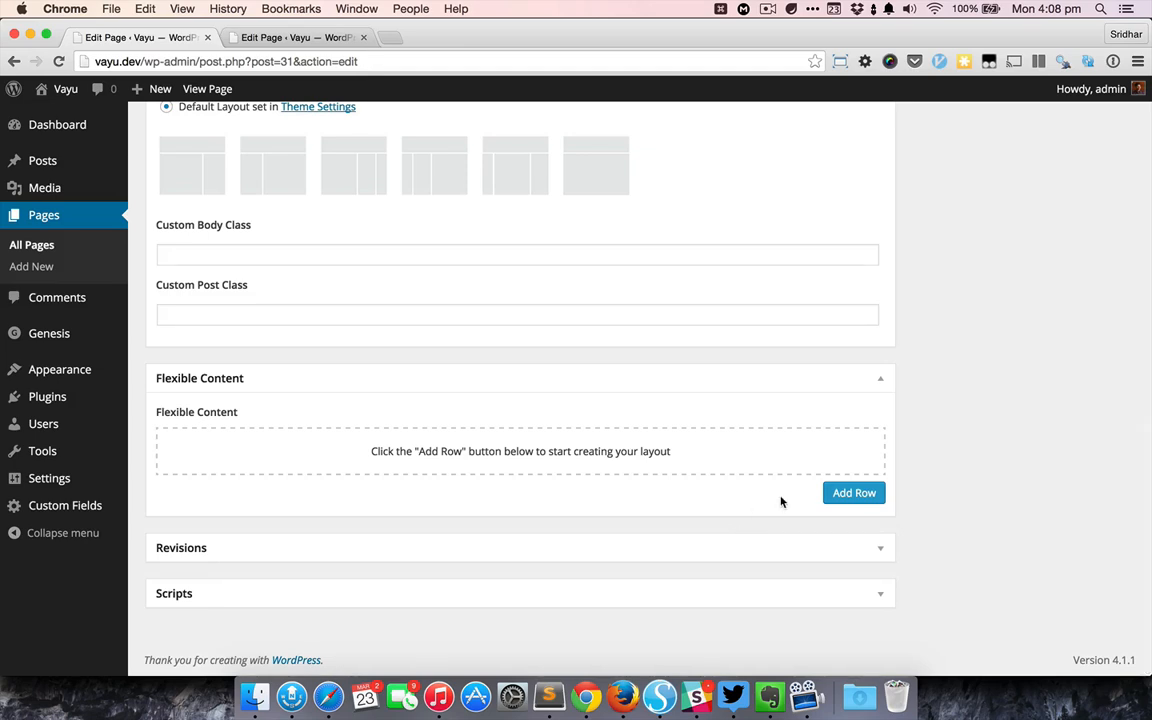
pyautogui.click(852, 492)
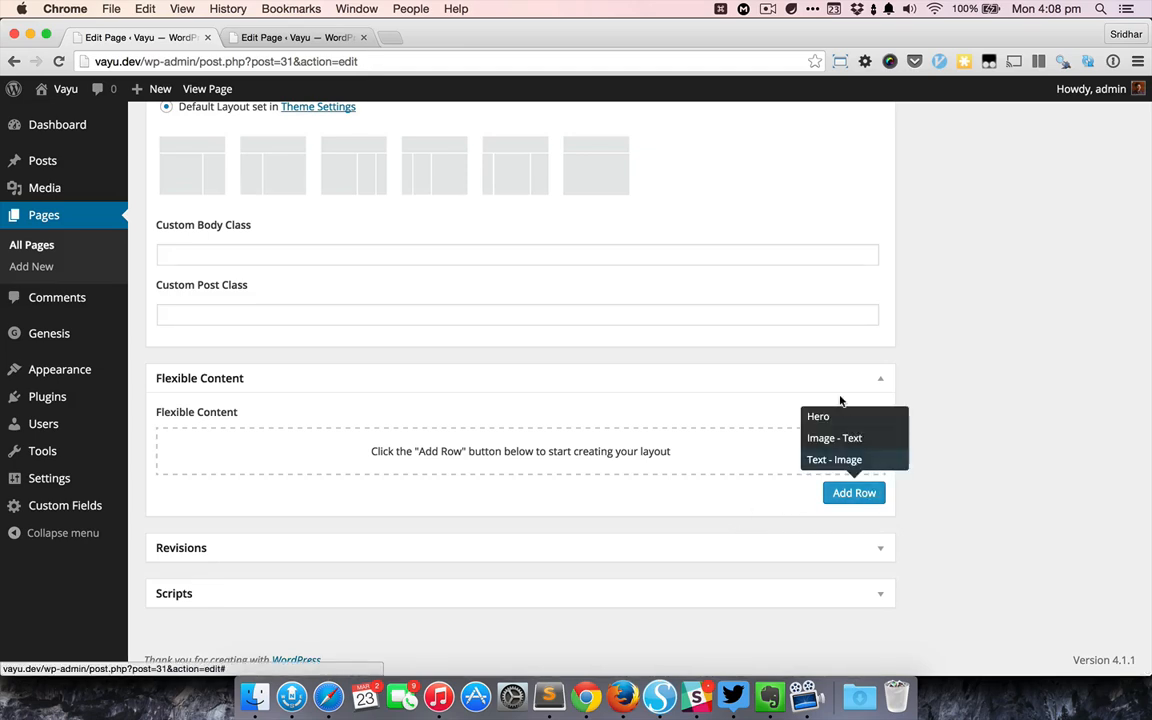
pyautogui.click(818, 416)
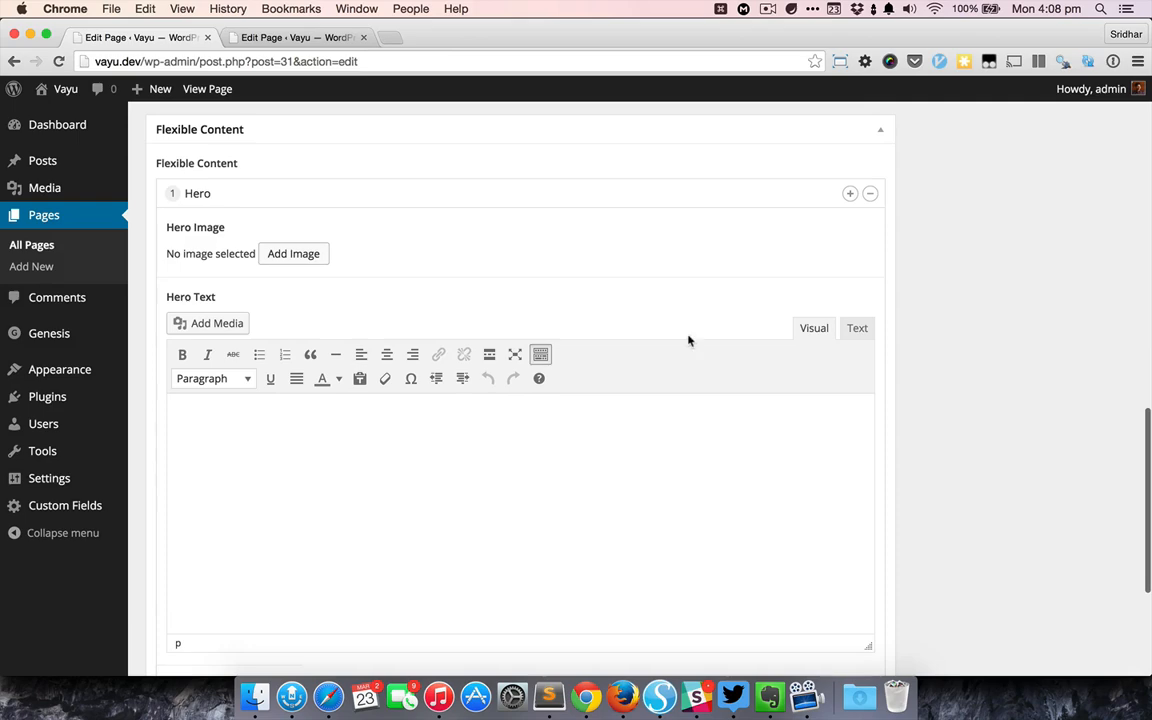
# - Set the skyscraper photo as the hero image and enter 'lor' placeholder text
pyautogui.click(292, 252)
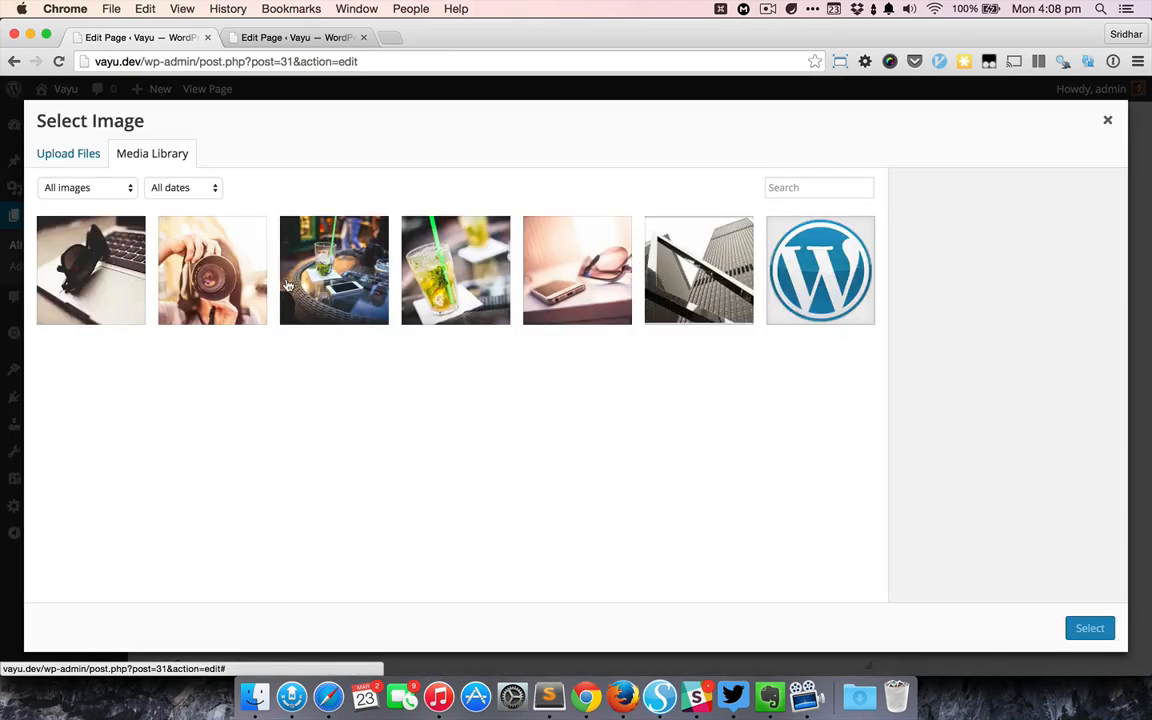
pyautogui.click(698, 270)
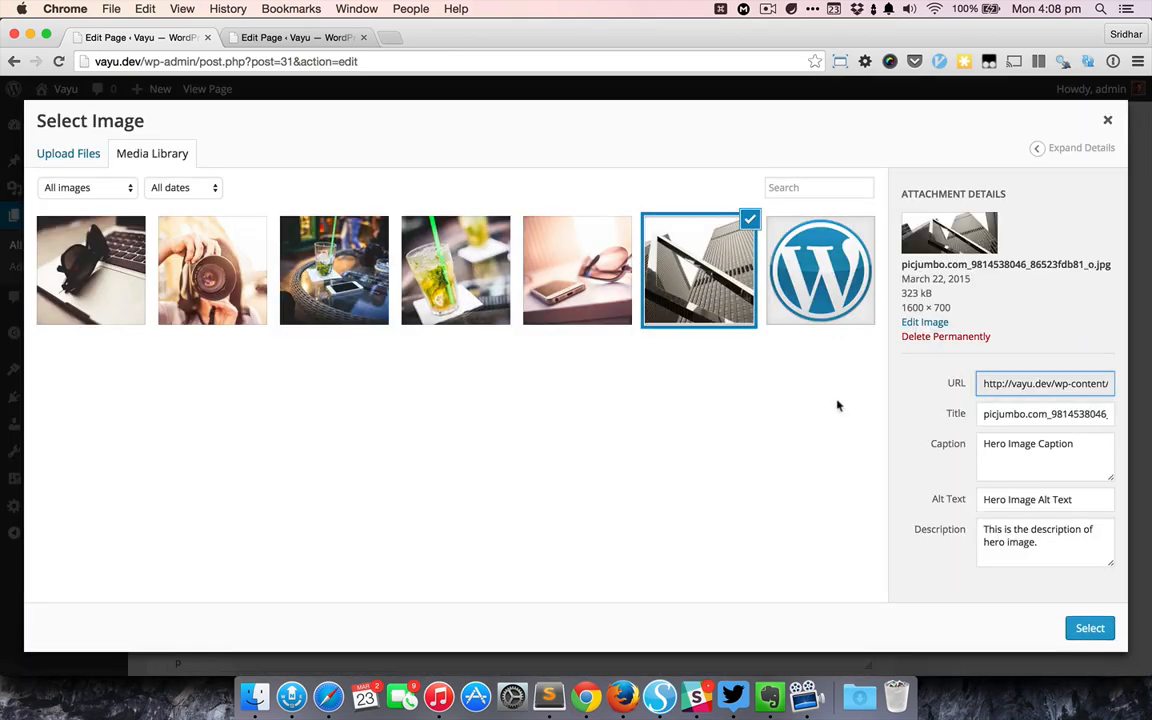
pyautogui.click(1088, 628)
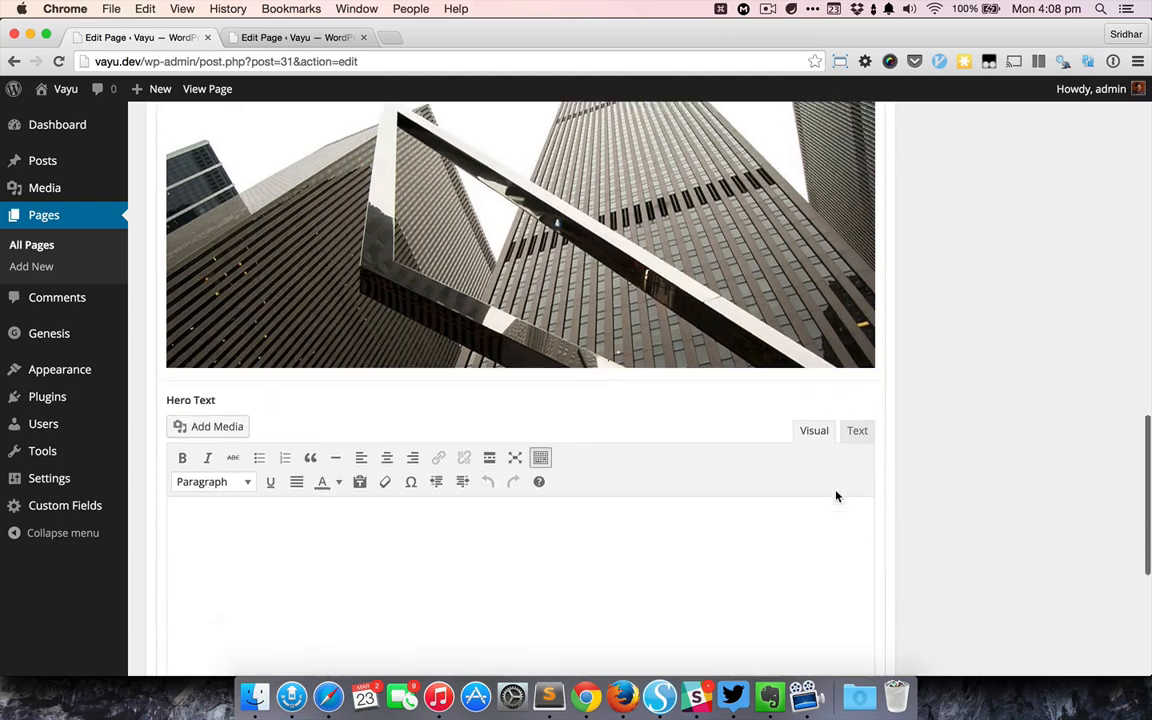
pyautogui.write('lor')
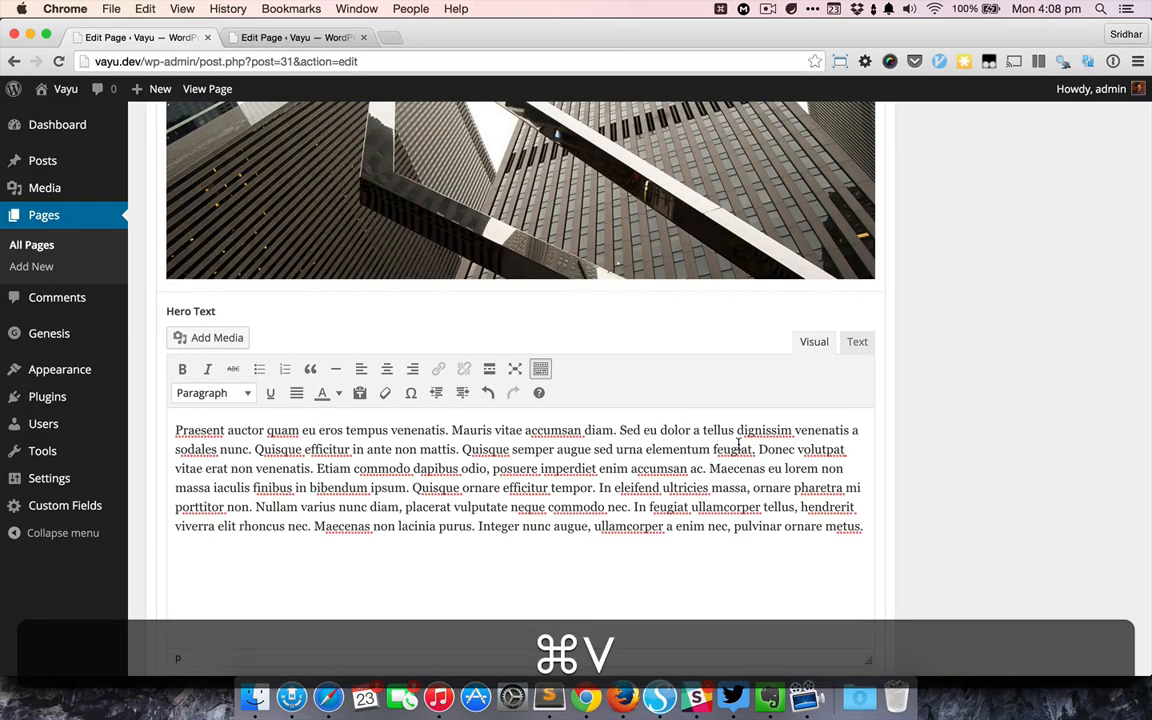
pyautogui.scroll(-3)
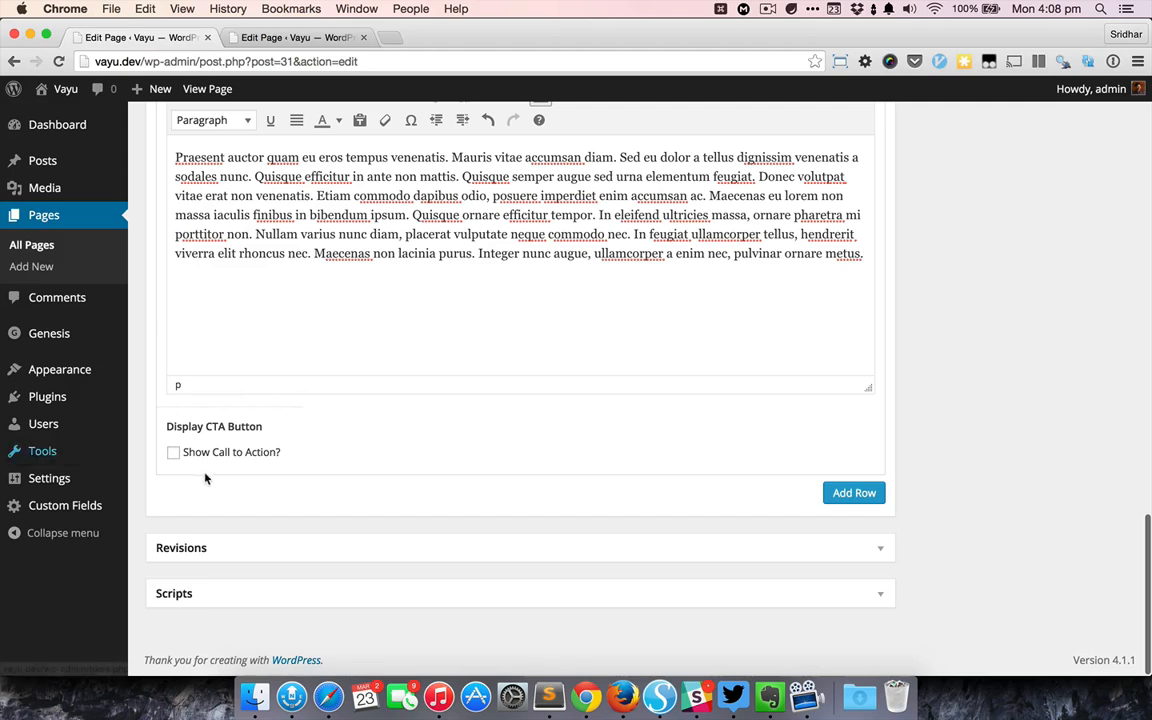
pyautogui.click(172, 452)
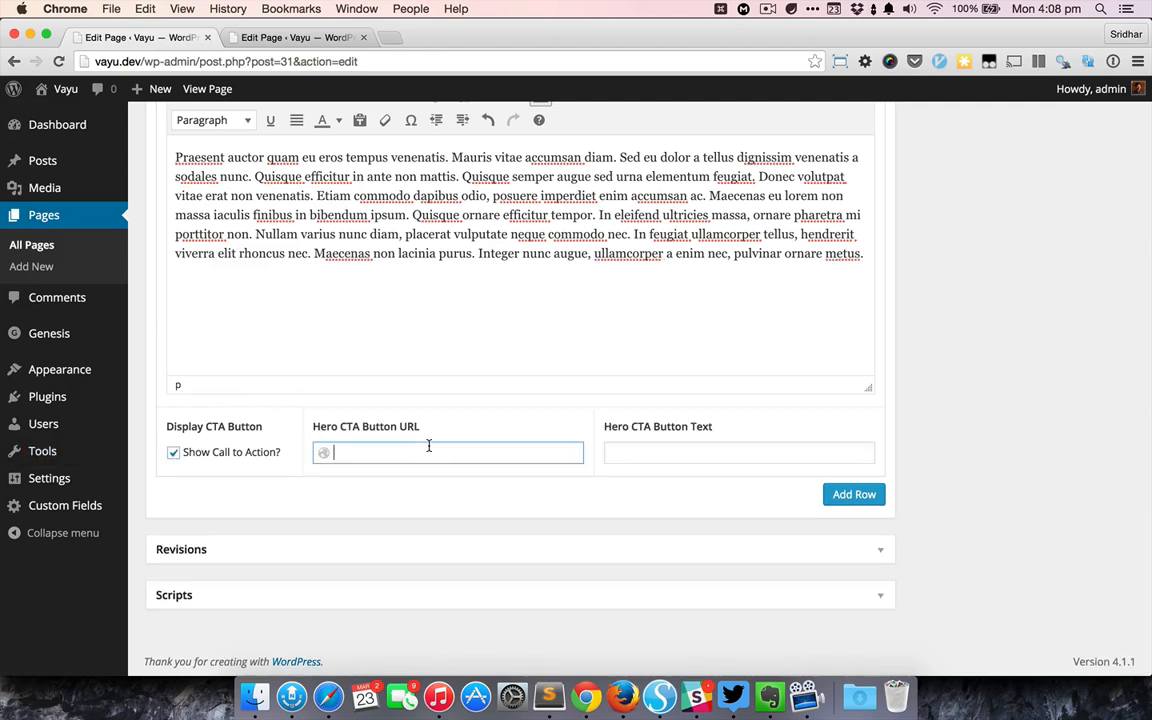
pyautogui.write('https://sridharkatakam.com/')
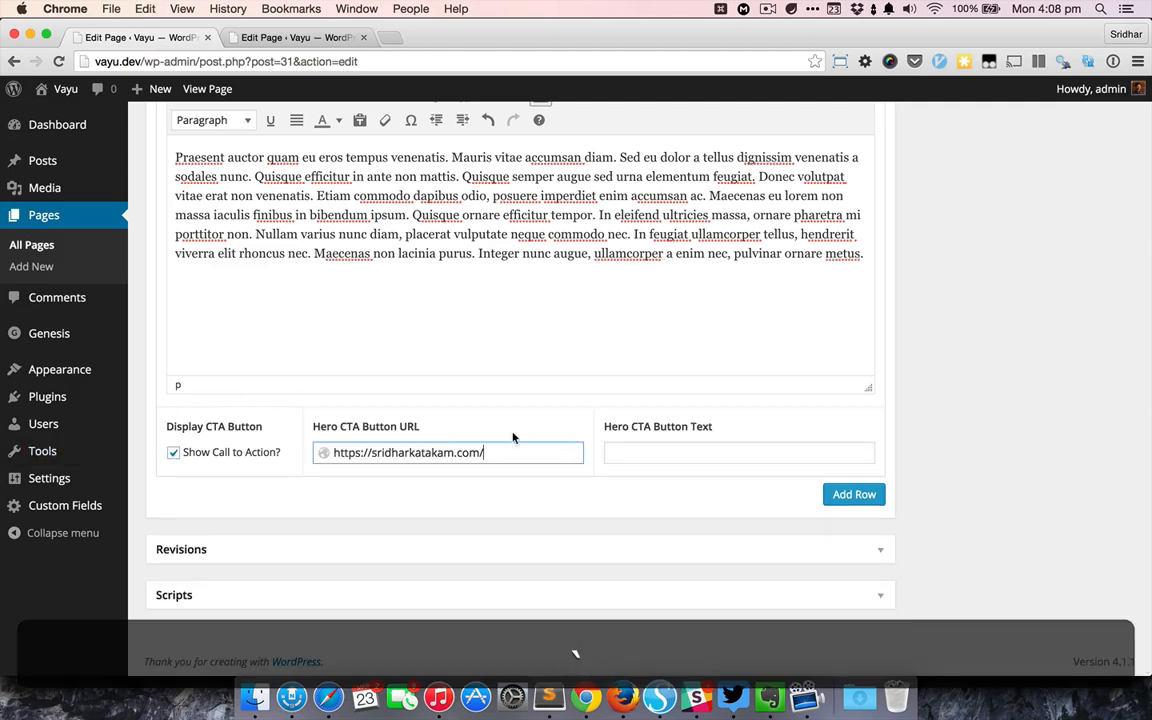
pyautogui.write('C')
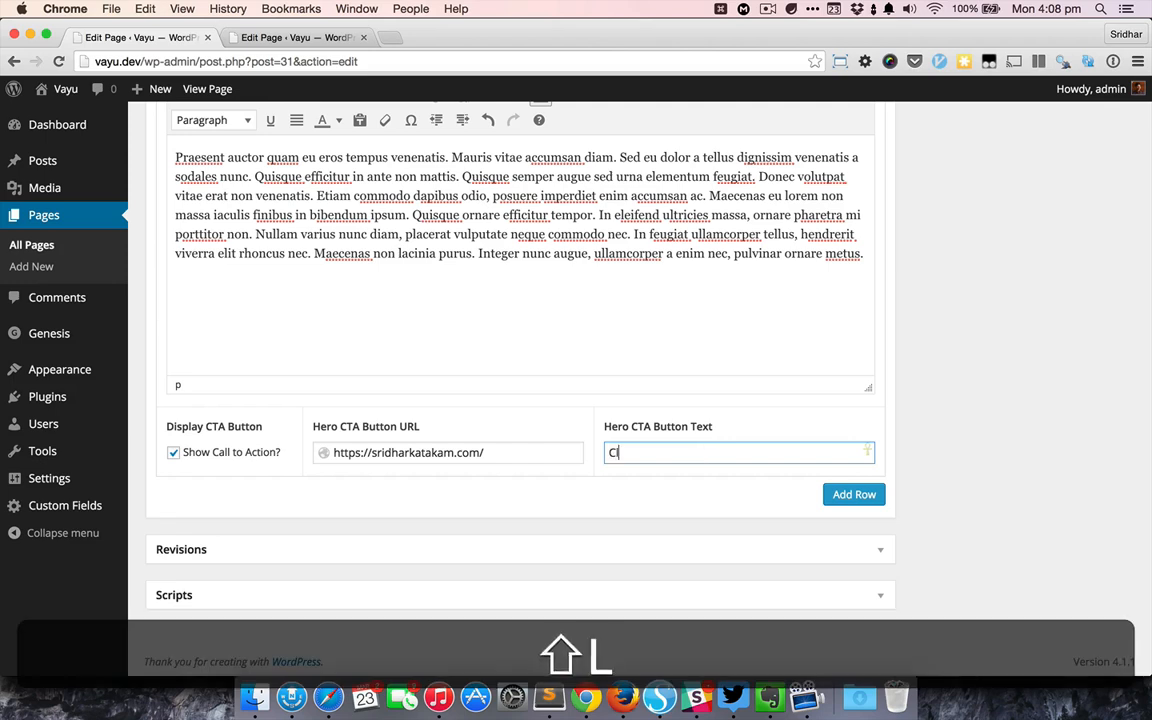
pyautogui.write('lick here to get sta')
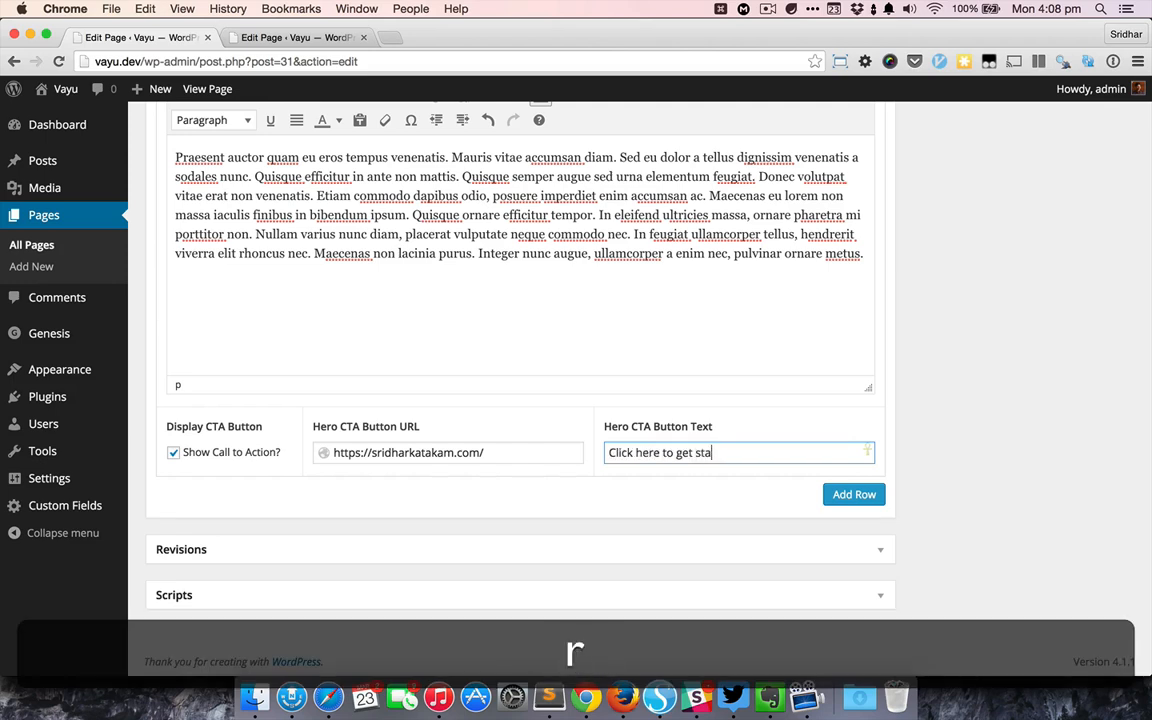
pyautogui.write('rted')
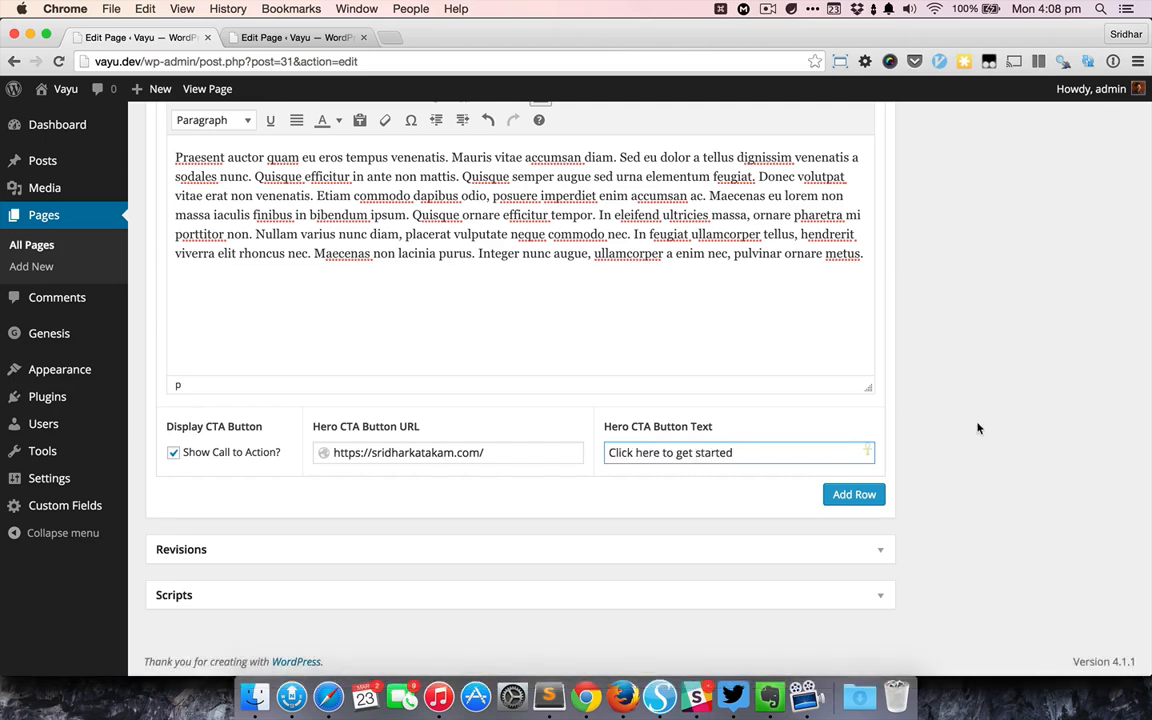
pyautogui.click(852, 494)
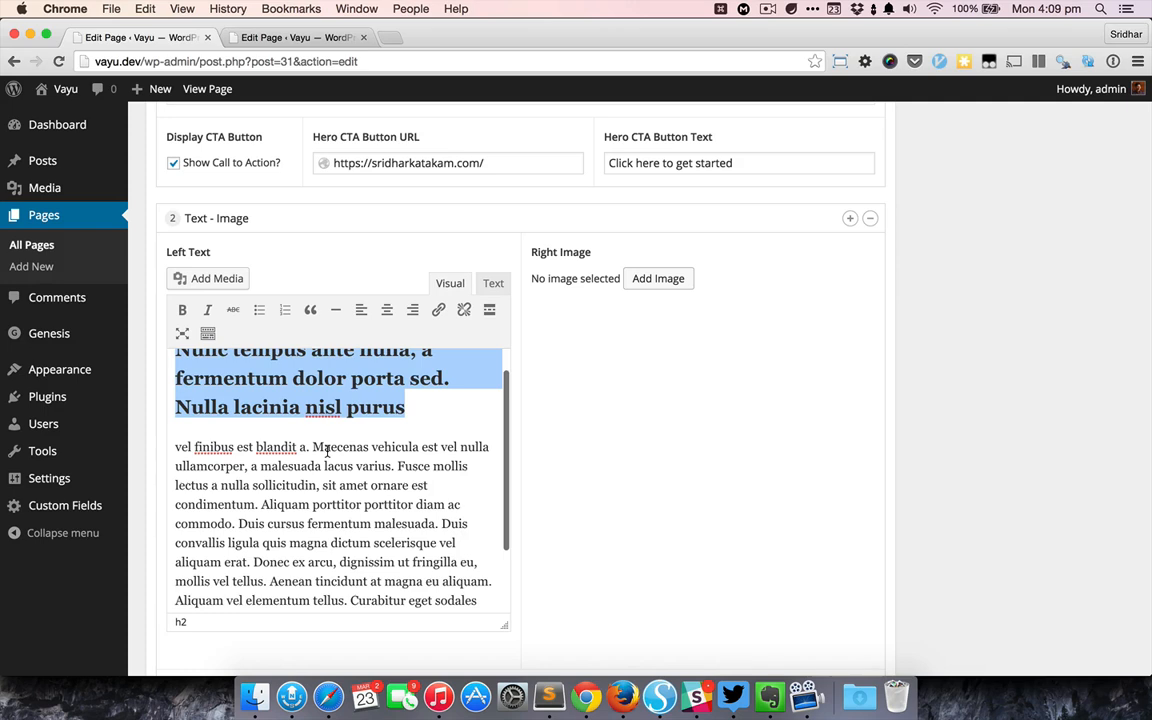
# - Trim the Text - Image row's Left Text to a few lines and set the phone photo as its Right Image
pyautogui.press('shift+cmd+down')
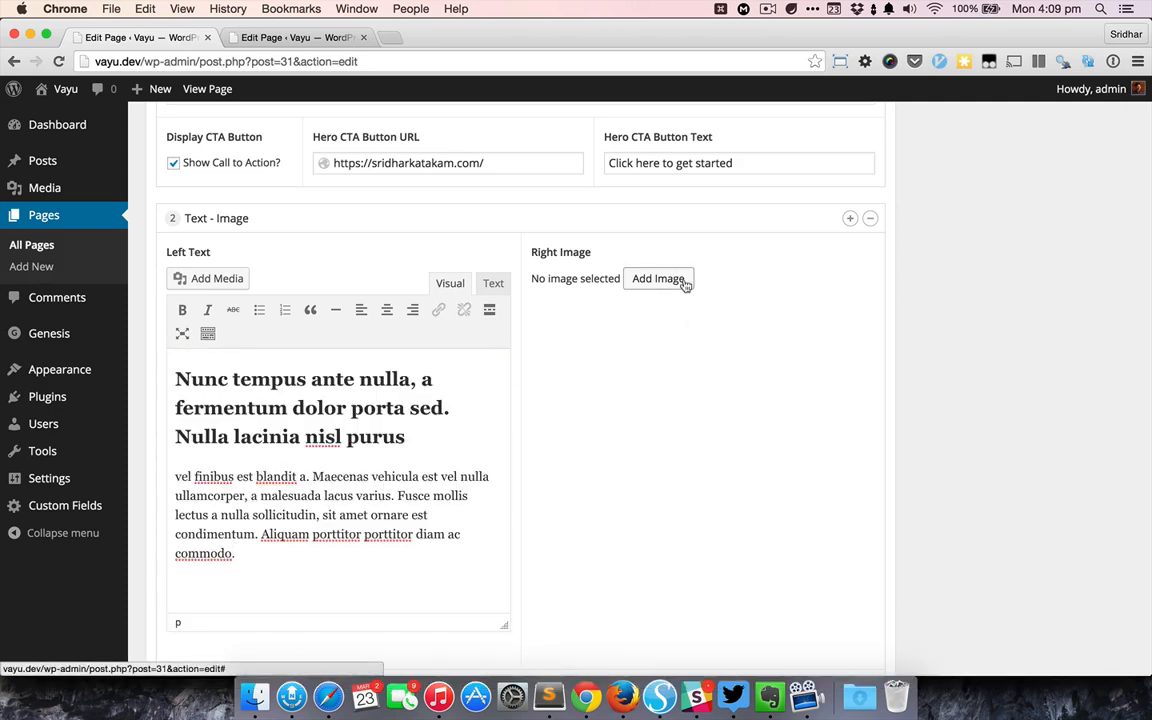
pyautogui.click(656, 278)
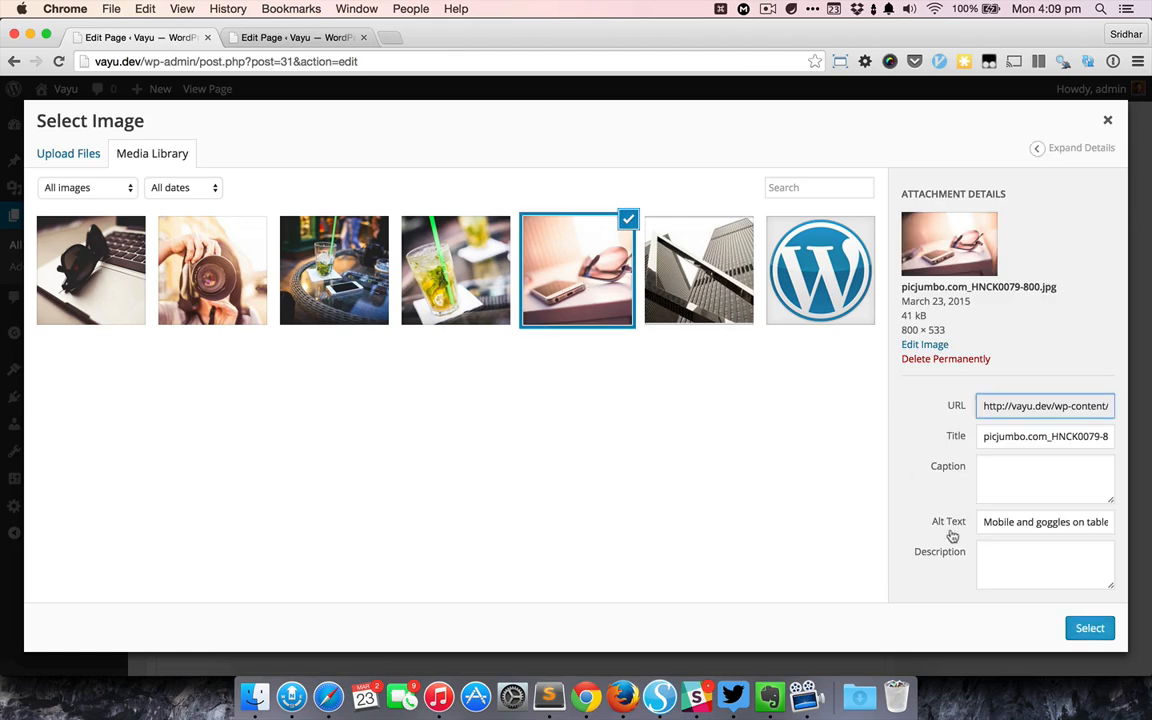
pyautogui.click(1088, 628)
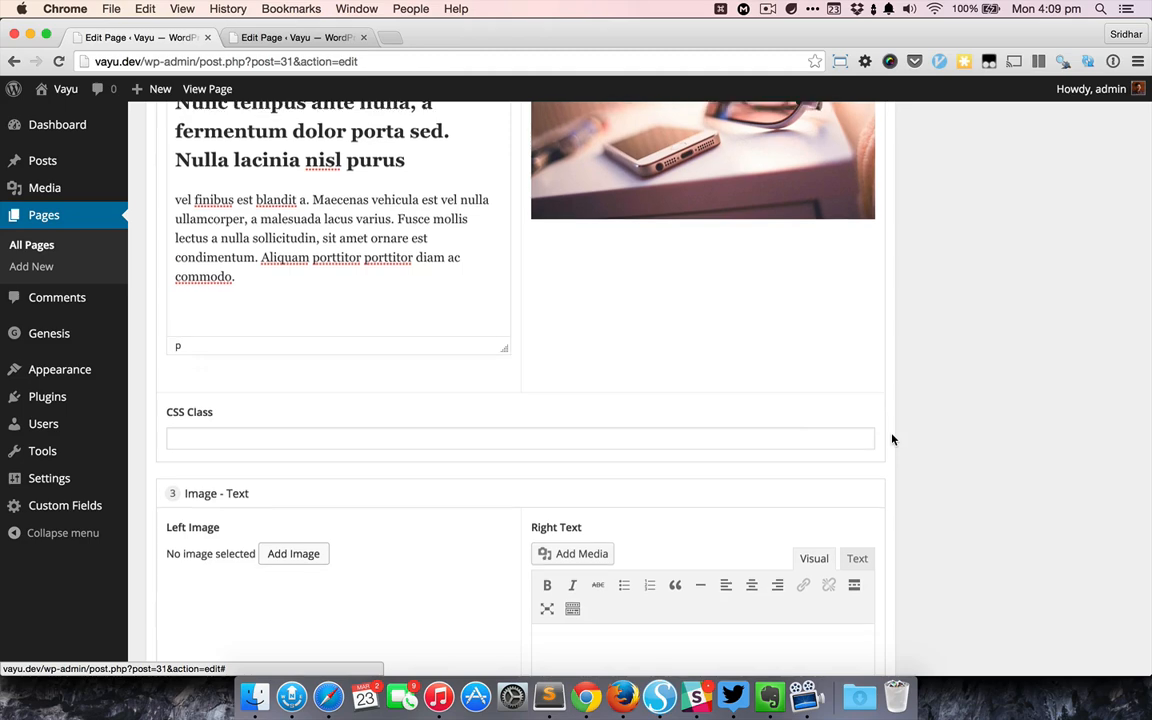
# - Set the drink photo as the Image - Text row's left image
pyautogui.click(292, 552)
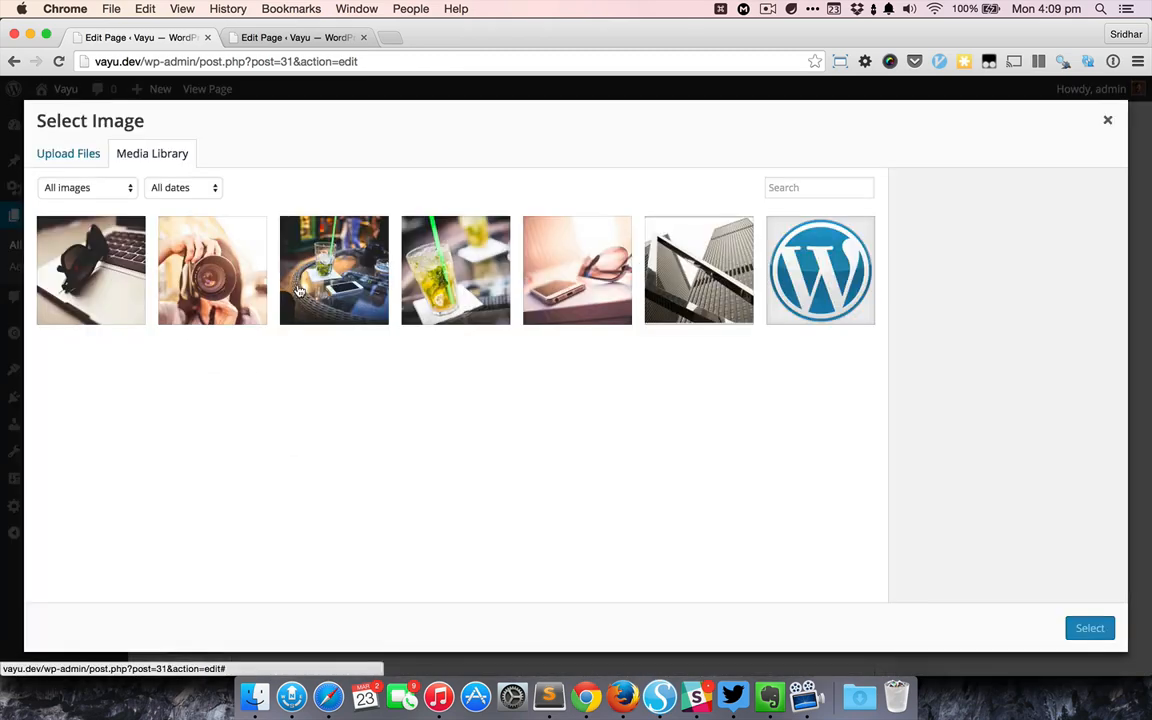
pyautogui.click(334, 270)
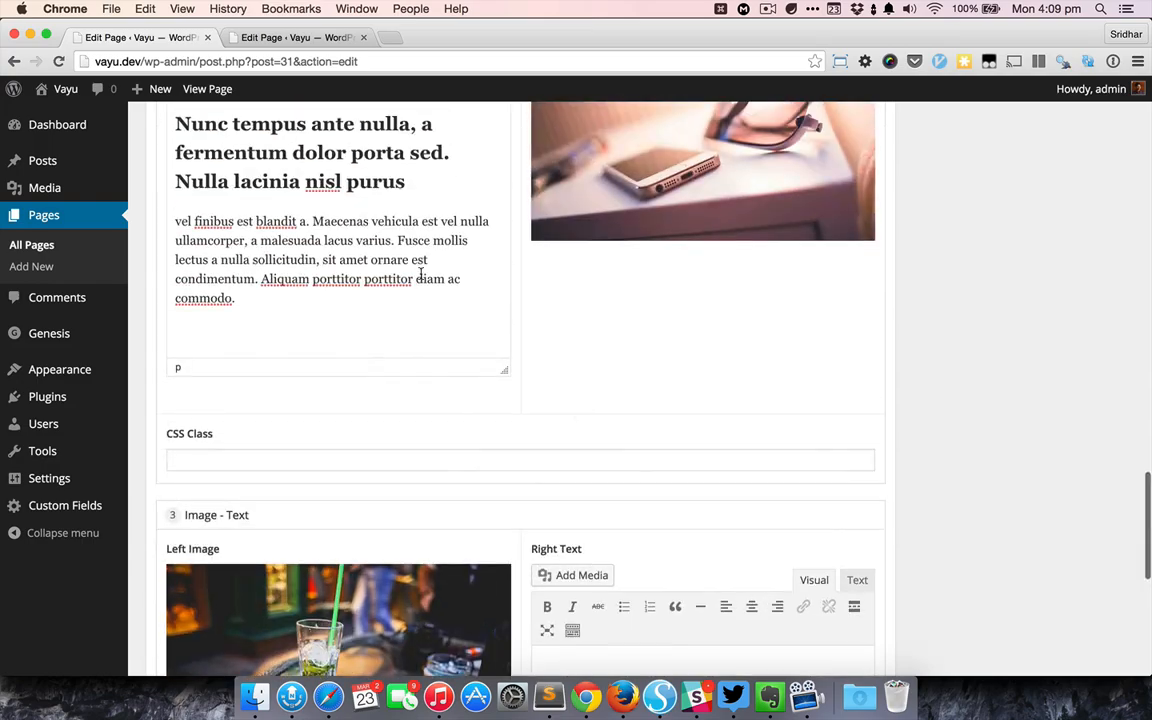
pyautogui.scroll(-3)
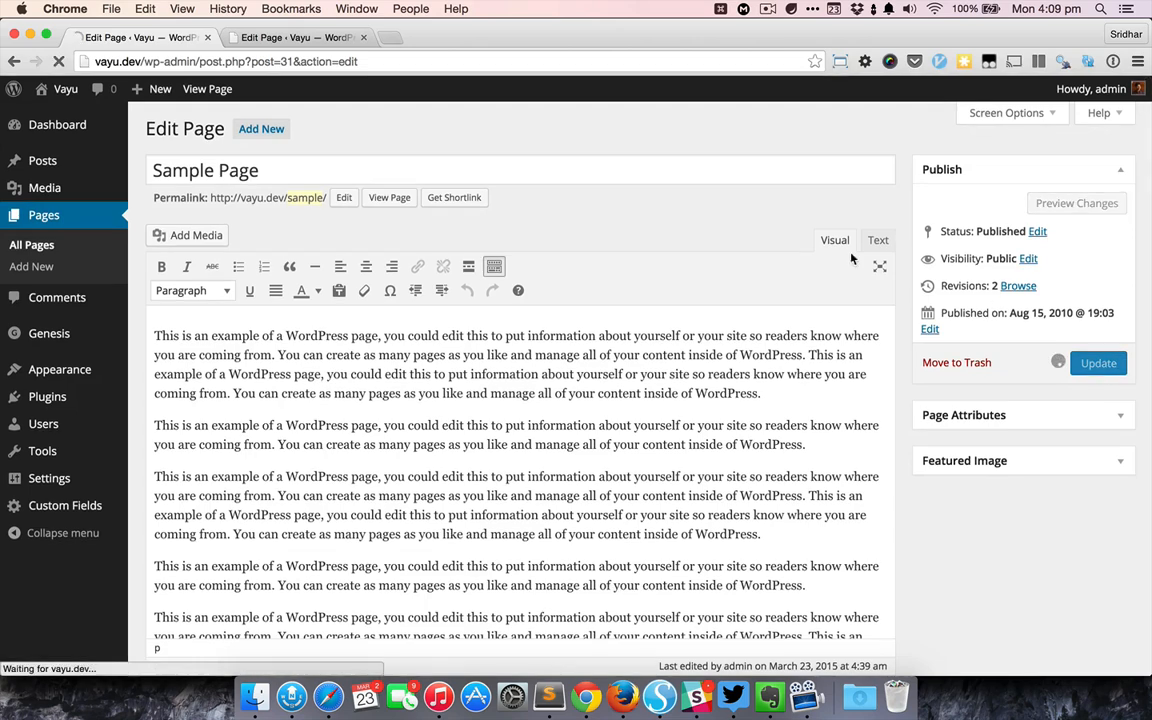
# - Update the Sample Page and view its live version with the new hero button
pyautogui.click(1098, 364)
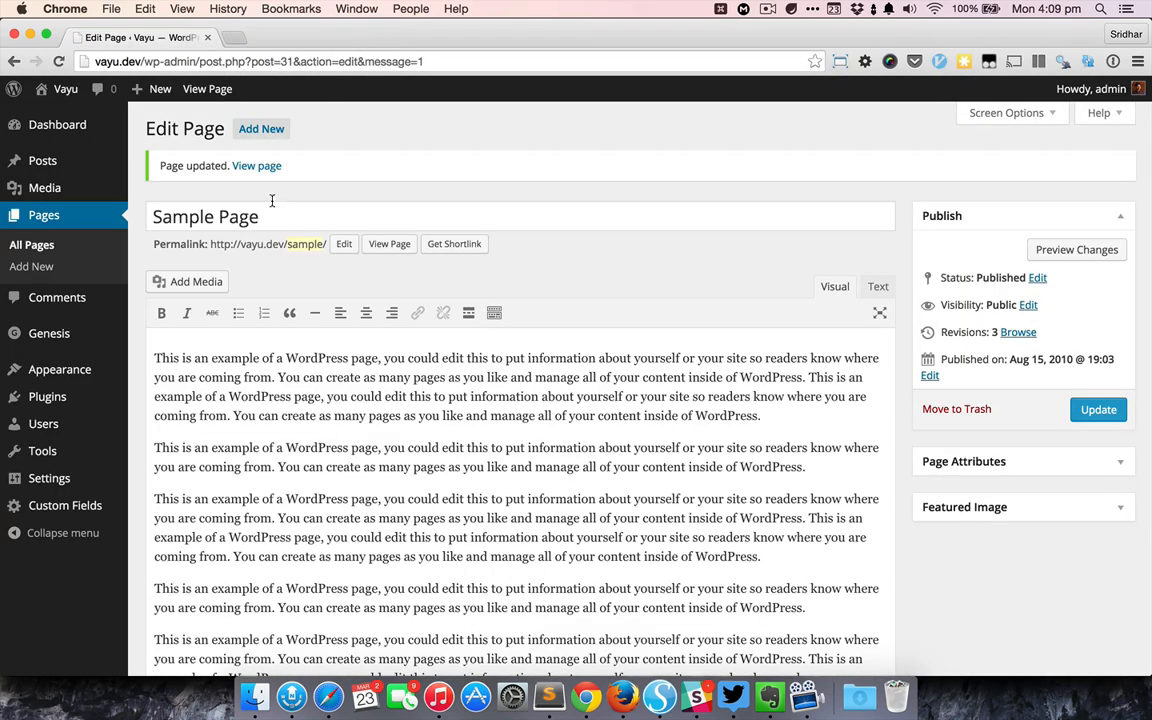
pyautogui.click(256, 164)
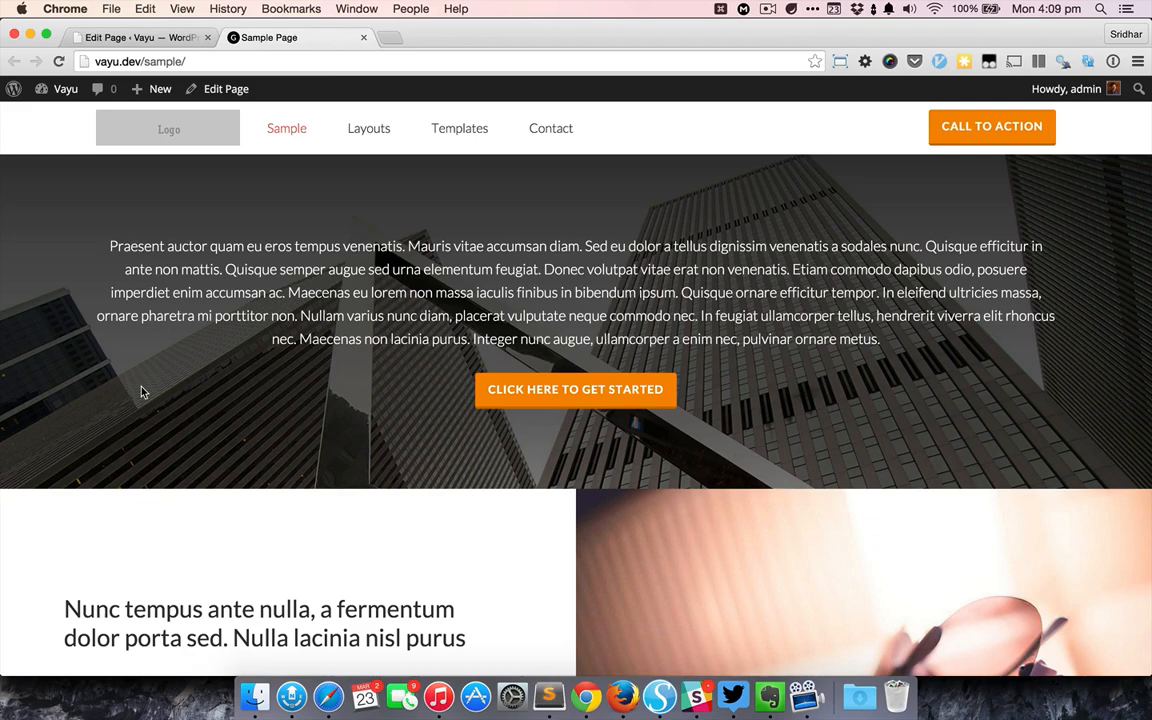
pyautogui.scroll(-3)
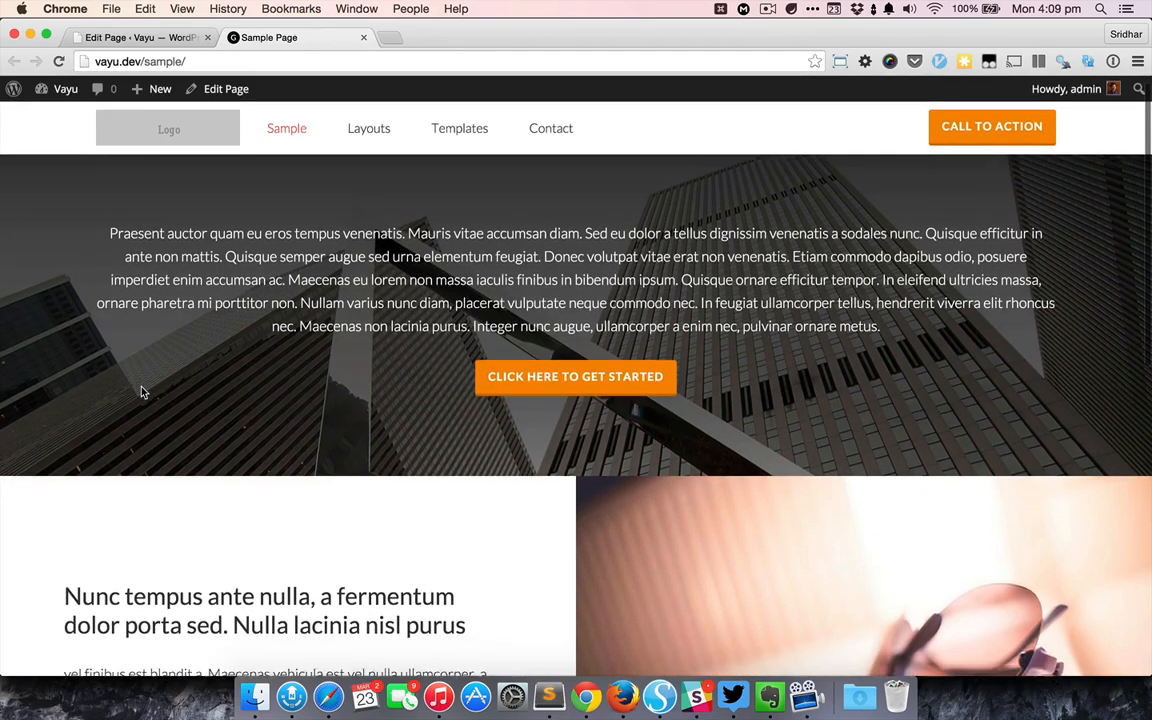
pyautogui.scroll(-3)
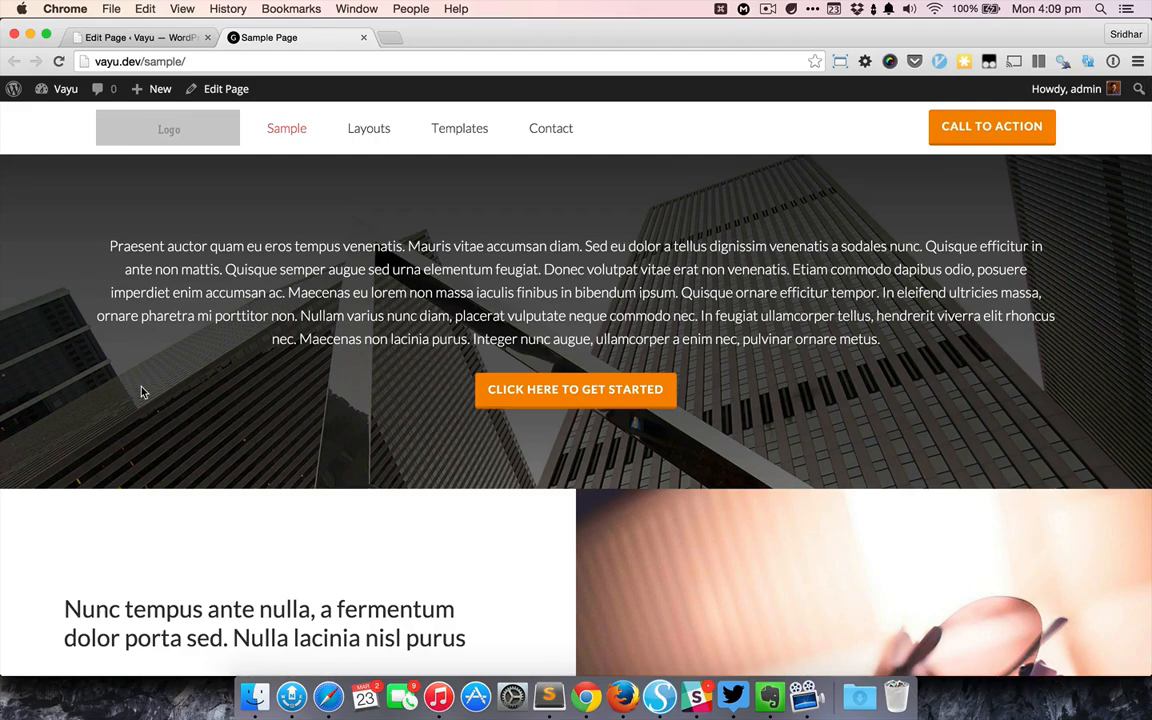
pyautogui.scroll(-3)
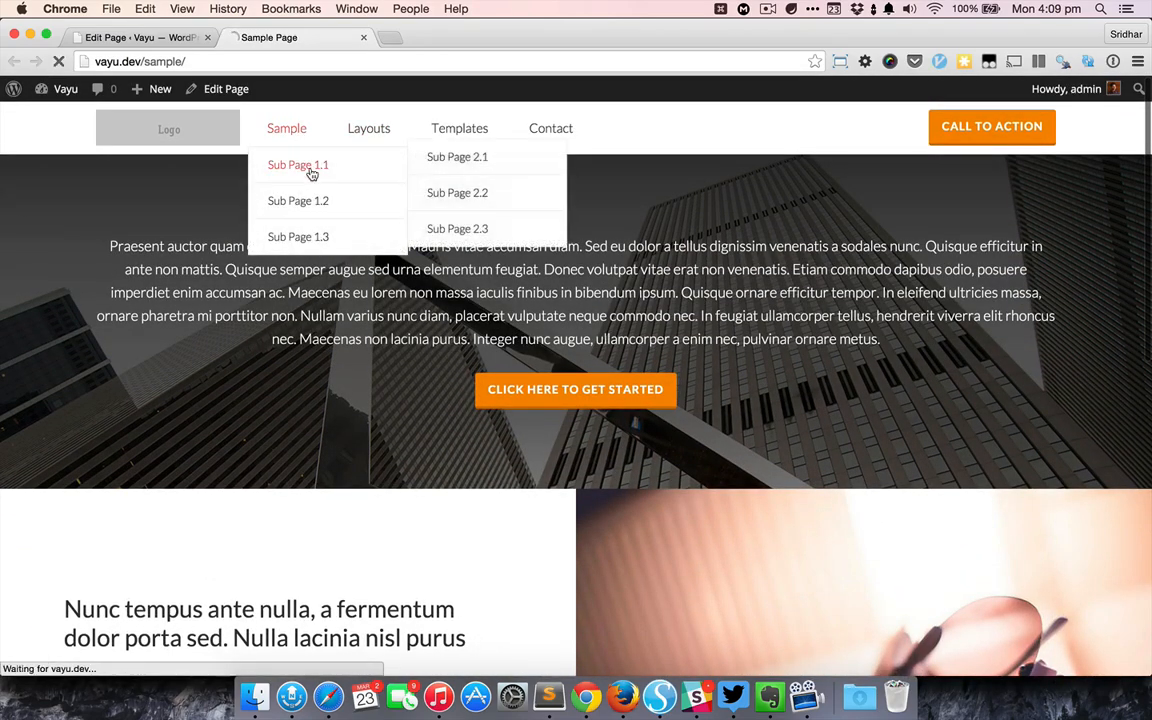
pyautogui.click(298, 164)
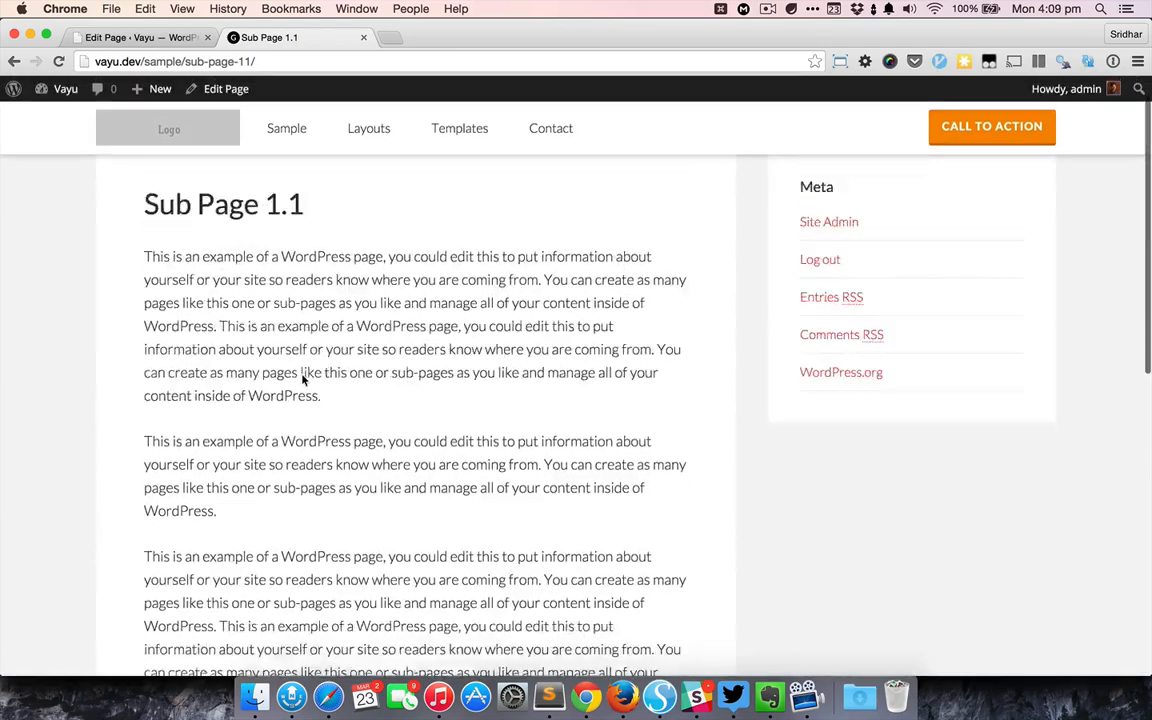
pyautogui.click(286, 128)
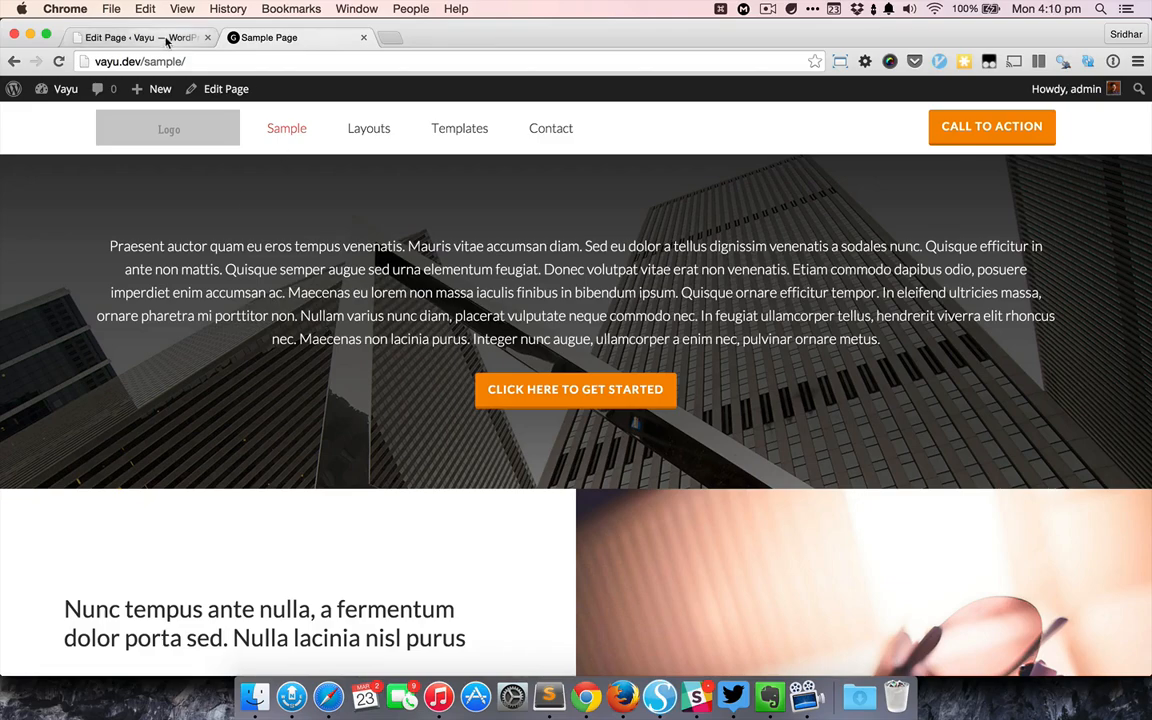
pyautogui.click(130, 36)
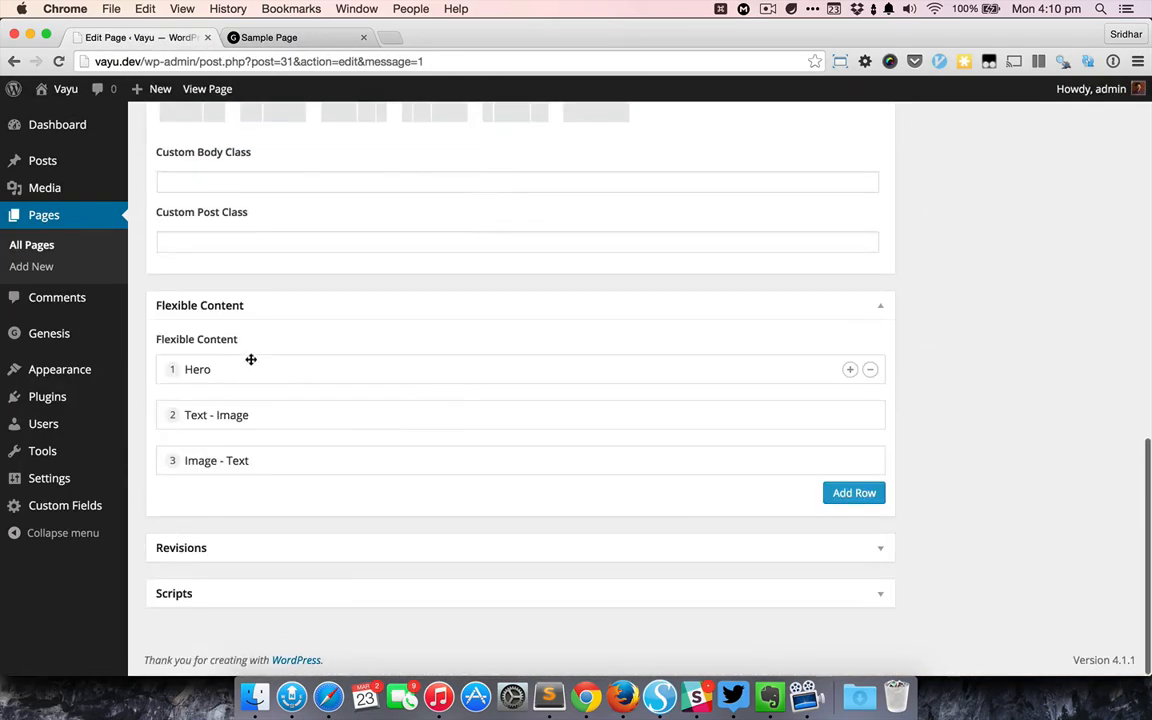
pyautogui.moveTo(208, 460)
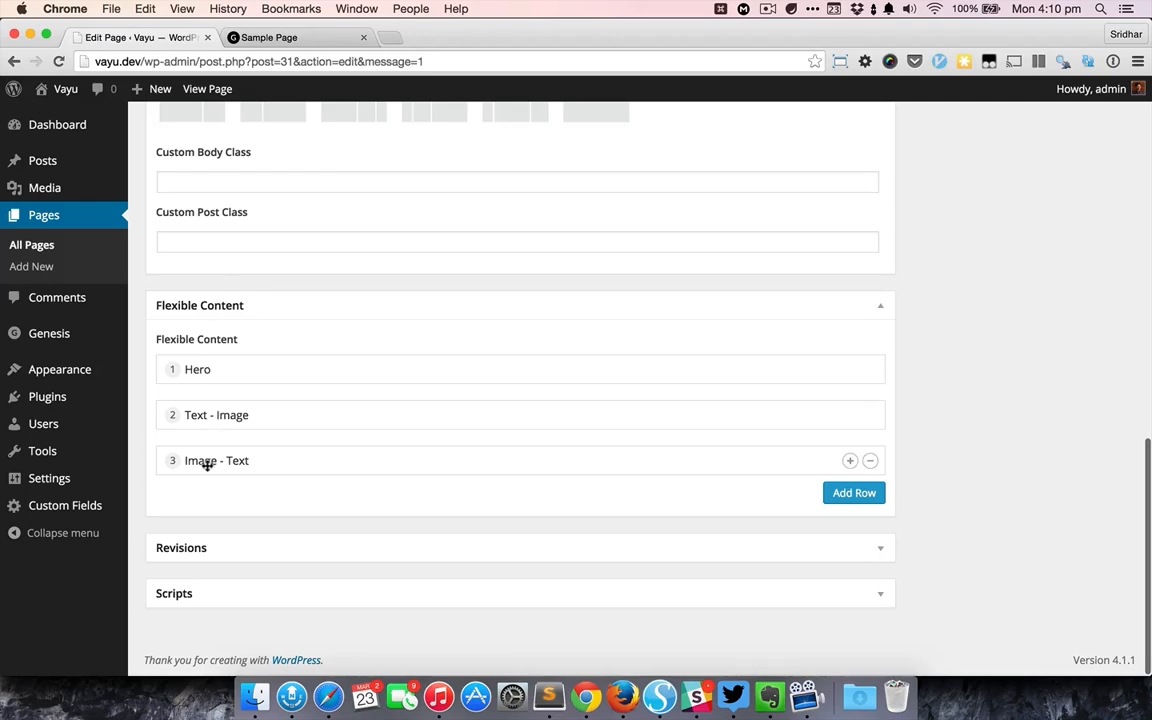
pyautogui.click(296, 36)
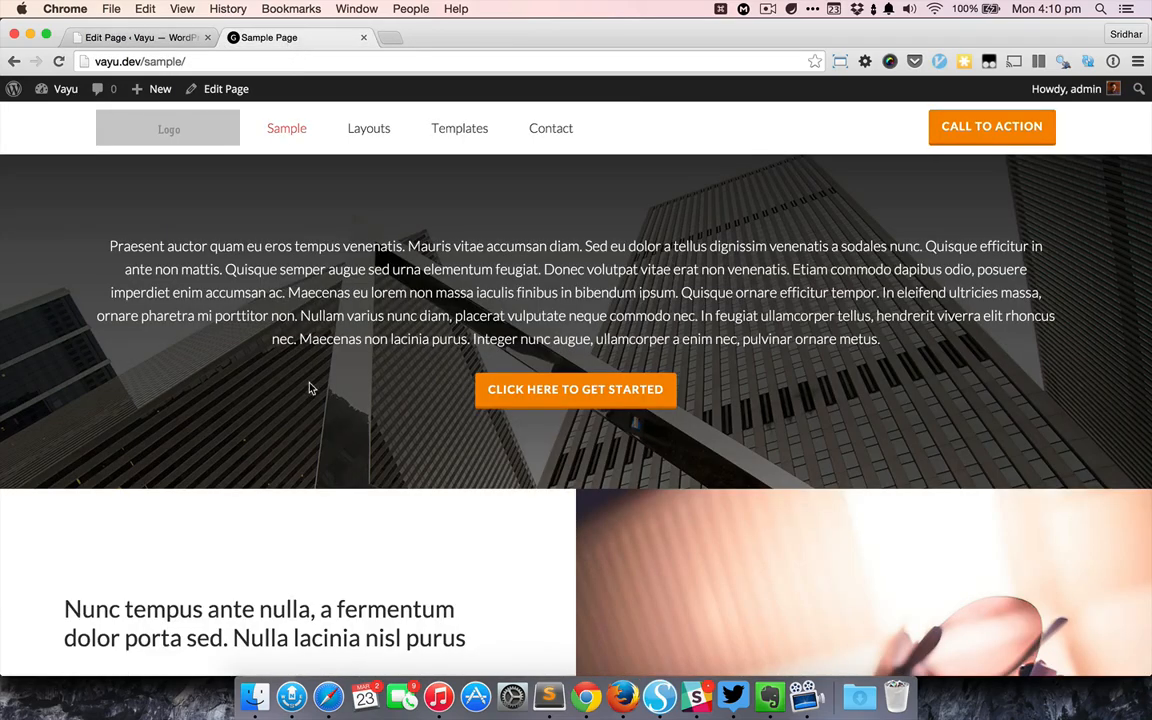
# - Go to the Vayu home page via the admin bar and scroll through its image-text rows to the footer
pyautogui.click(160, 88)
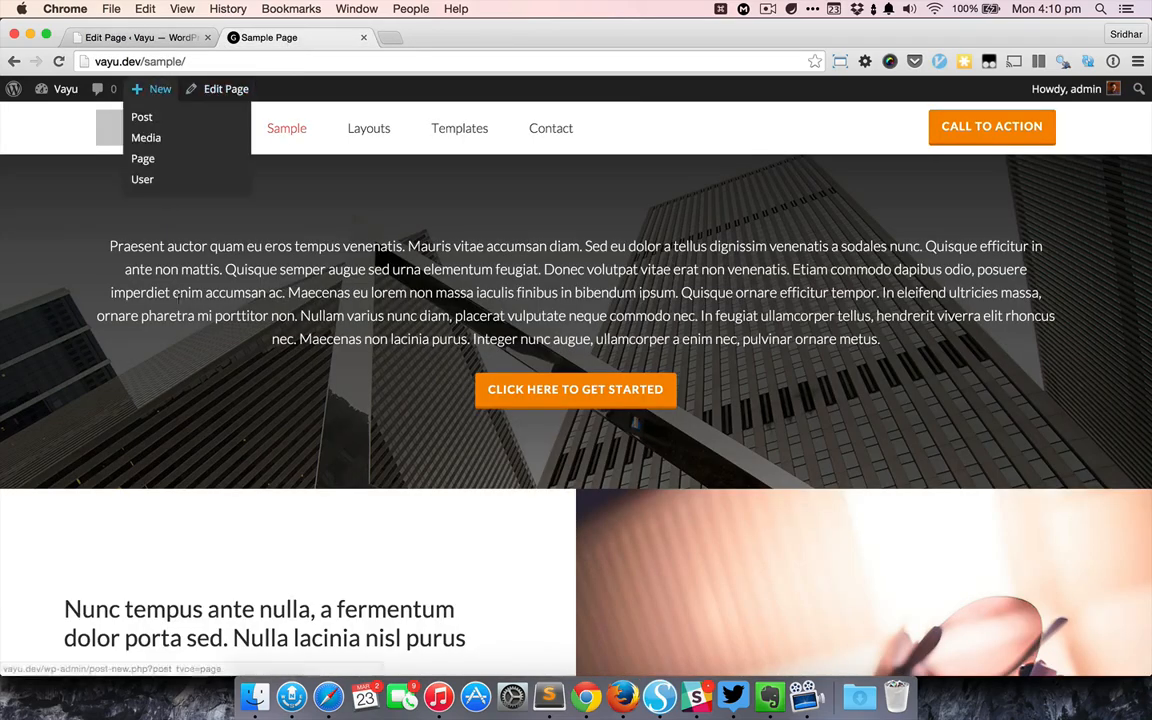
pyautogui.click(160, 88)
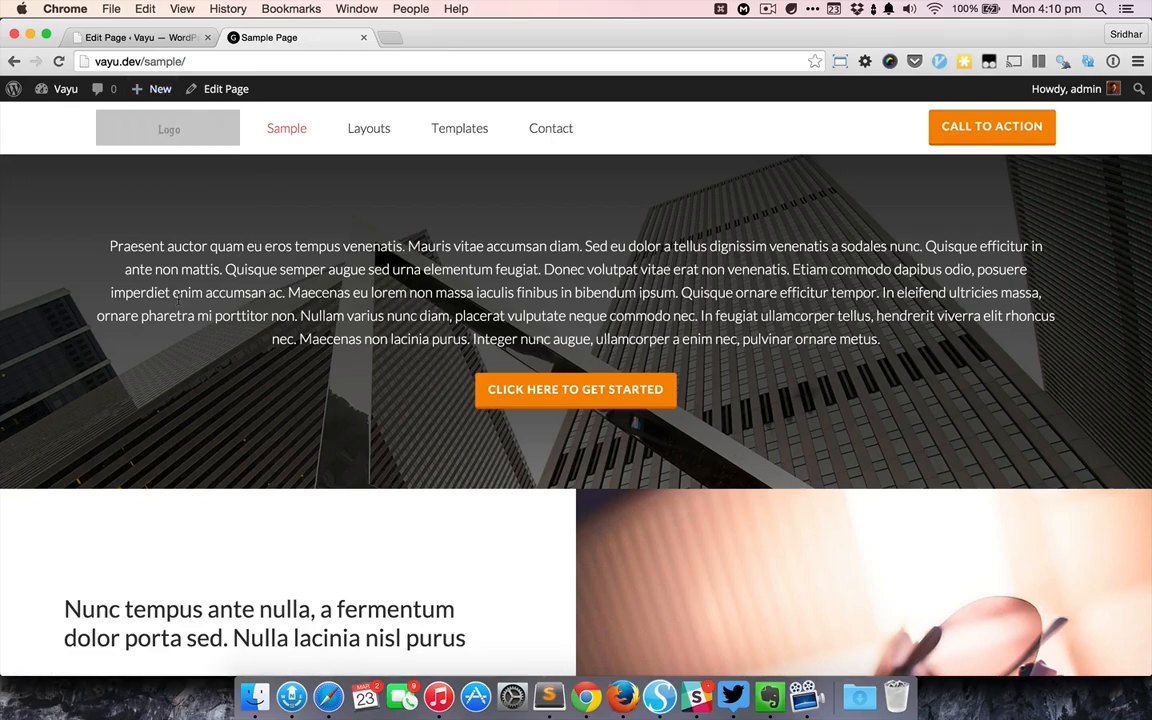
pyautogui.scroll(-3)
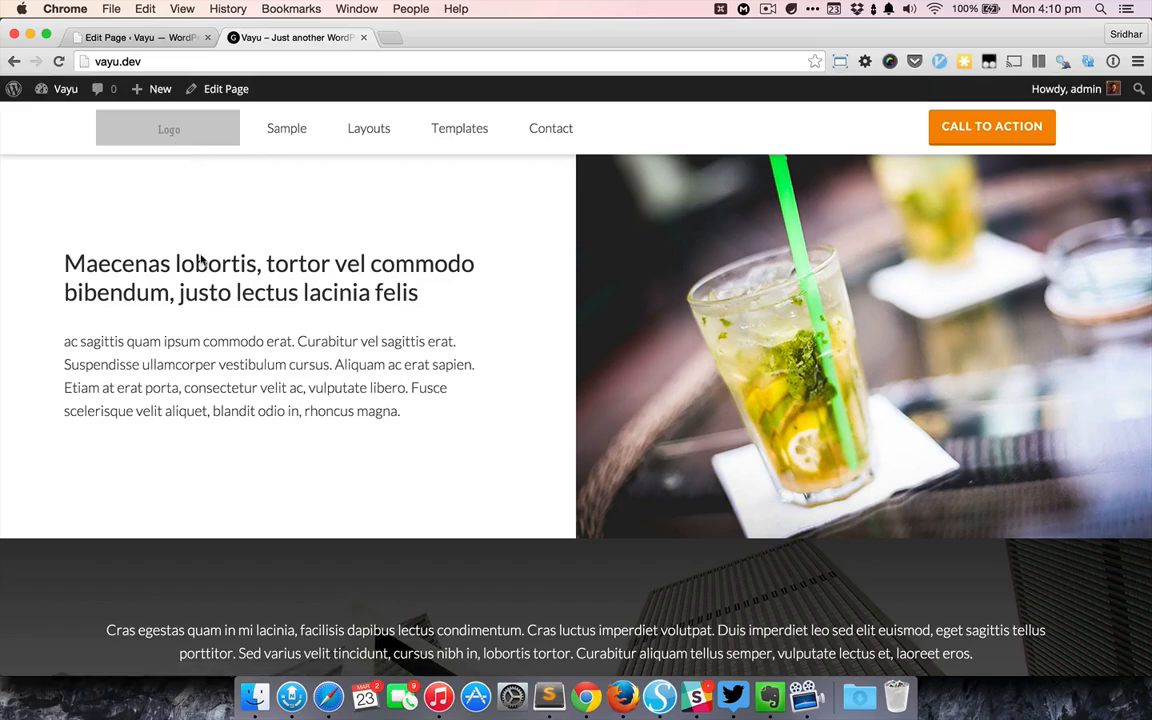
pyautogui.scroll(-3)
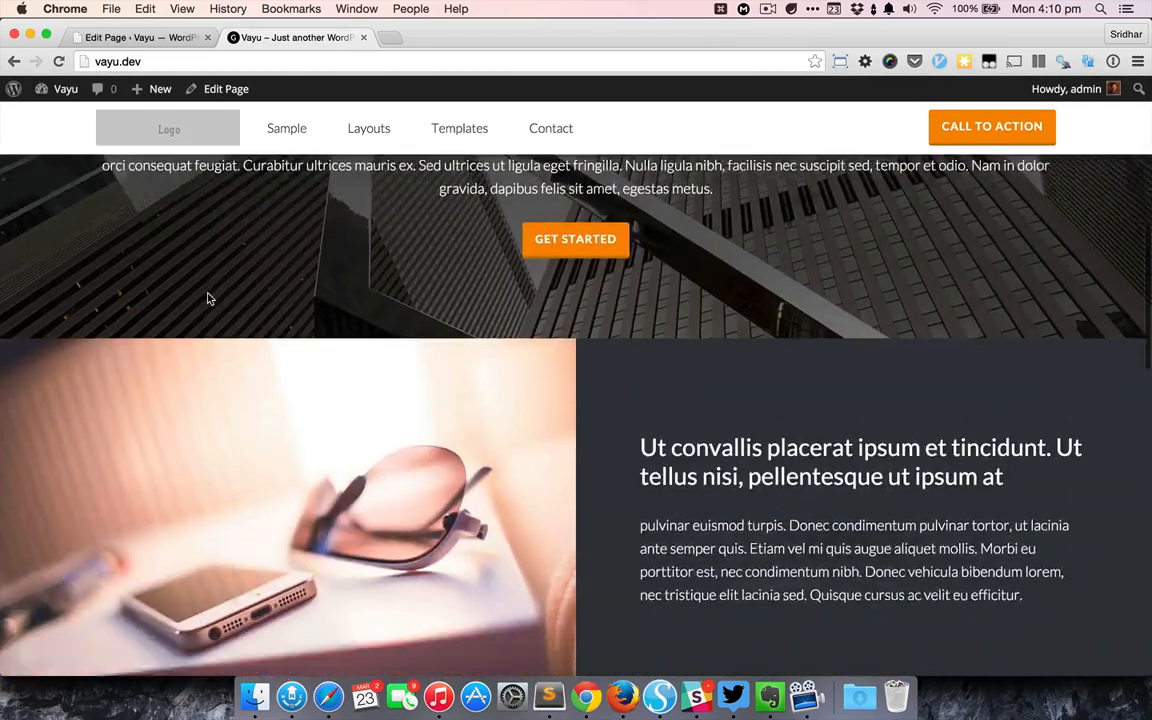
pyautogui.scroll(-3)
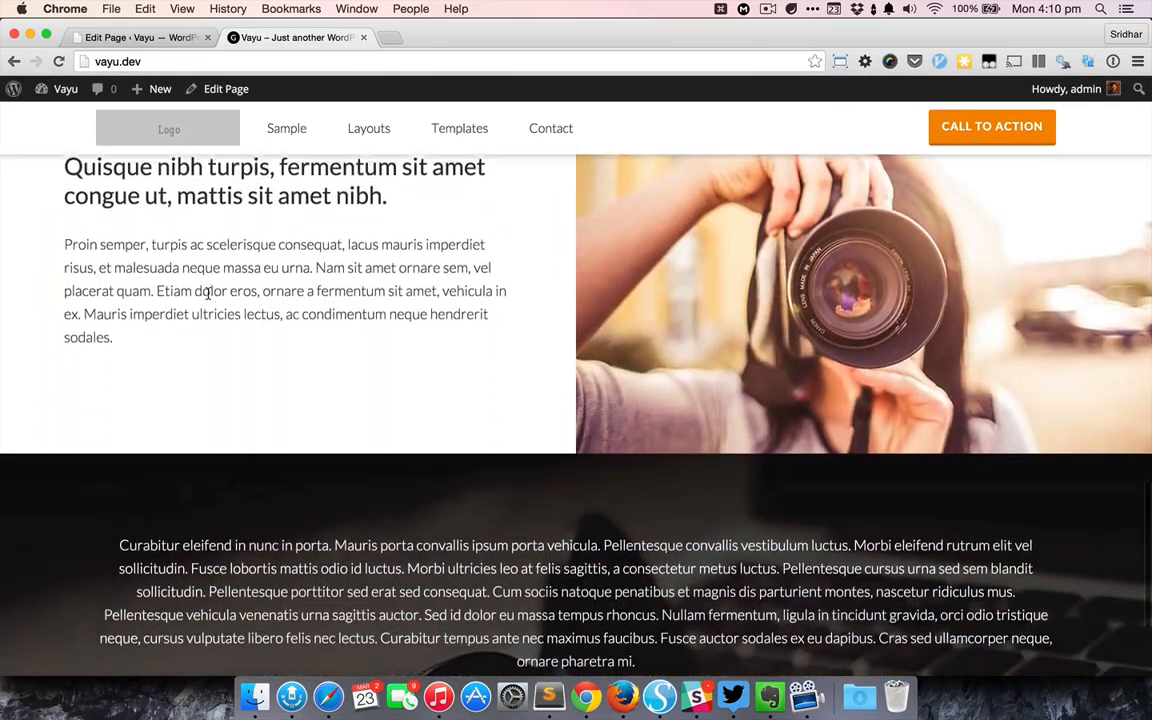
pyautogui.scroll(-3)
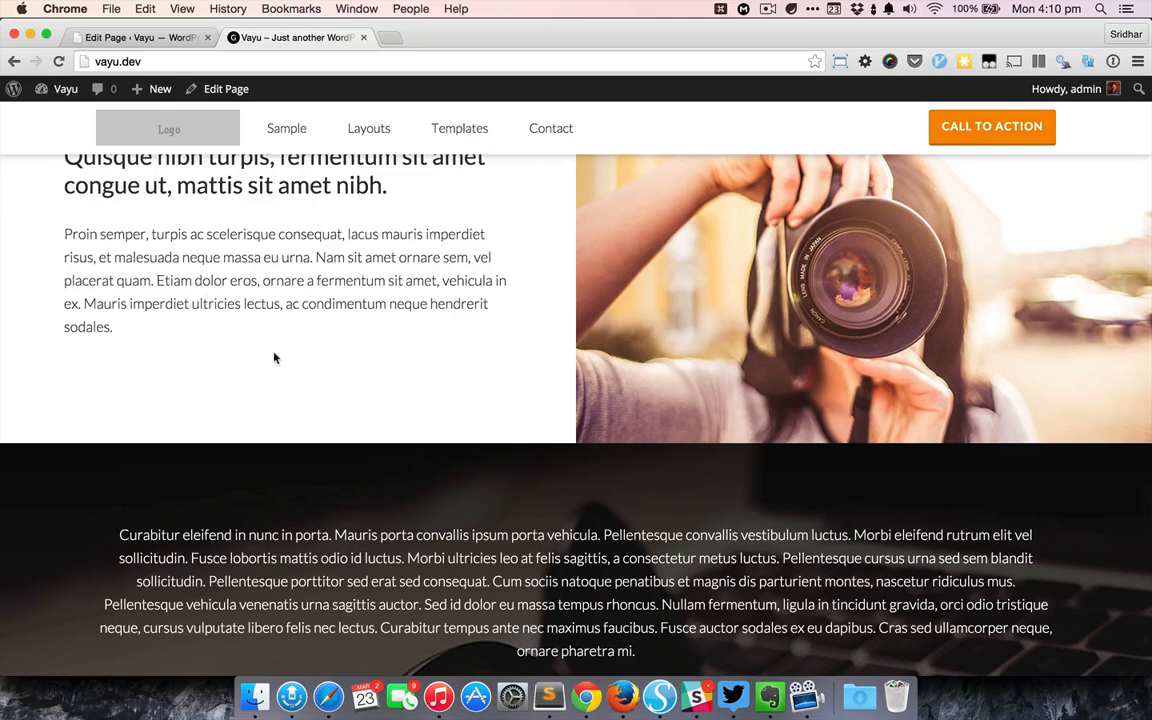
pyautogui.scroll(-3)
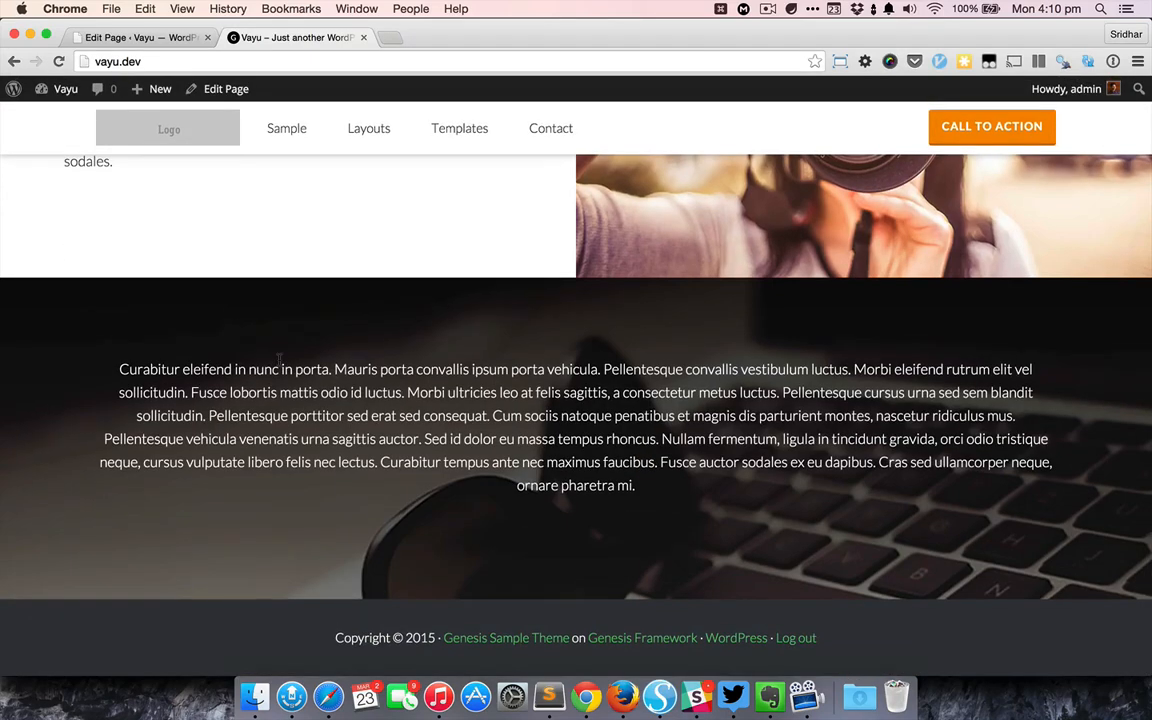